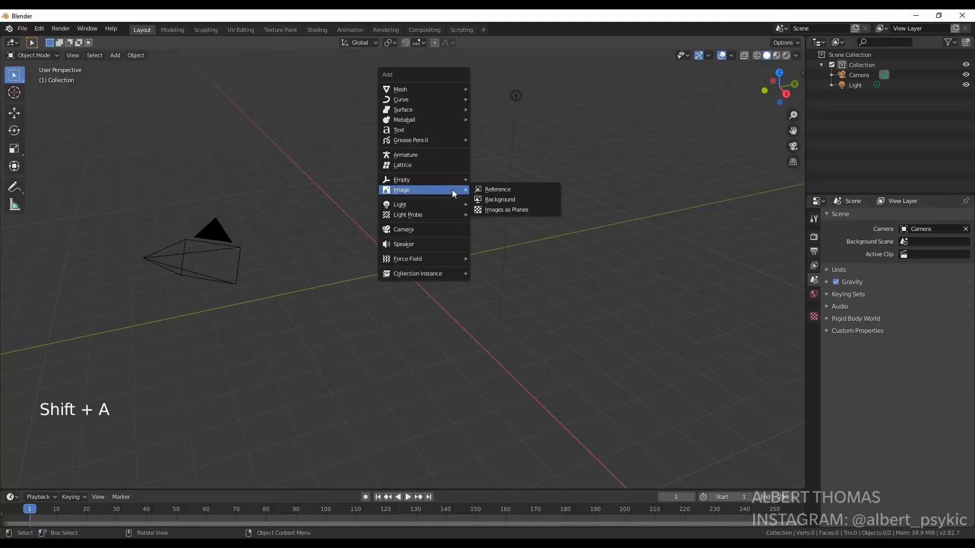
Import the high-rise facade JPG as an upright textured image plane via Images as Planes.
left_click(506, 209)
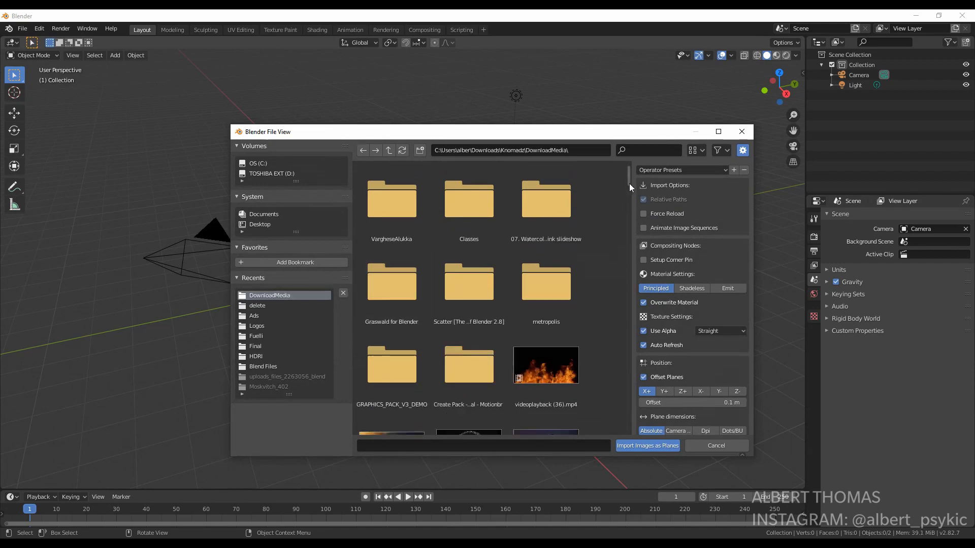
scroll("down", 3)
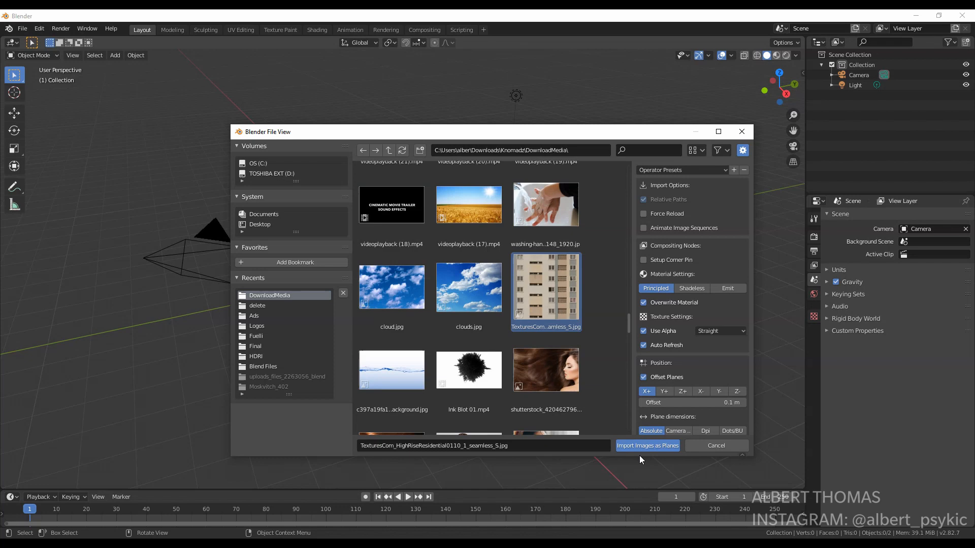
mouse_move(628, 225)
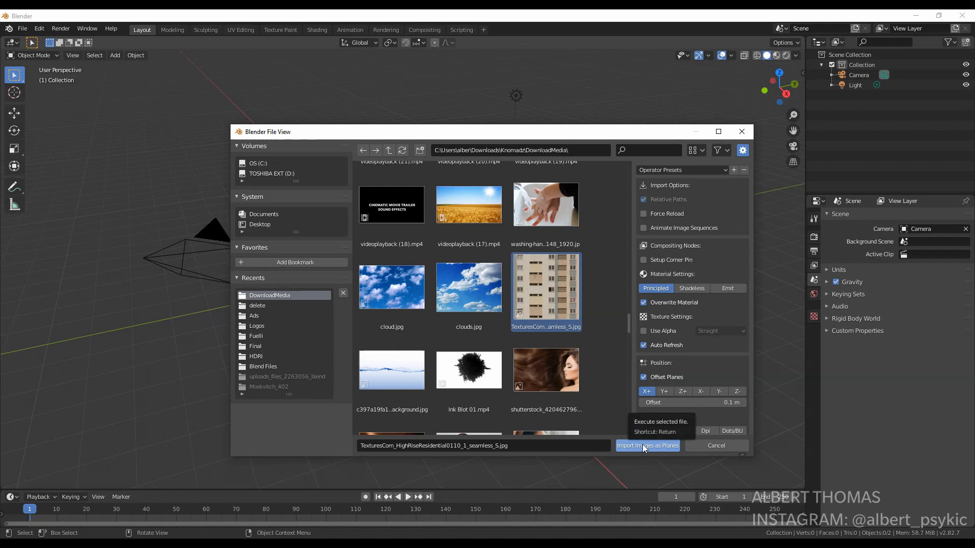
left_click(647, 445)
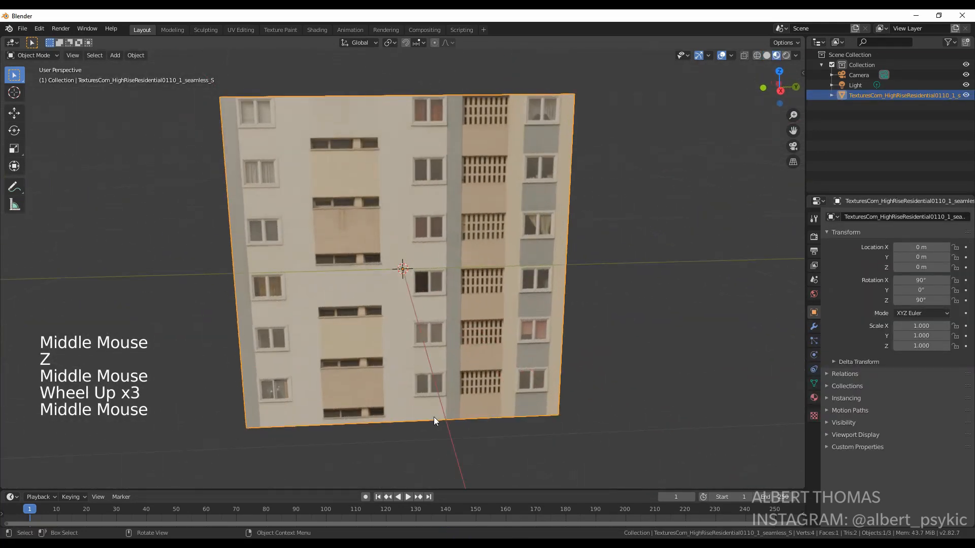
Loop-cut the facade plane to isolate one floor strip and push its wall and window sections out for depth.
key("ctrl+r")
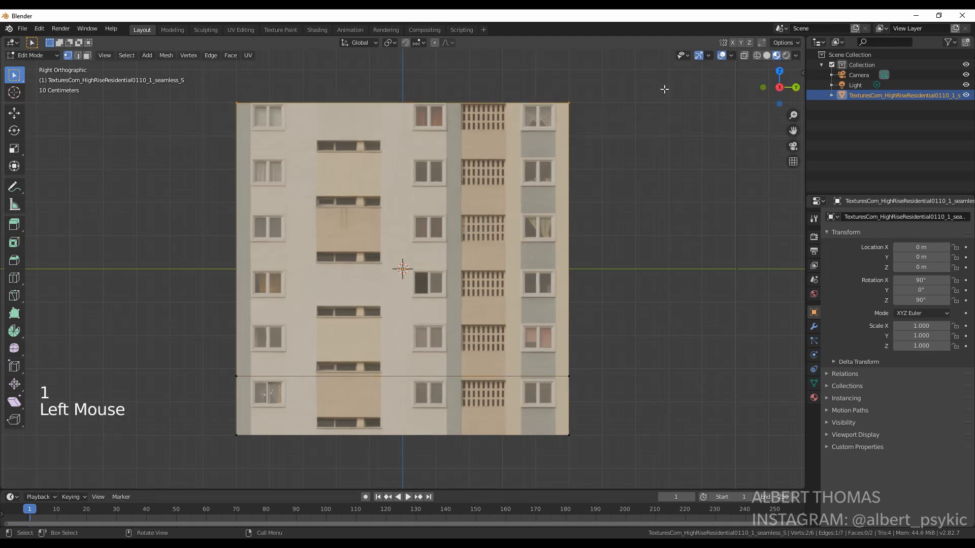
key("ctrl+r")
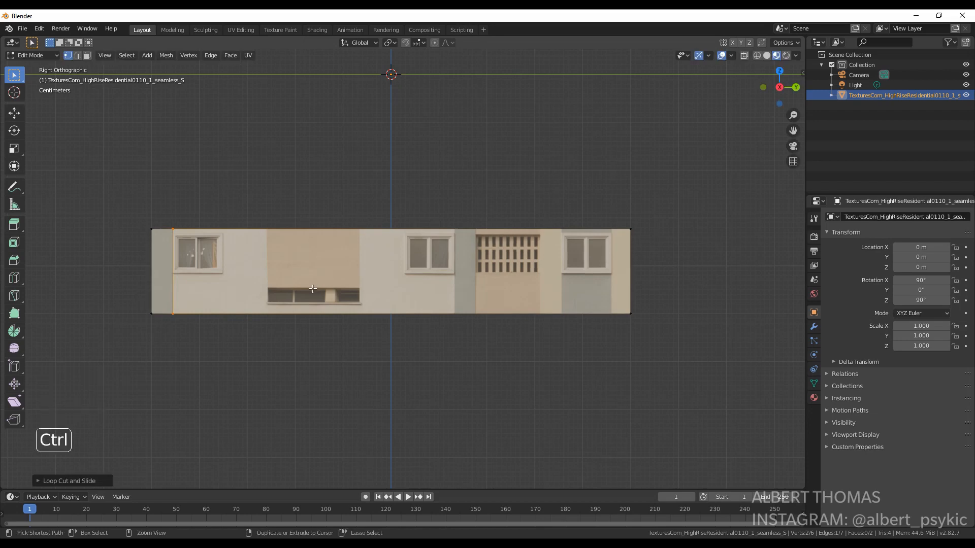
key("ctrl+r")
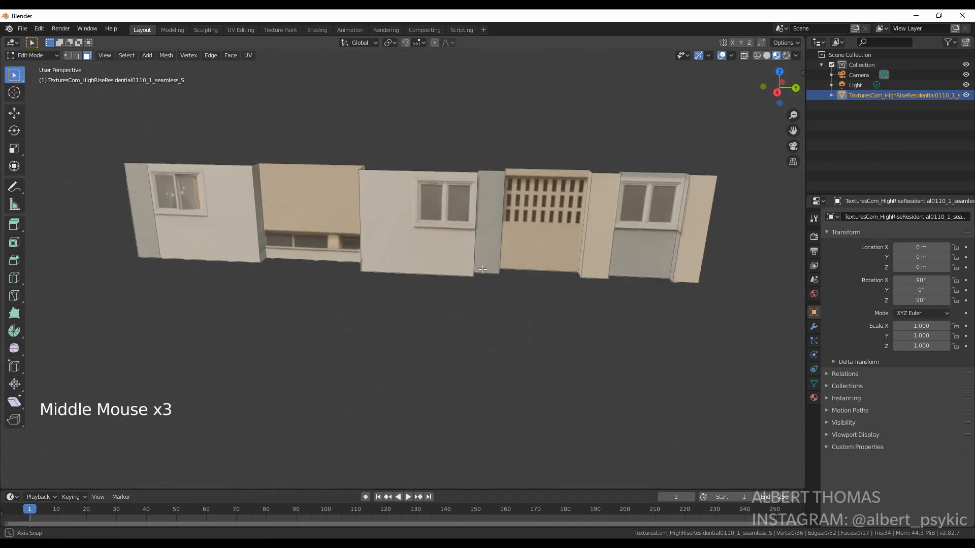
key("ctrl+r")
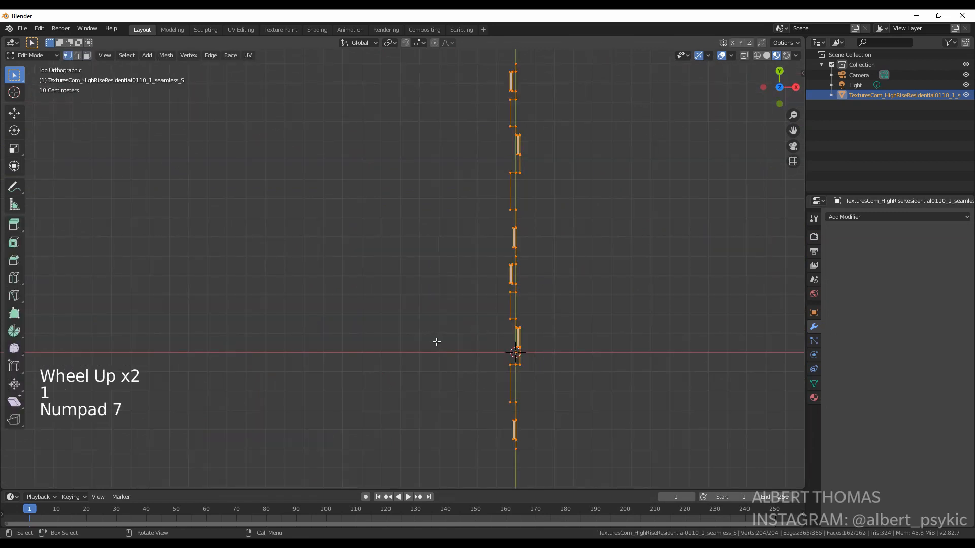
Duplicate the facade strip and move it to meet the original at a right-angle corner.
key("shift+d")
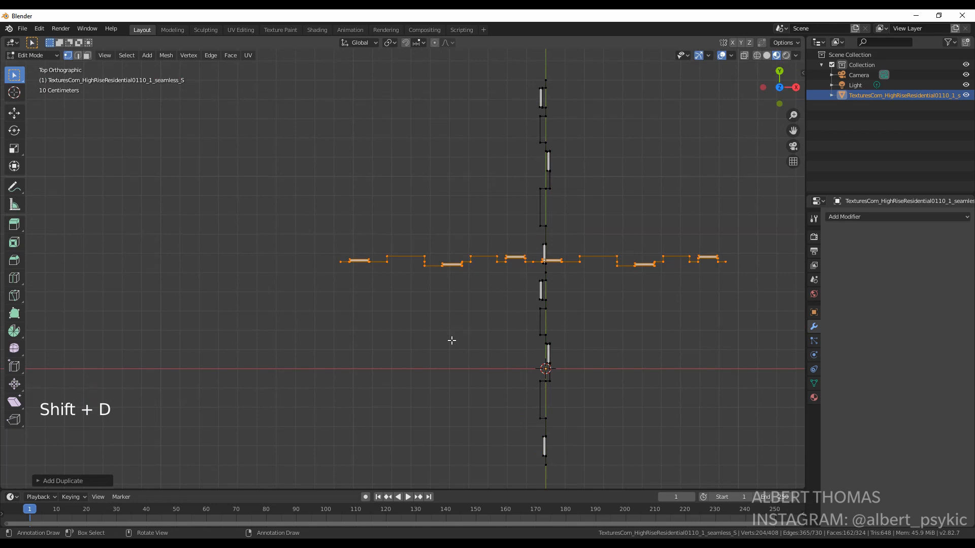
key("G")
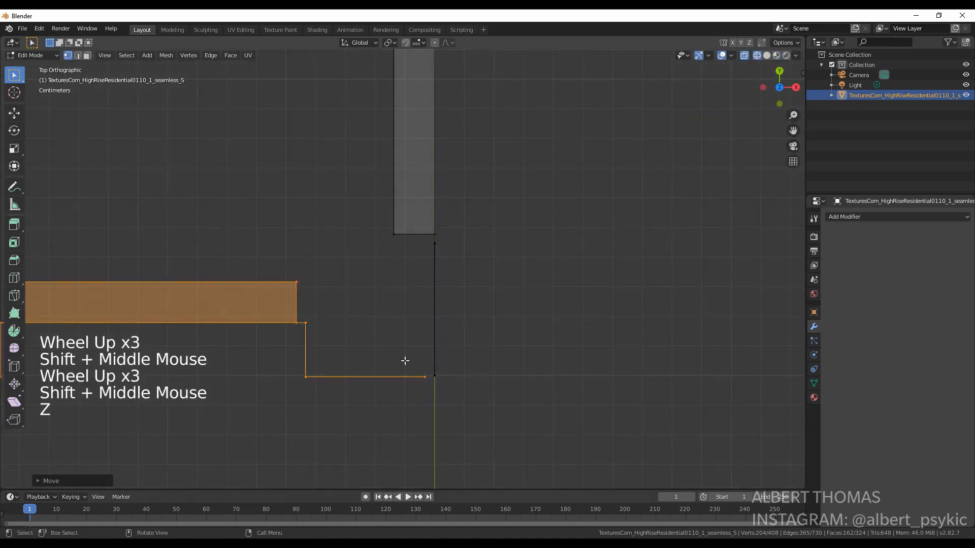
key("g")
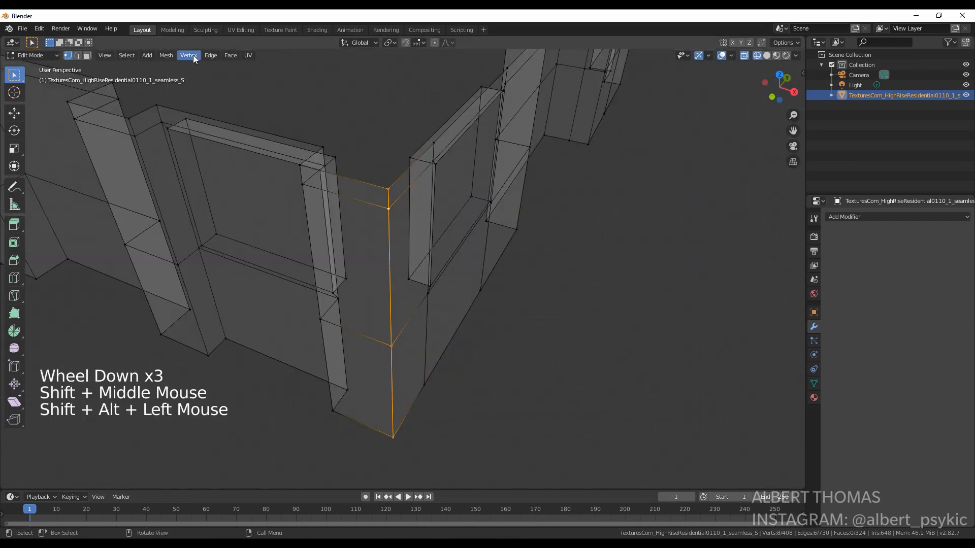
Merge the overlapping corner vertices By Distance, adjusting the merge distance.
left_click(189, 55)
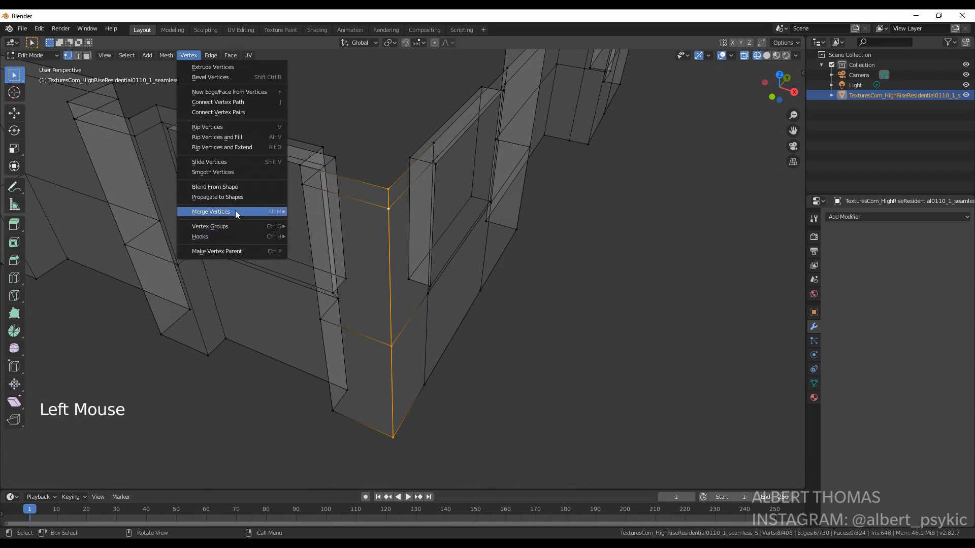
left_click(210, 212)
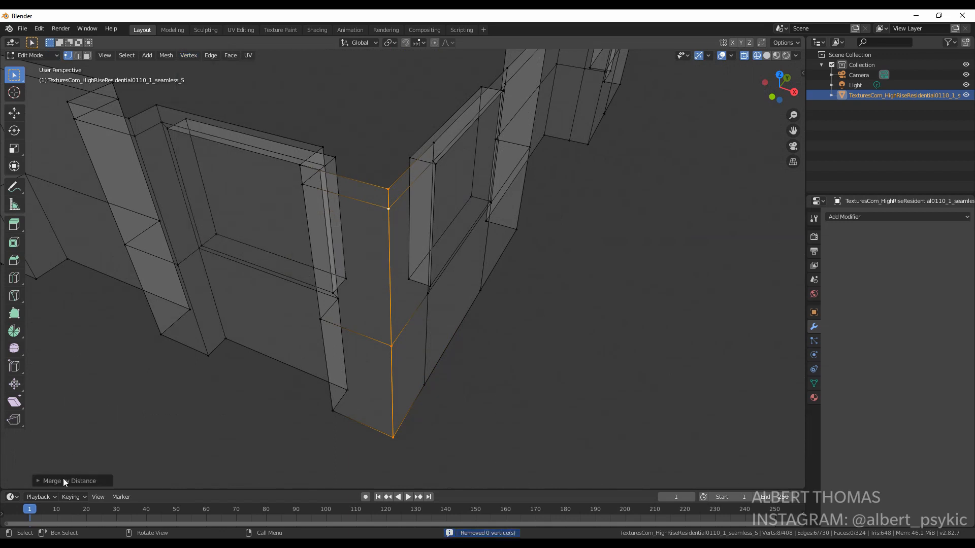
left_click(52, 480)
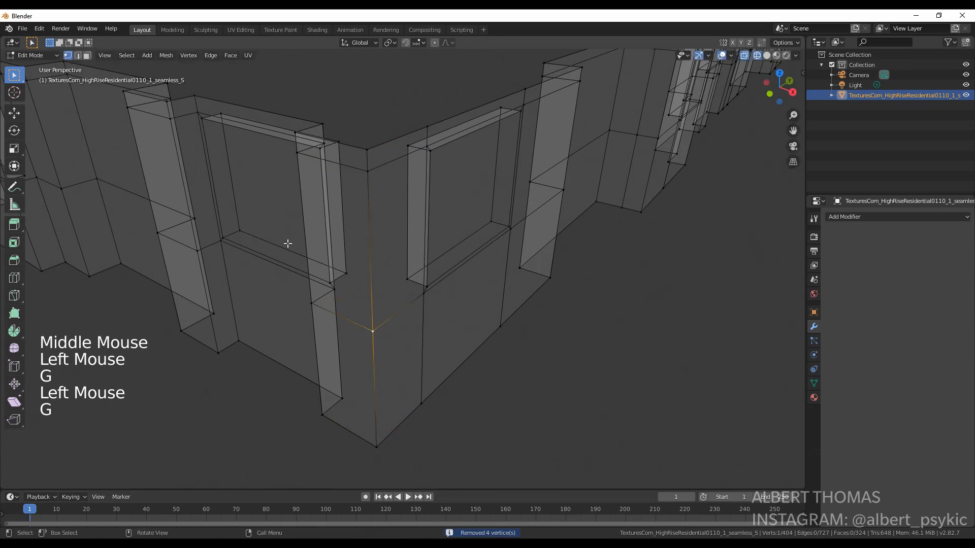
Apply the strip's rotation and add an Array modifier with Count 26, relative offset Z 1, X 0.
key("ctrl+a")
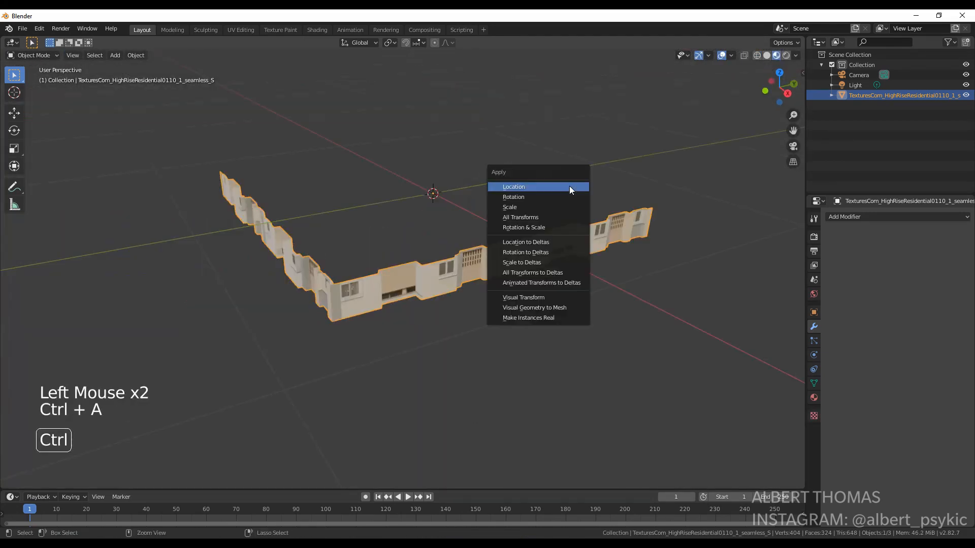
left_click(513, 196)
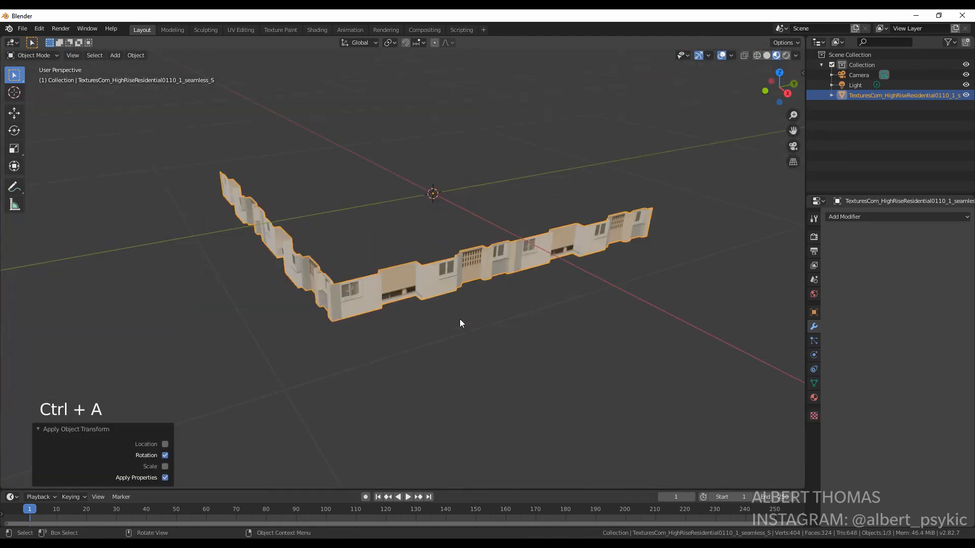
left_click(896, 216)
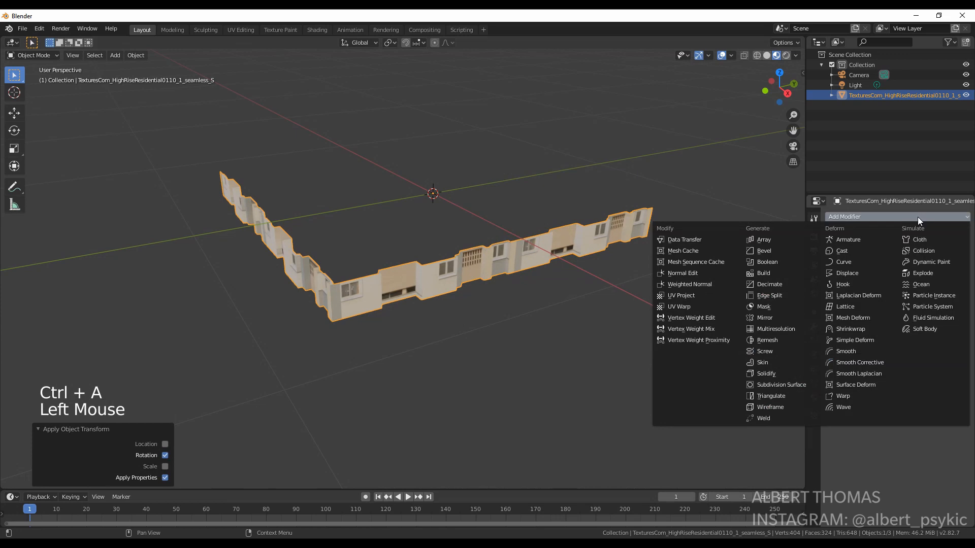
left_click(763, 240)
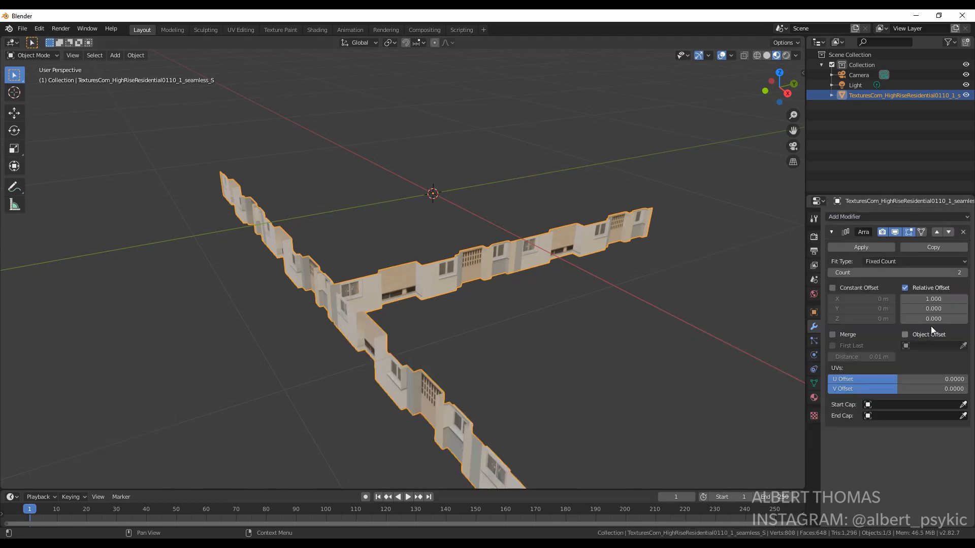
double_click(932, 299)
type("0.000")
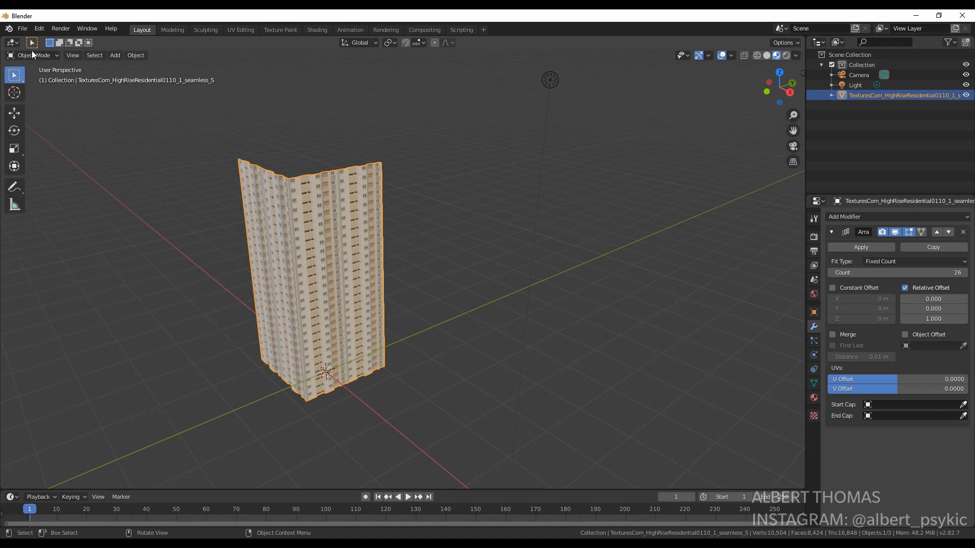
Append the Corona object from CoronaVirusF.blend and place it floating beside the building.
left_click(22, 28)
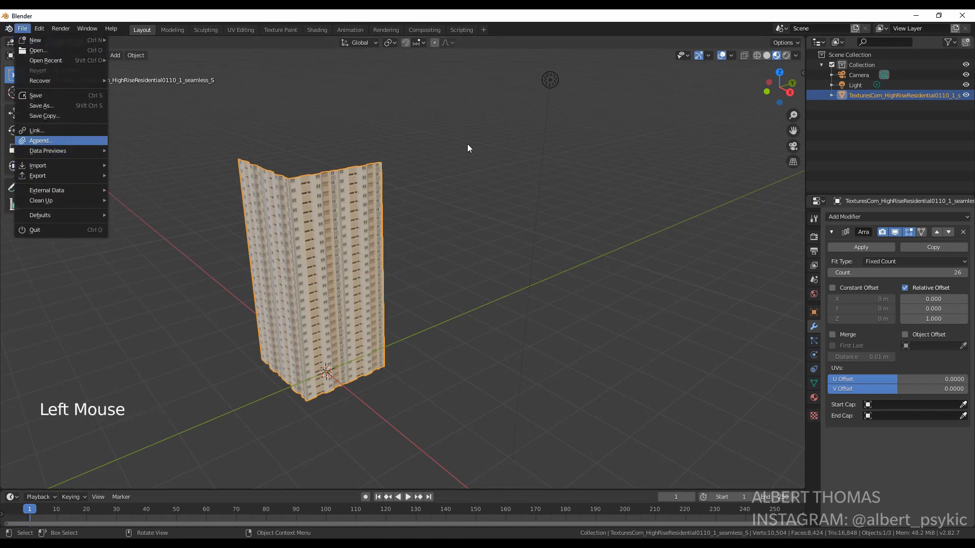
left_click(40, 140)
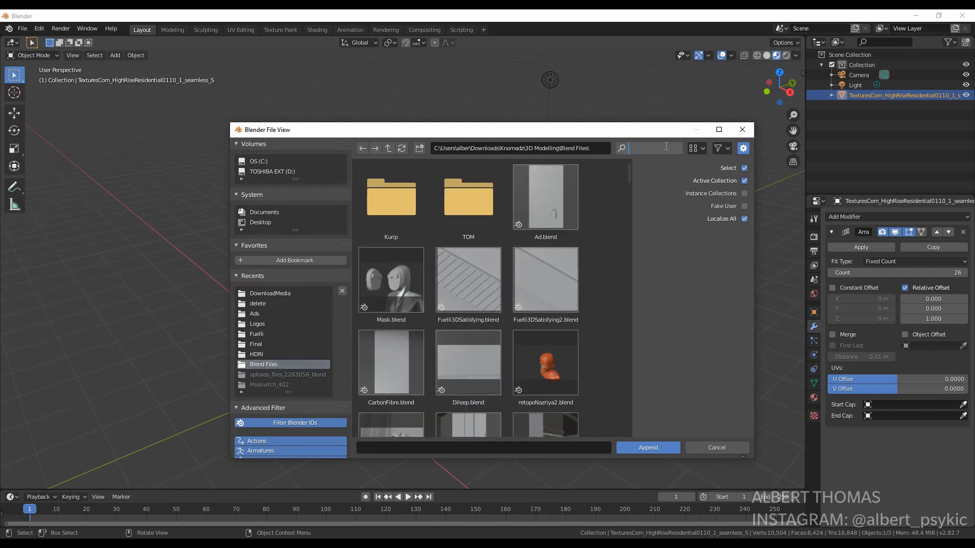
type("vi")
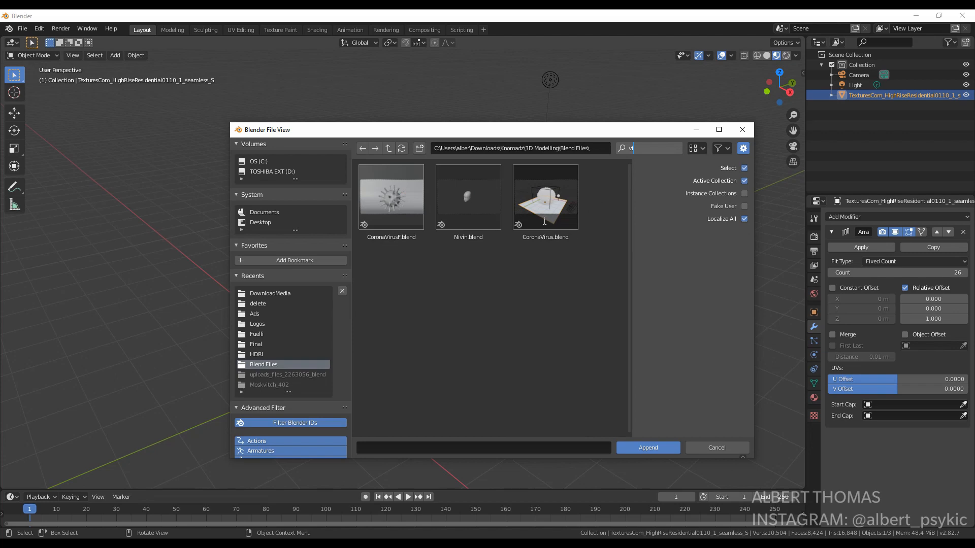
double_click(390, 196)
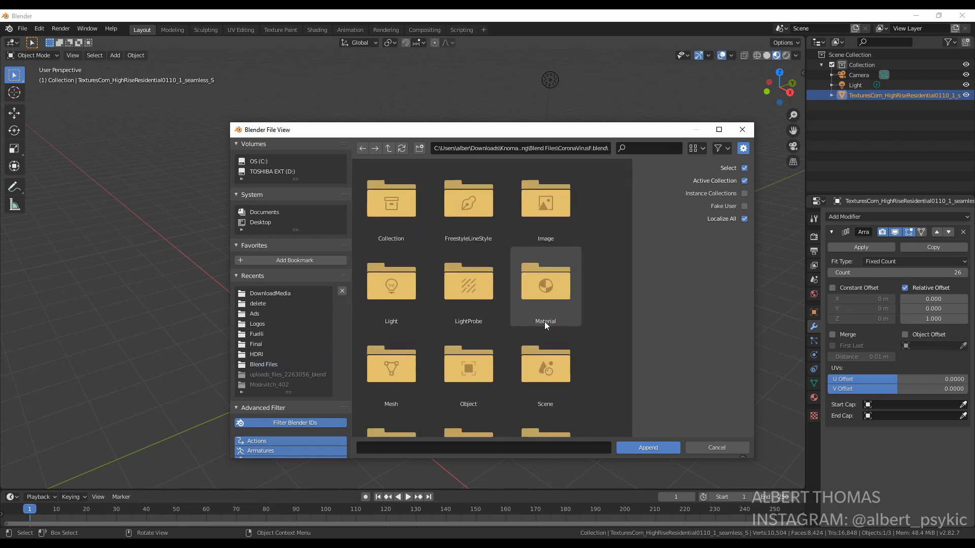
mouse_move(467, 367)
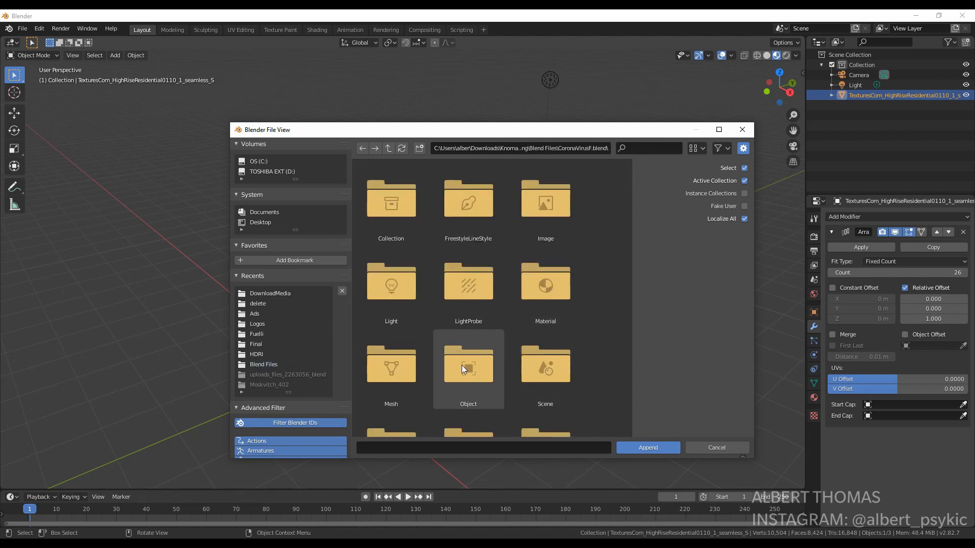
double_click(467, 369)
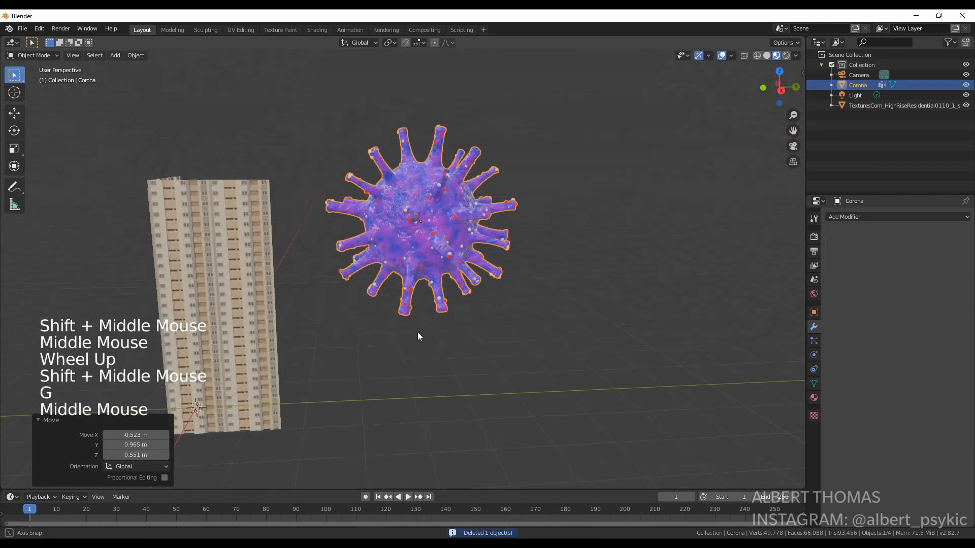
key("s")
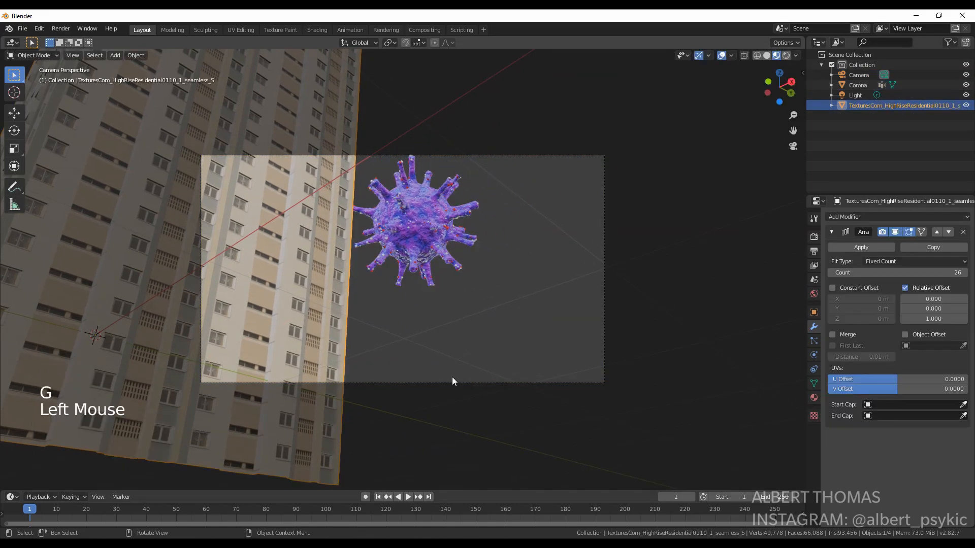
Keyframe the camera's LocRotScale at frame 1 and a drifted, turned pose near frame 127, then play it back.
left_click(859, 75)
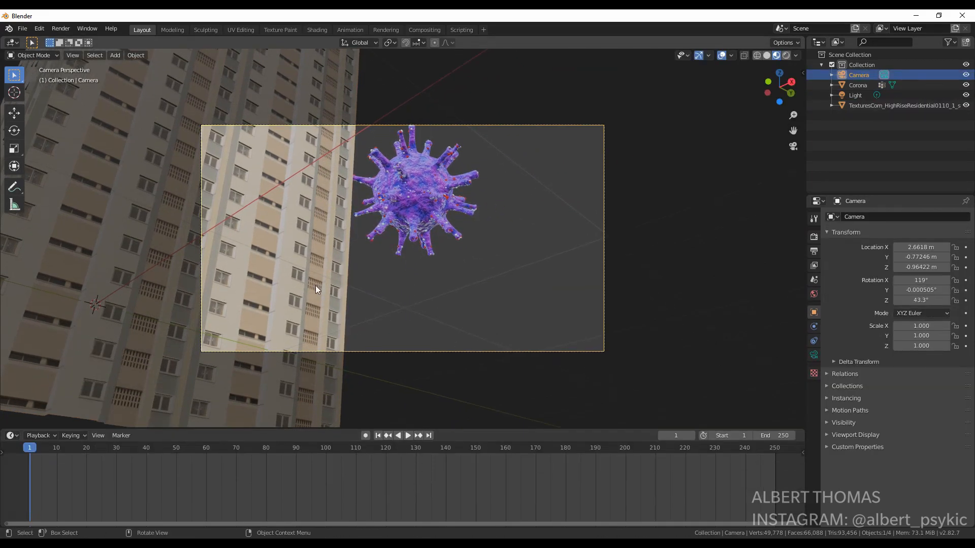
key("i")
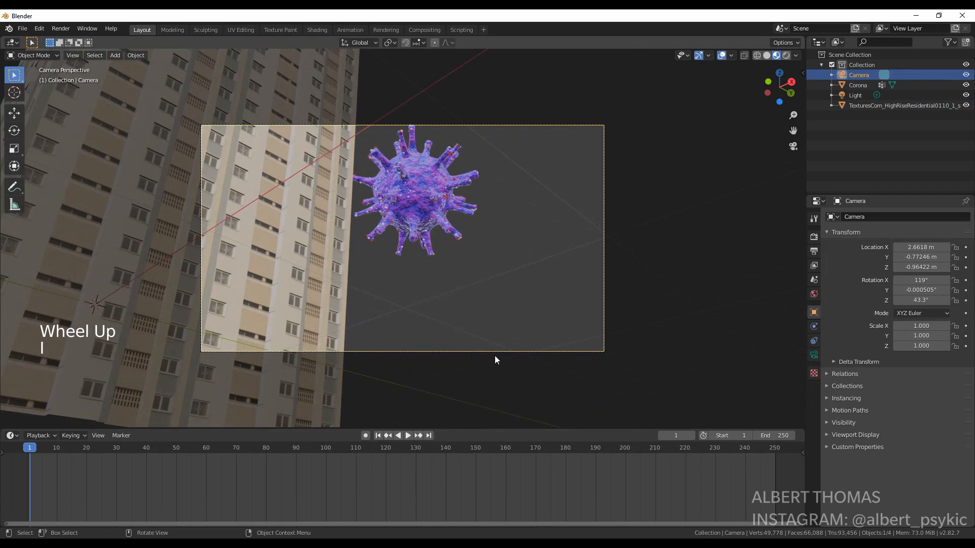
key("i")
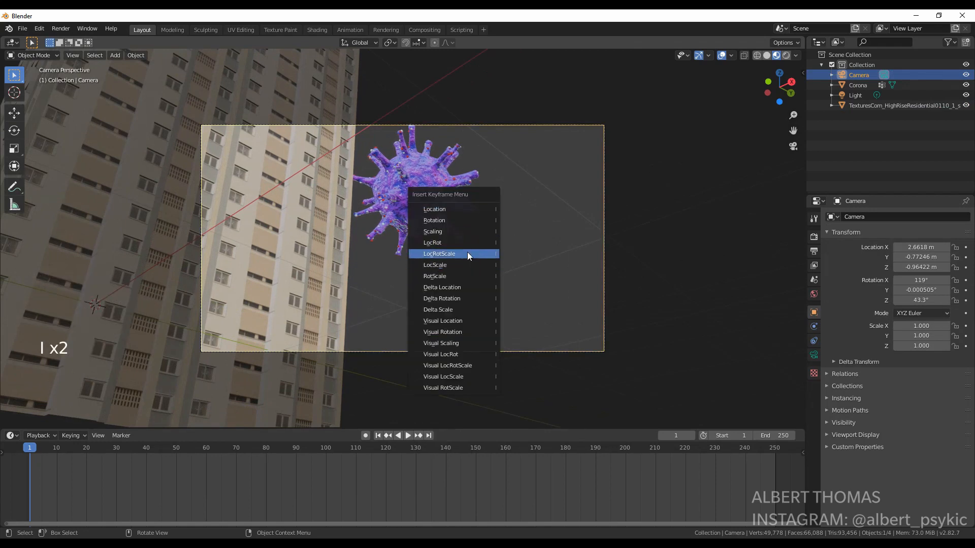
left_click(438, 254)
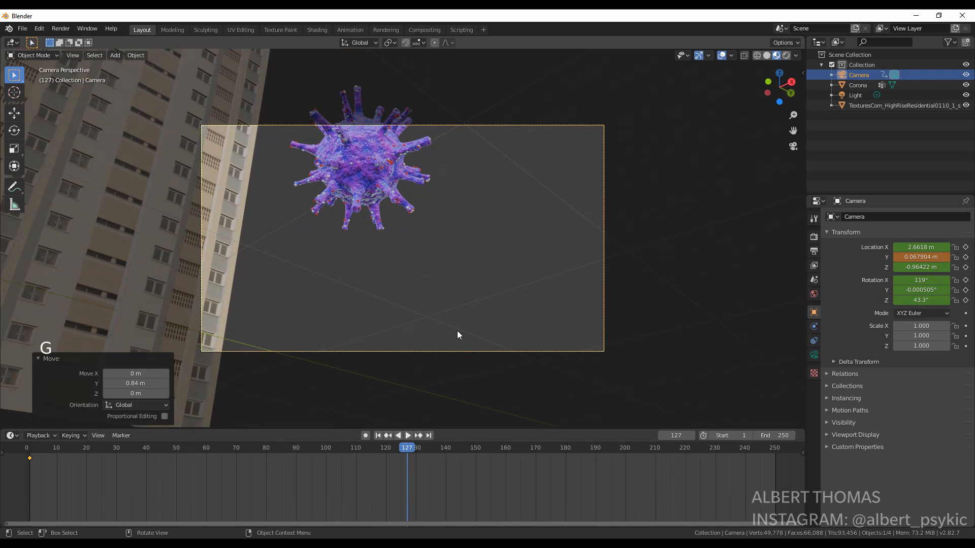
key("shift+grave")
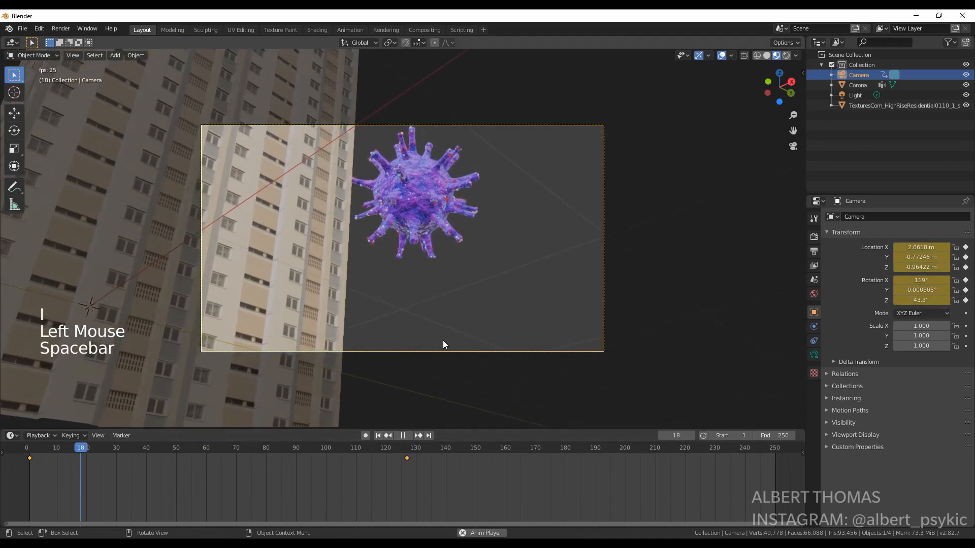
key("space")
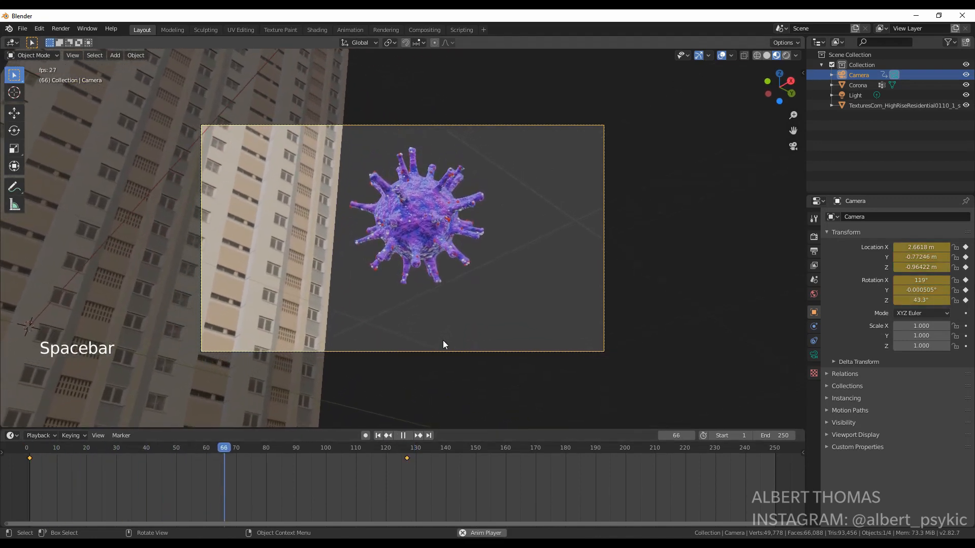
key("space")
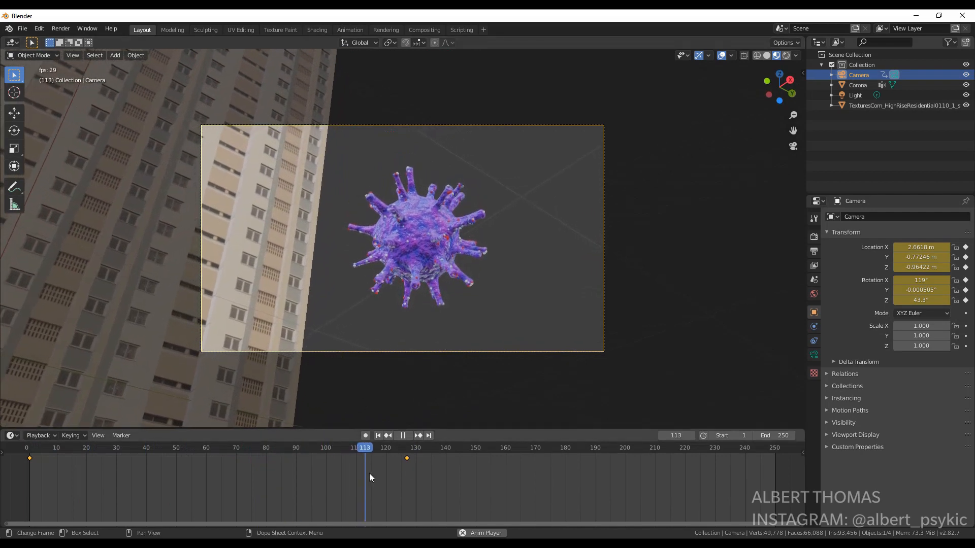
key("space")
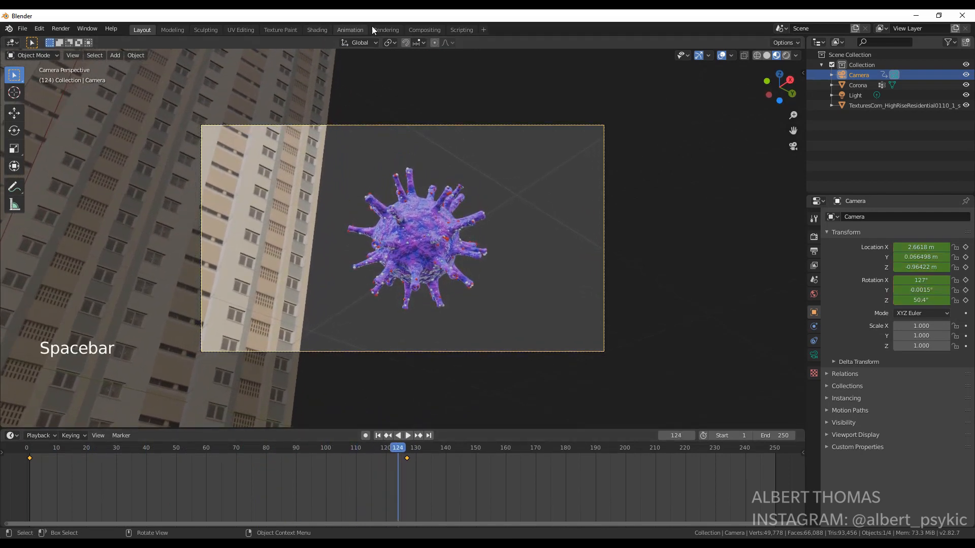
In the Animation workspace Graph Editor, add a Noise modifier to the camera's X Euler Rotation curve.
left_click(350, 29)
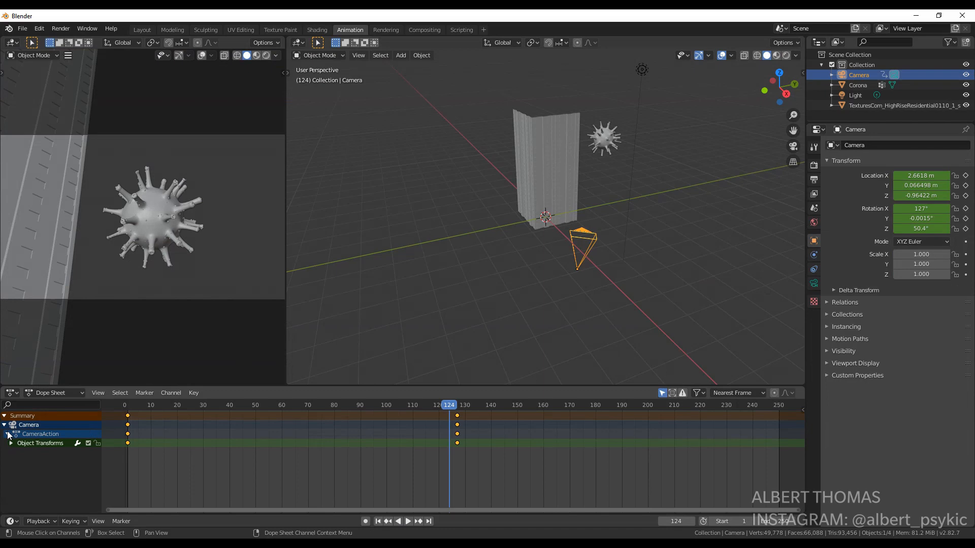
left_click(10, 443)
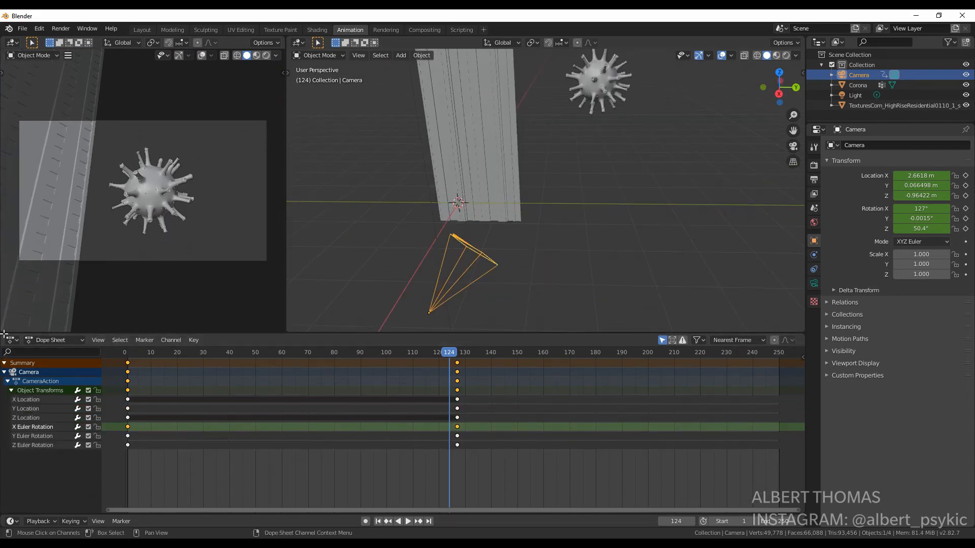
left_click(10, 340)
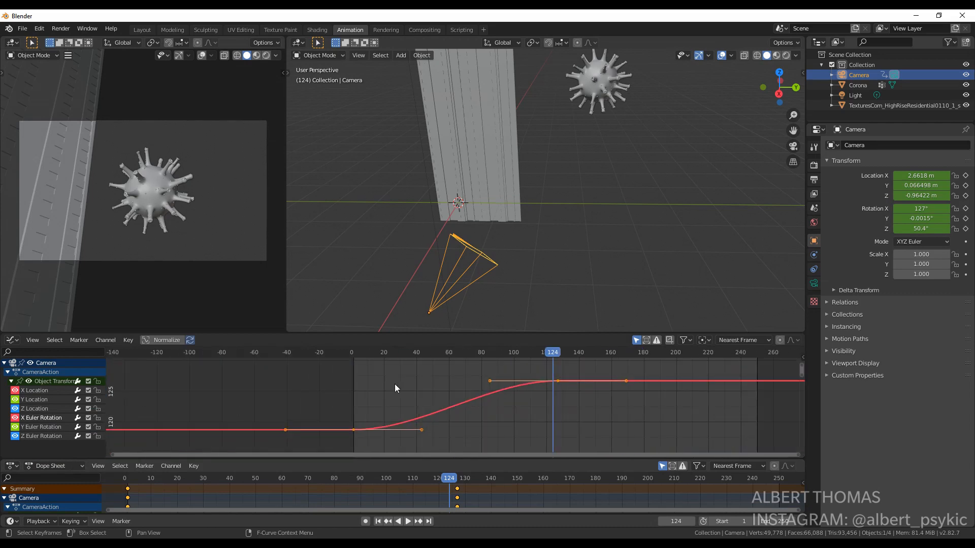
scroll("down", 3)
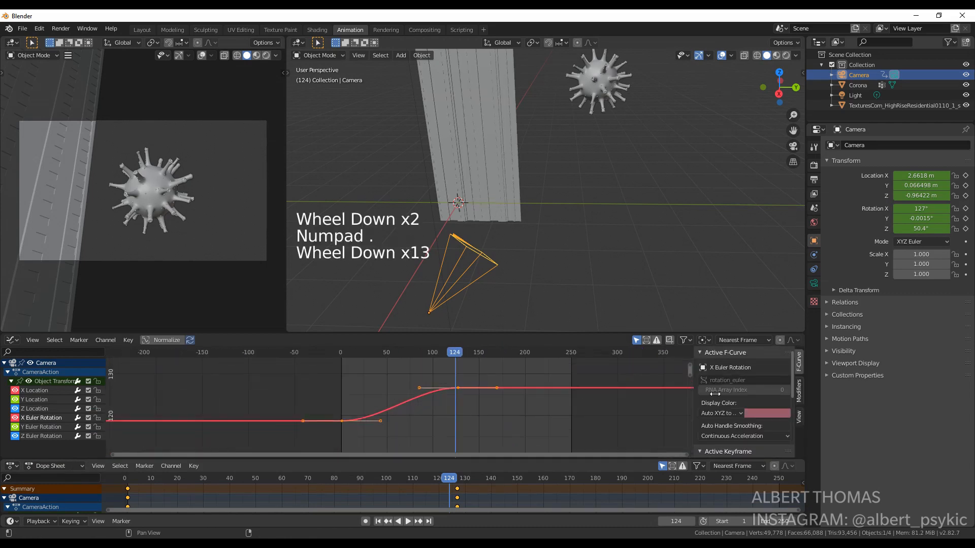
scroll("down", 3)
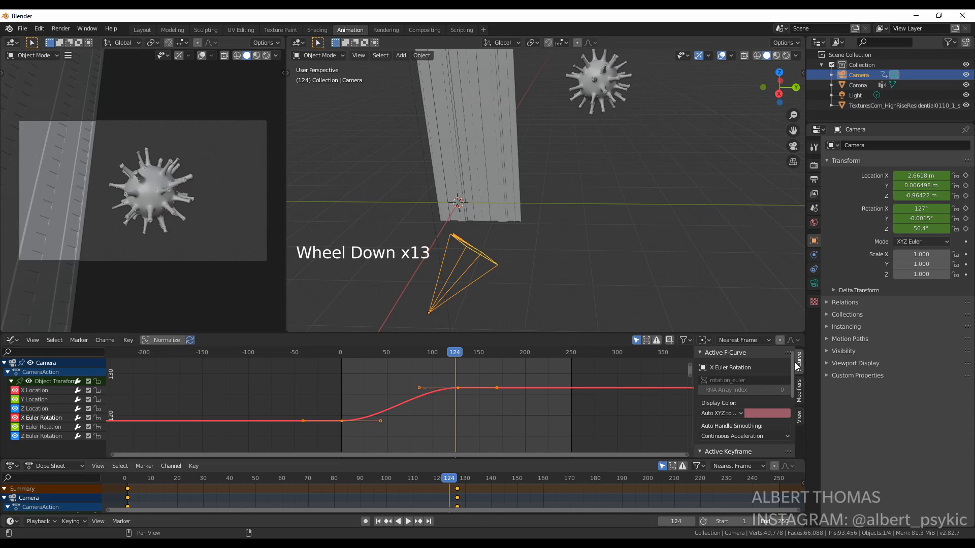
left_click(715, 367)
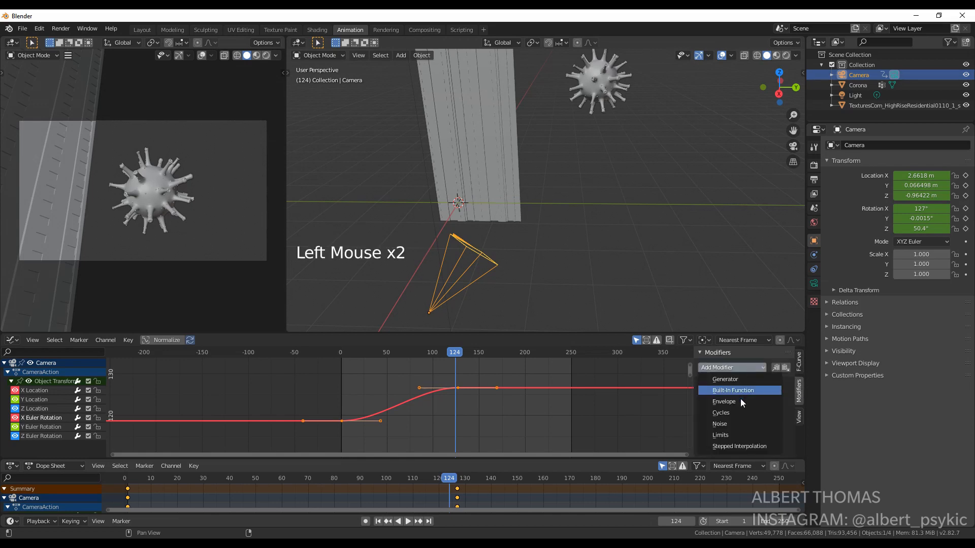
left_click(719, 423)
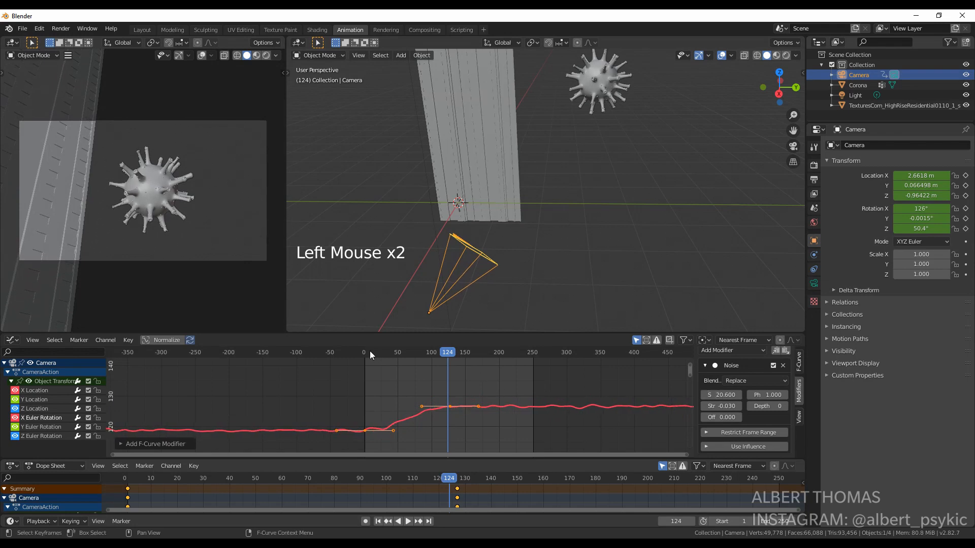
Add Noise to the Z Location curve too and tune Scale and Strength for a subtle handheld shake, previewing playback.
key("space")
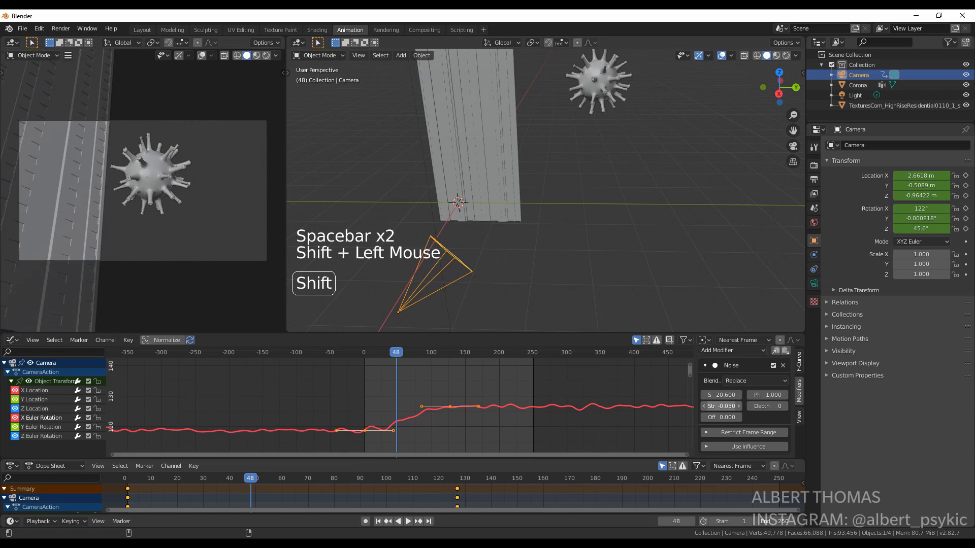
left_click(371, 353)
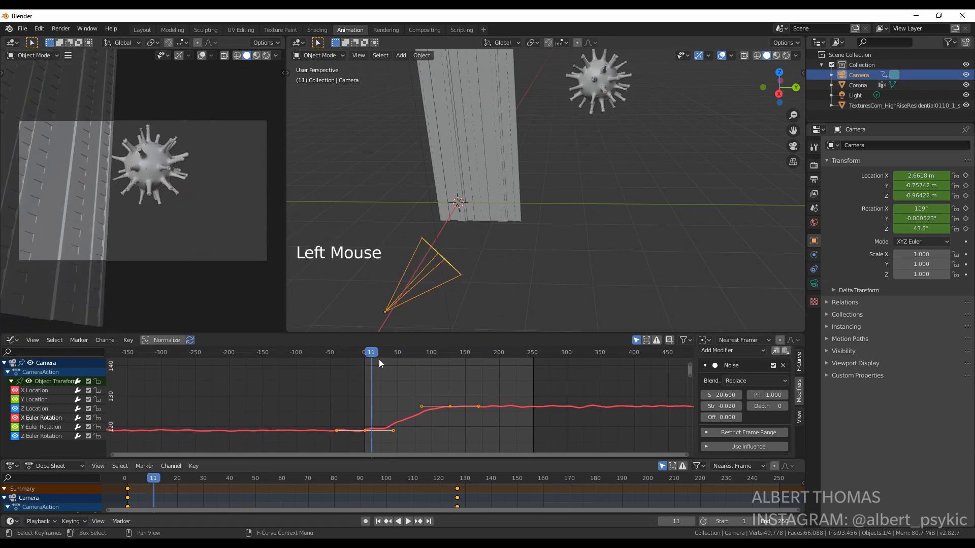
key("space")
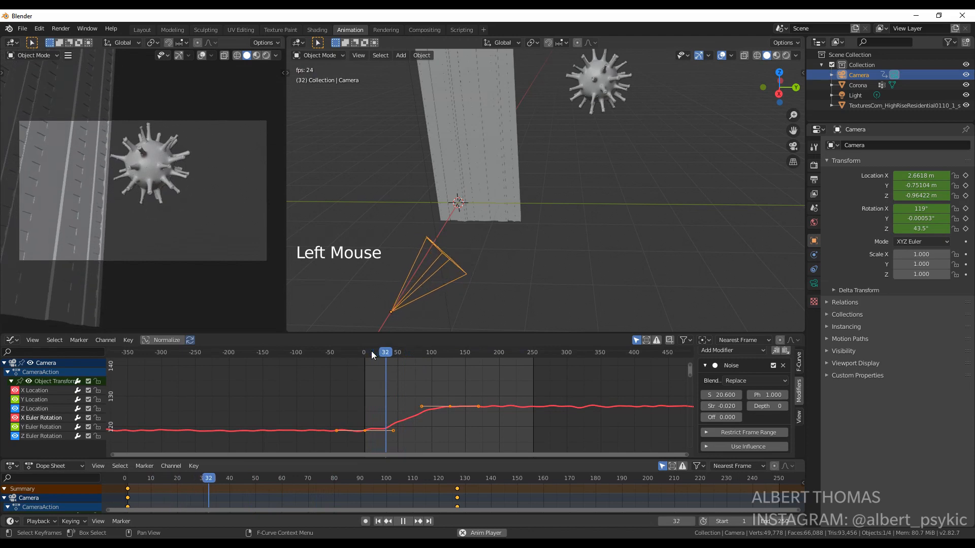
key("space")
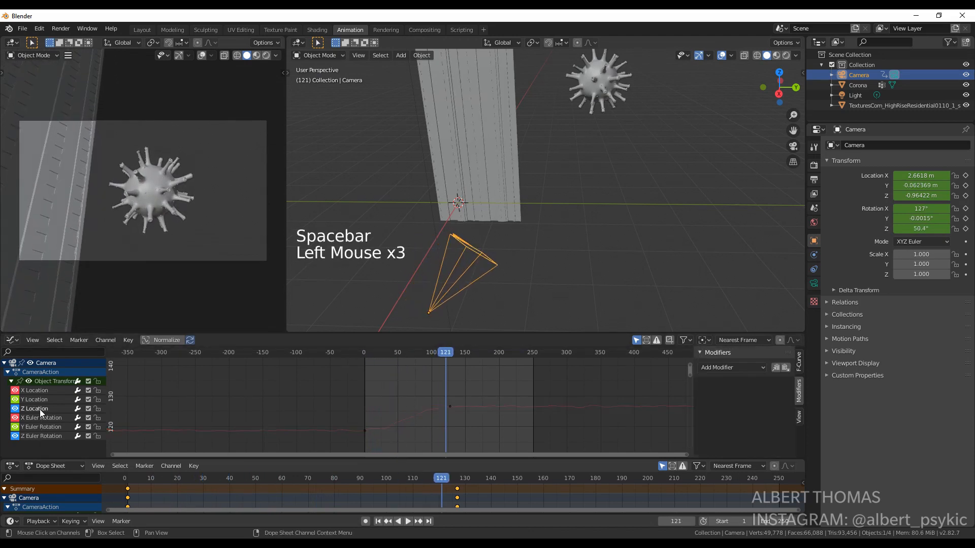
scroll("down", 3)
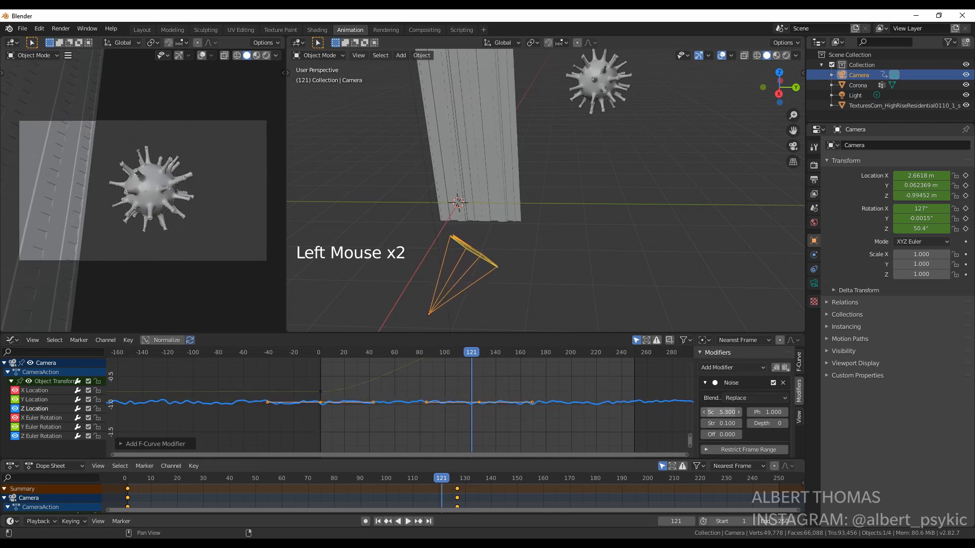
key("space")
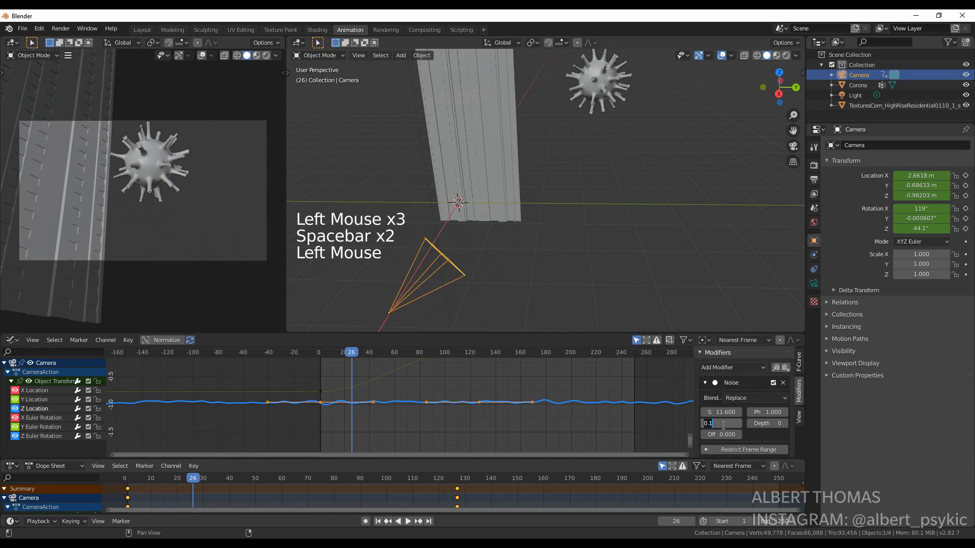
key("space")
type("0.030")
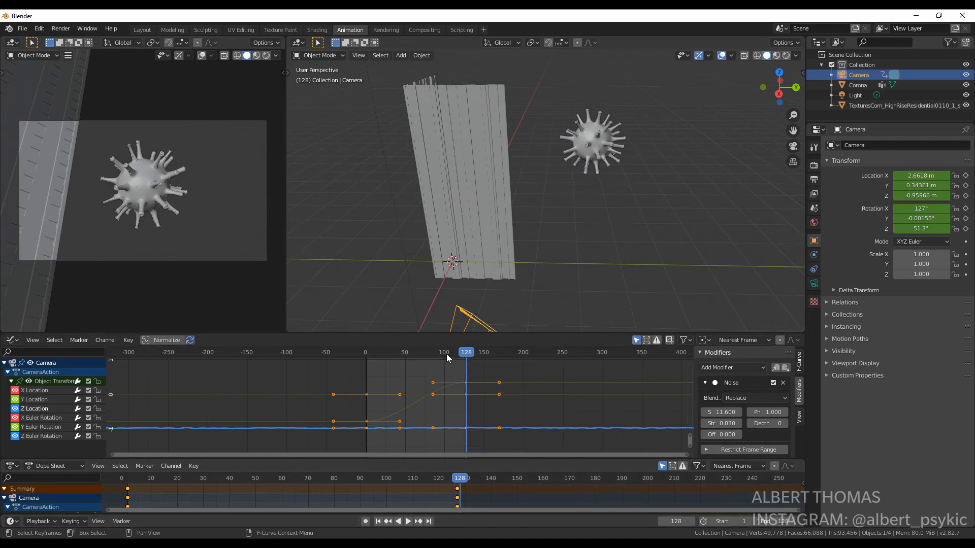
left_click(405, 353)
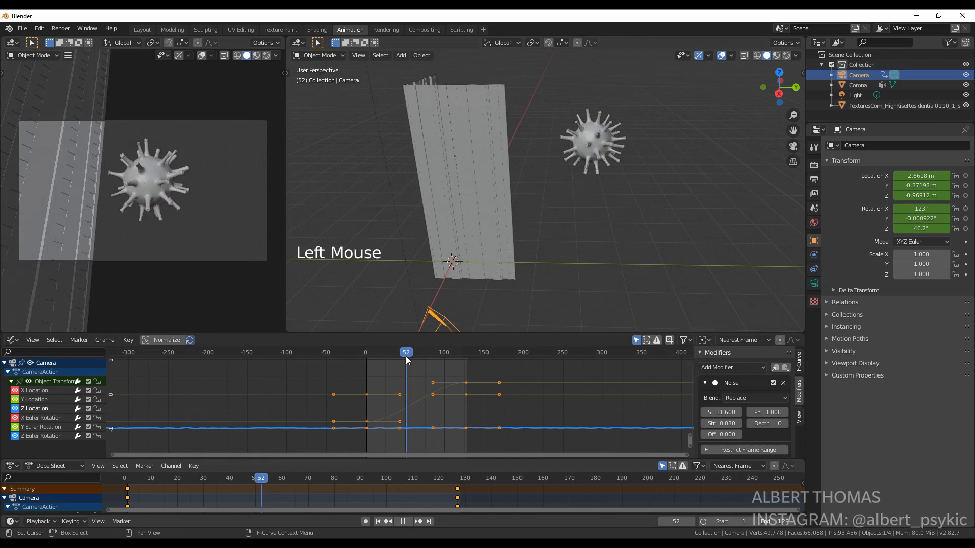
key("space")
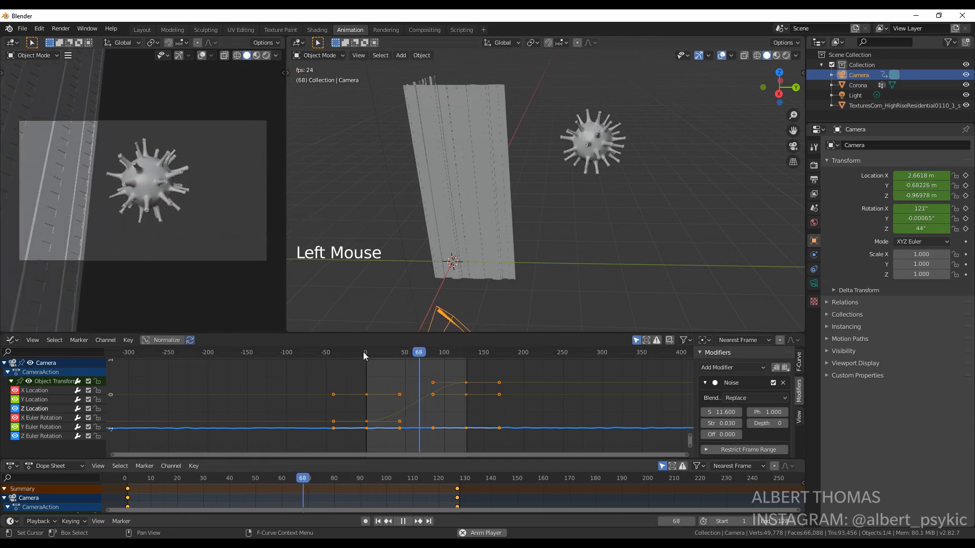
left_click(404, 352)
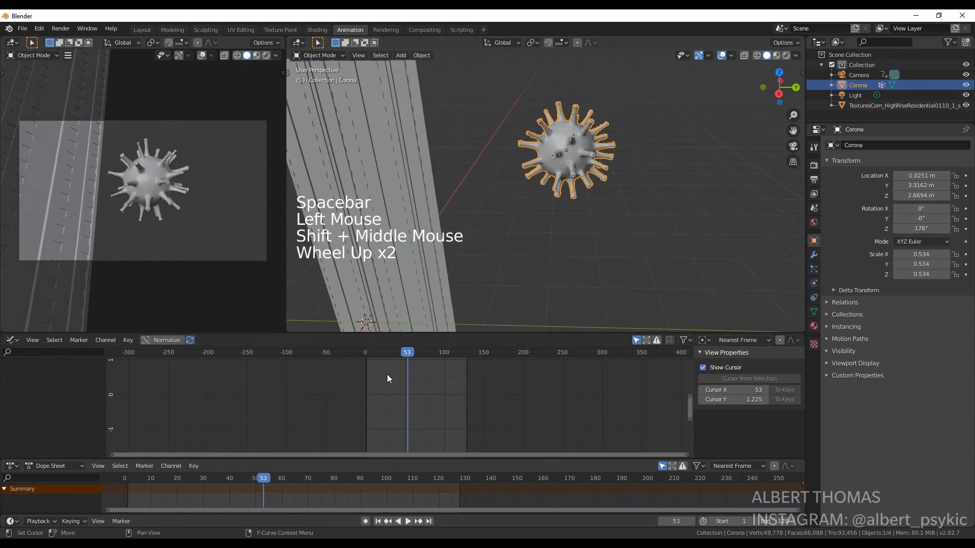
Keyframe the virus's location and rotation, then rotate it and key the new rotation a few frames later.
key("i")
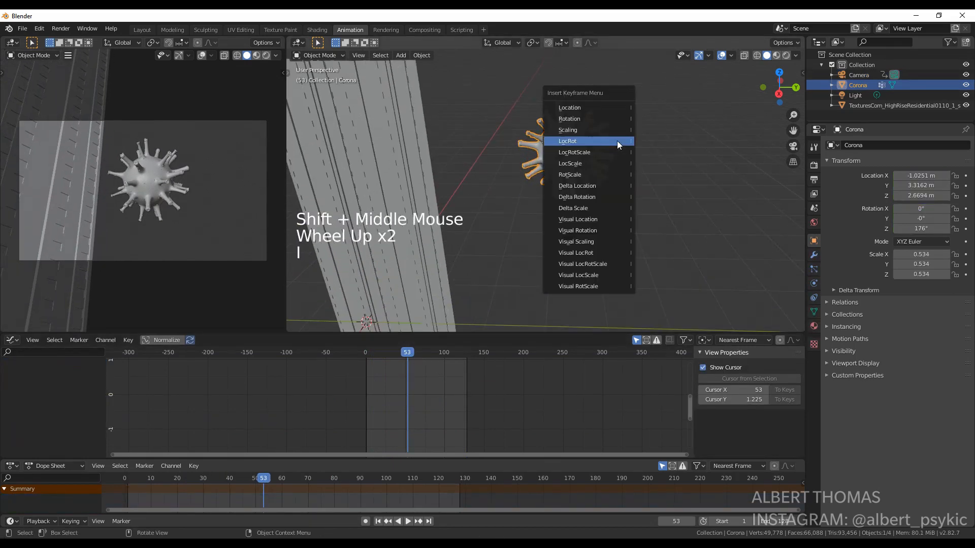
left_click(567, 140)
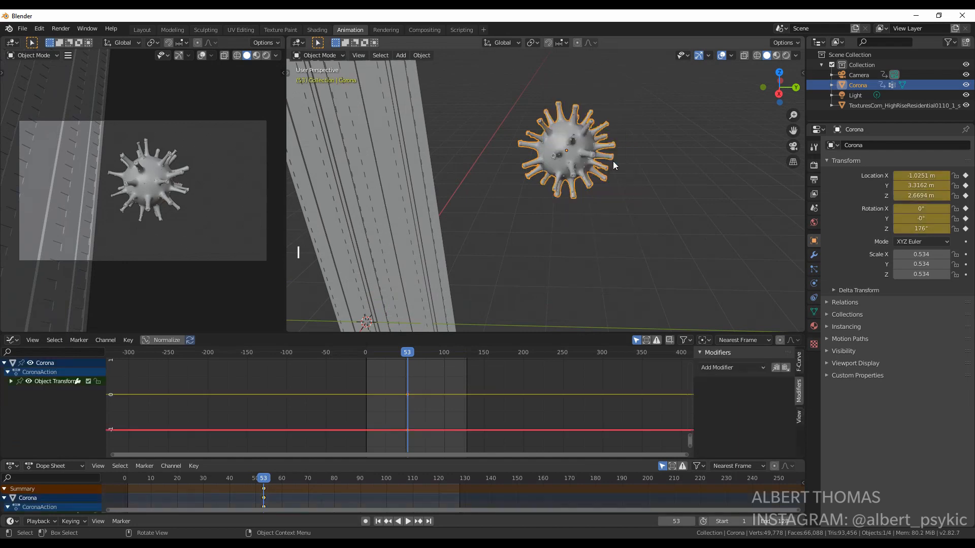
mouse_move(595, 175)
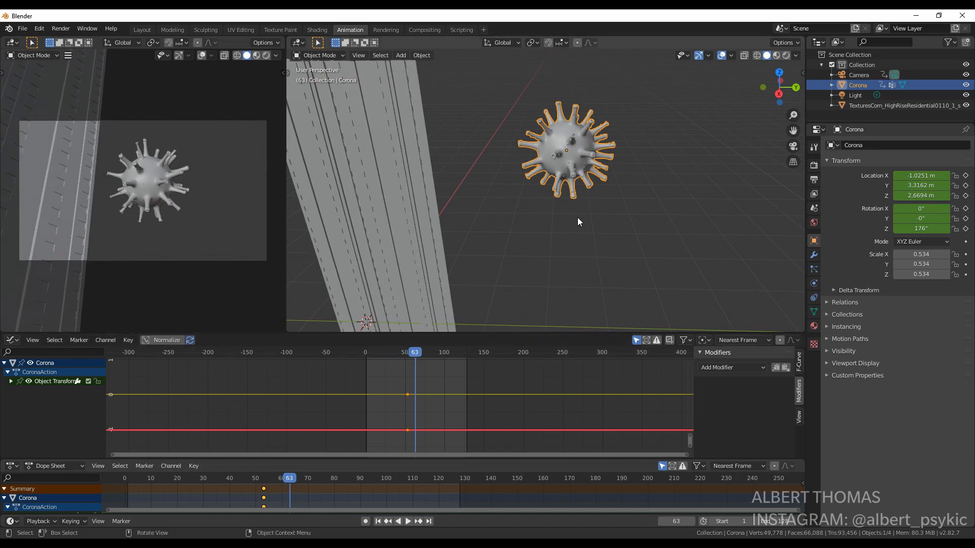
key("r")
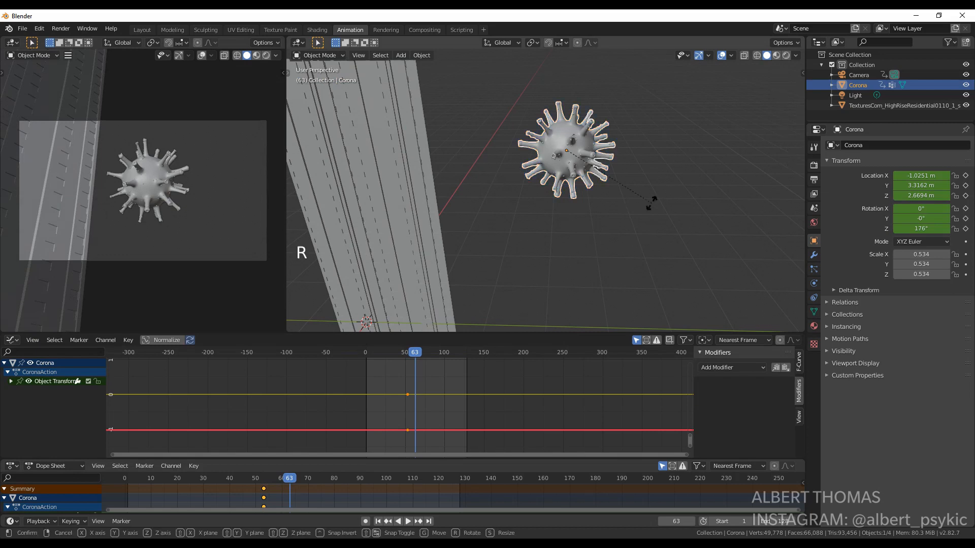
left_click(631, 220)
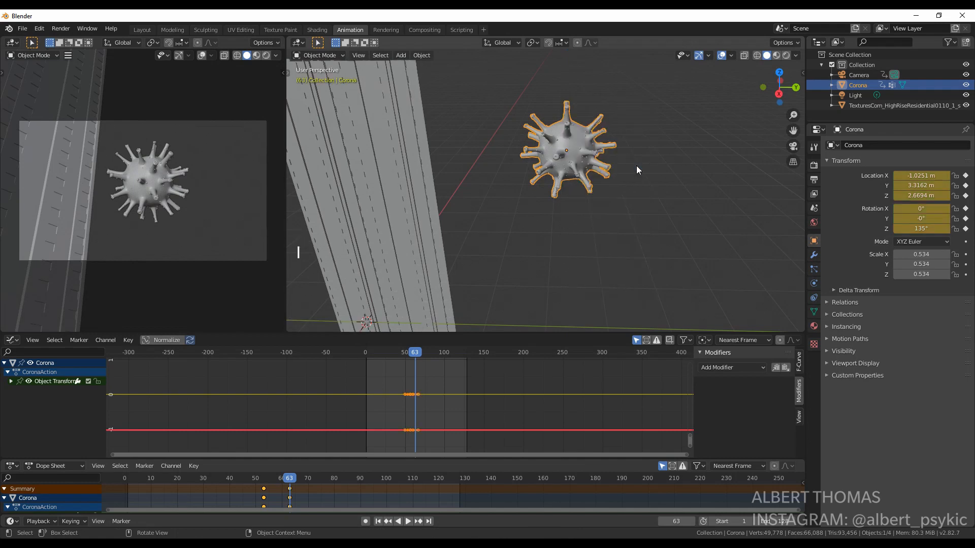
At frame 86 move the virus right in front of the camera so it fills the view.
key("space")
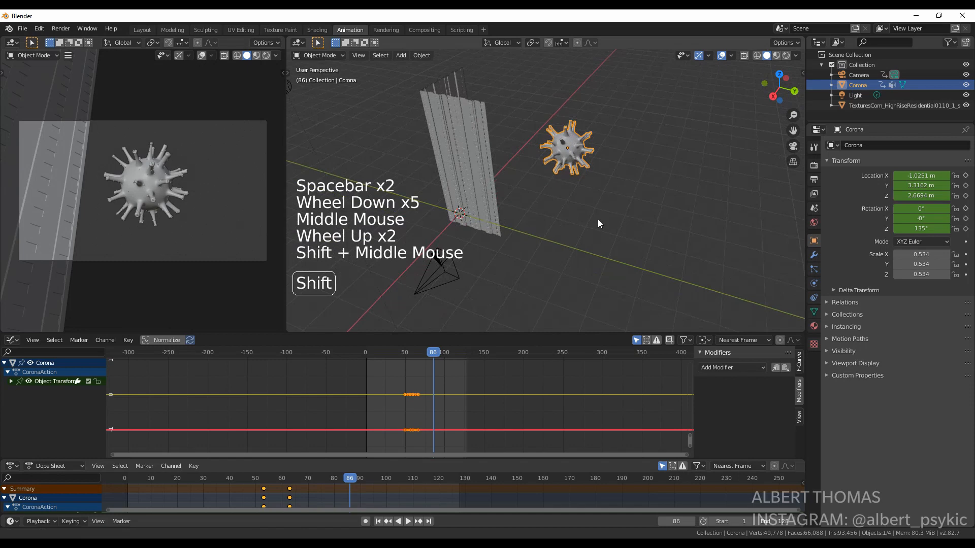
scroll("up", 3)
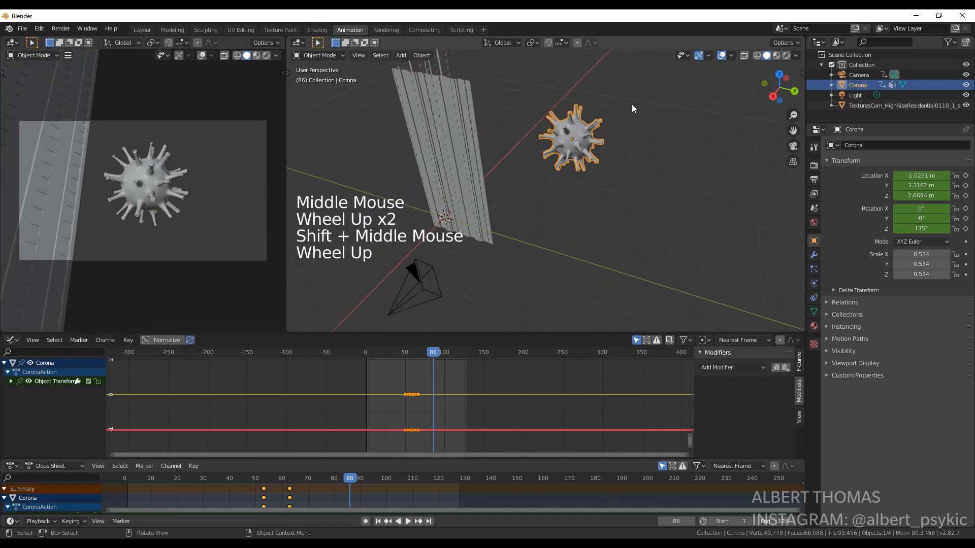
key("g")
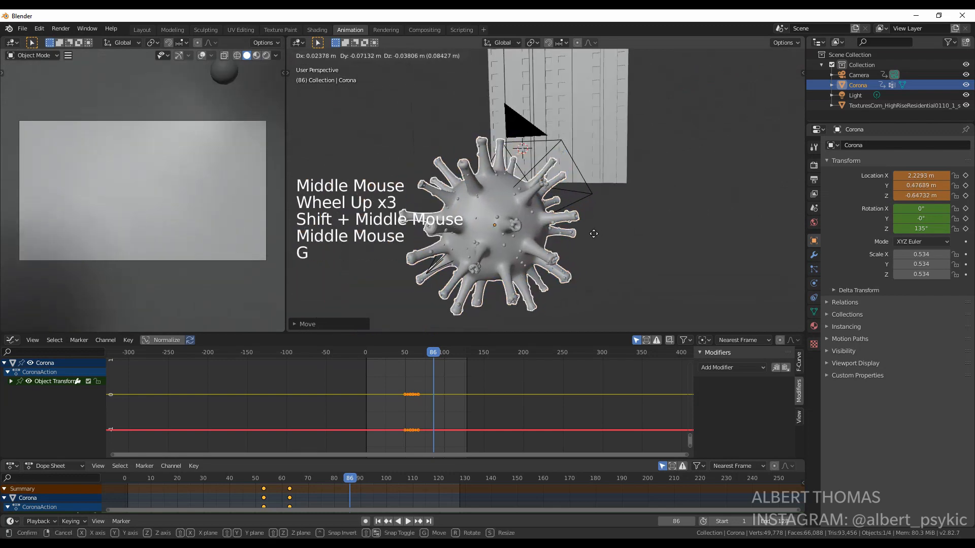
left_click(541, 201)
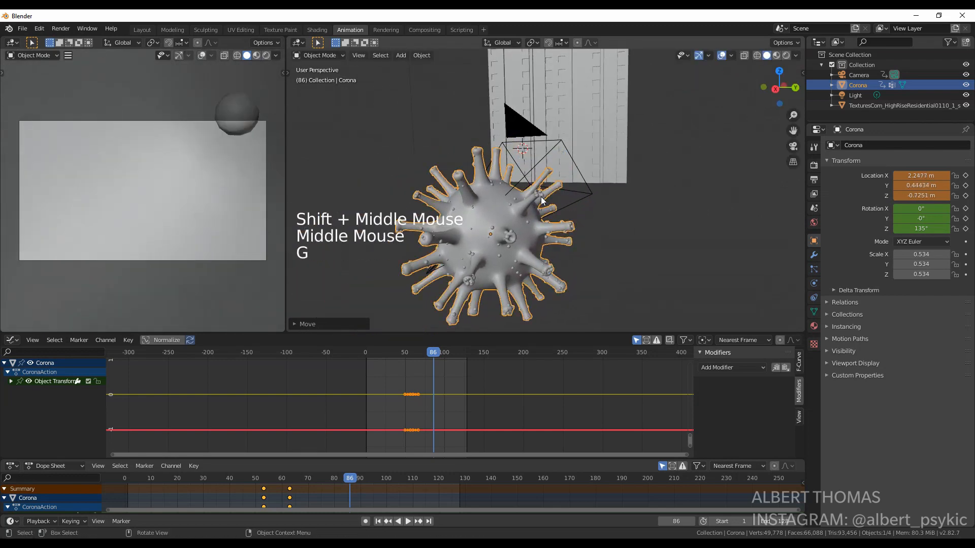
Preview the flight and retime the virus keys later in the Dope Sheet, toward frames 95–127.
left_click(400, 353)
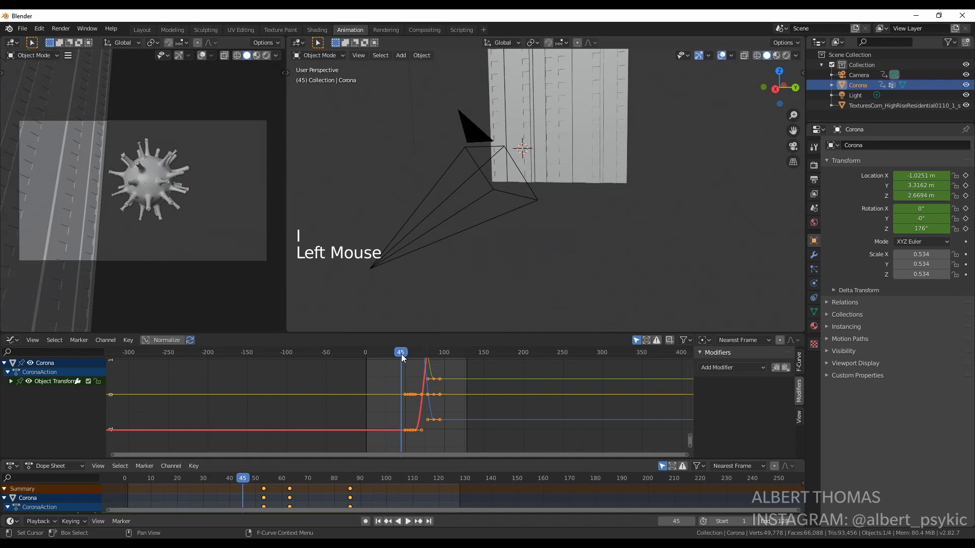
key("space")
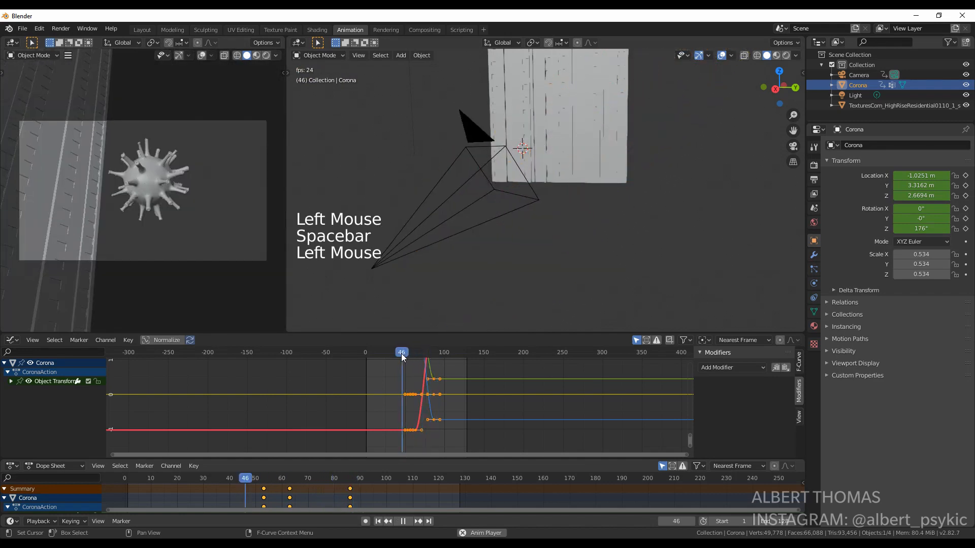
left_click(402, 522)
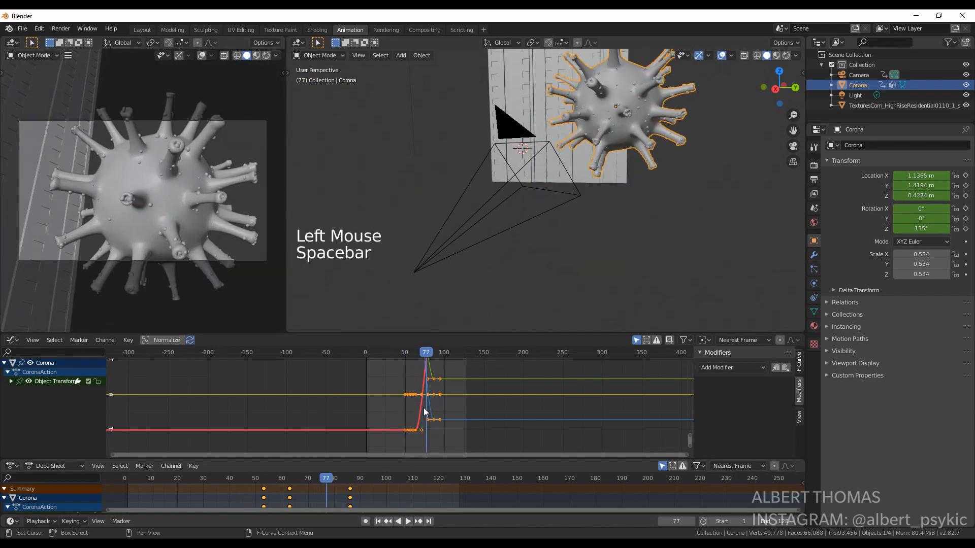
key("g")
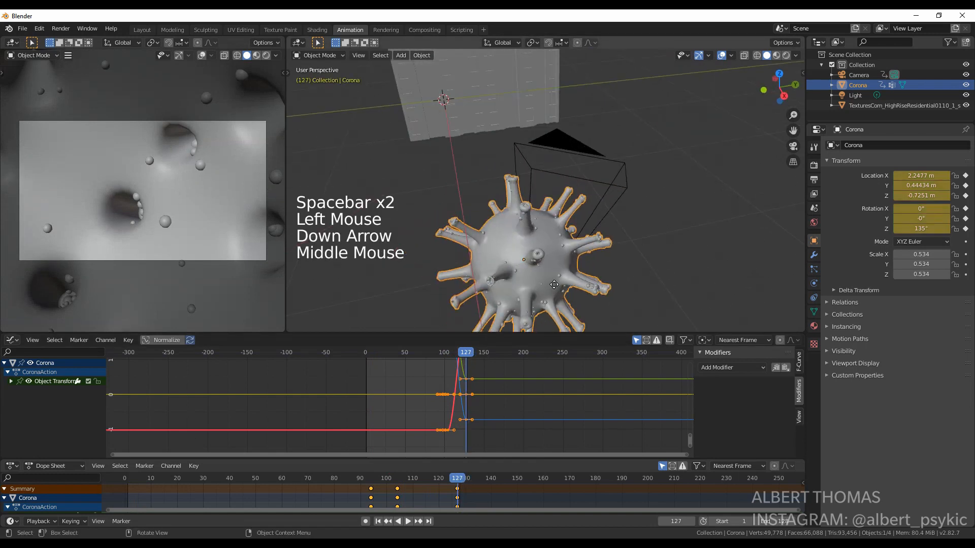
At frame 127 reposition the virus before the camera, re-key it and play back the flight.
key("g")
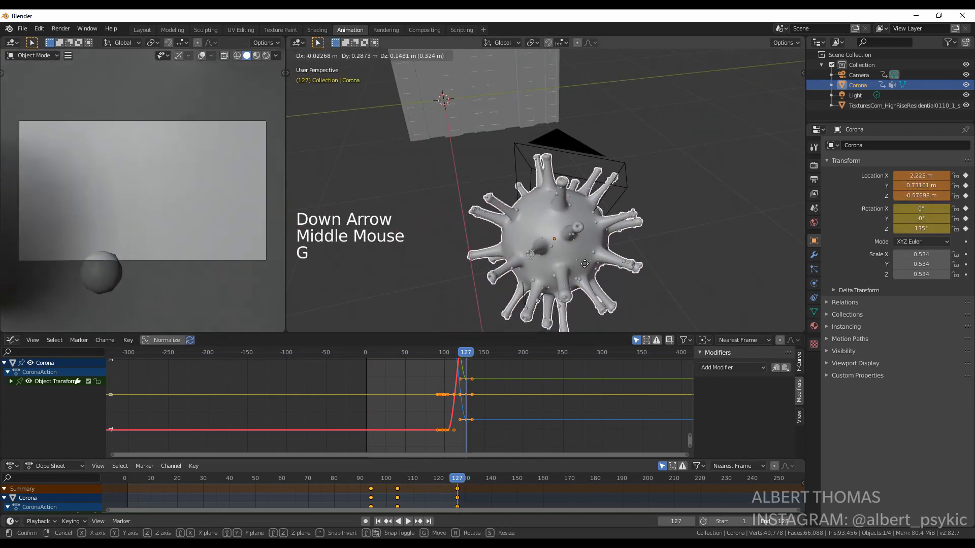
key("space")
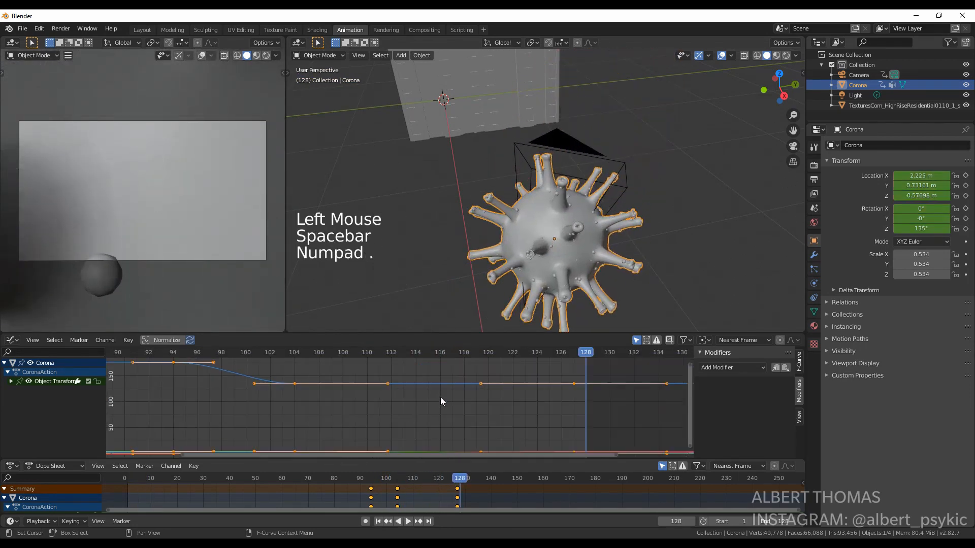
key("space")
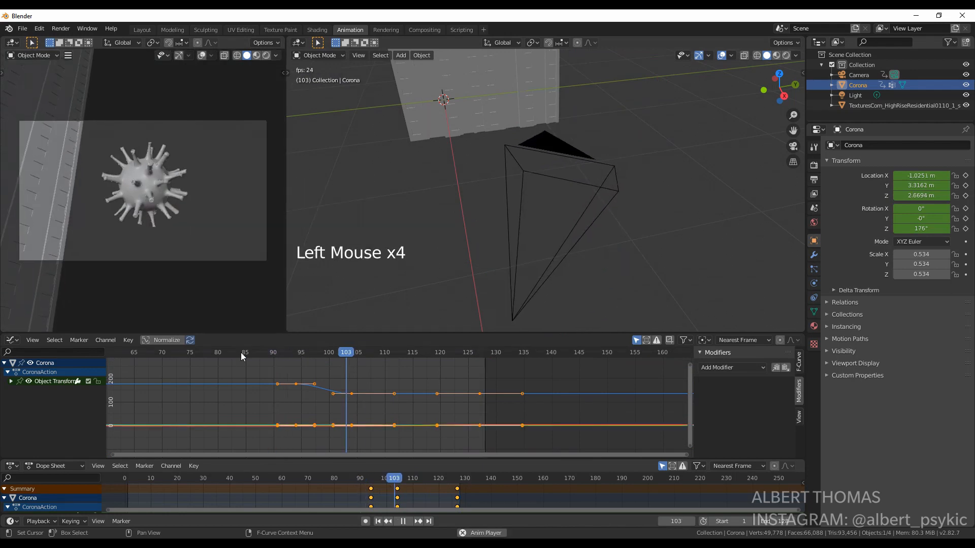
key("space")
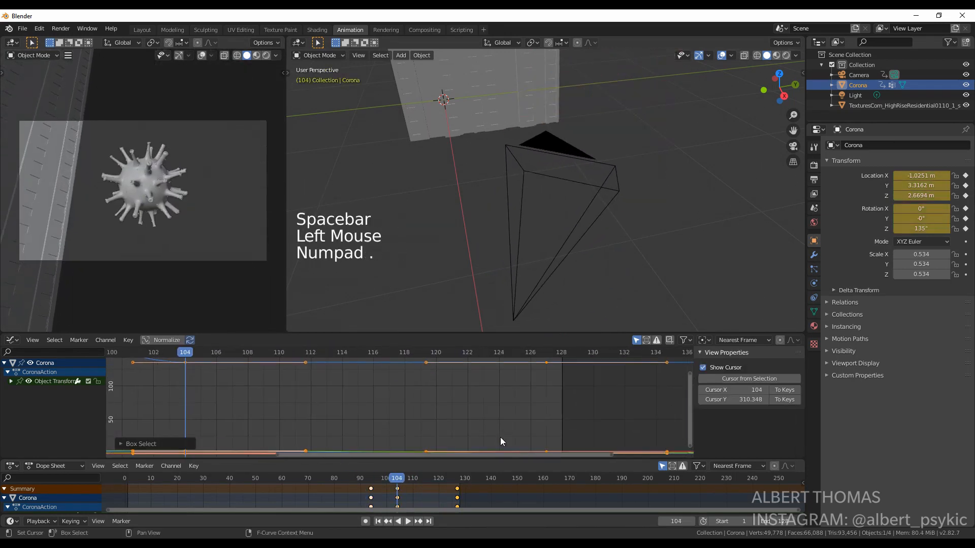
Set the virus location keys' interpolation and Easing Type to Ease Out.
right_click(500, 441)
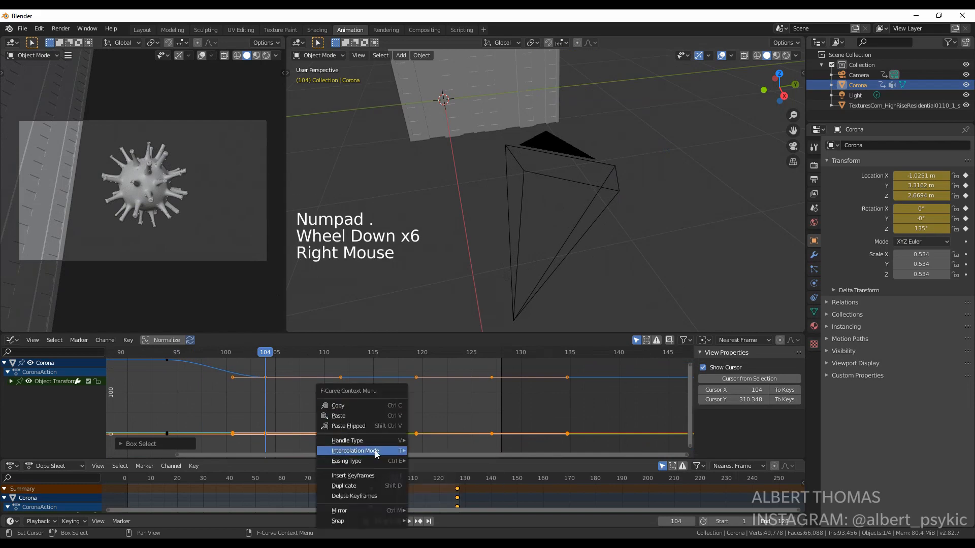
left_click(355, 449)
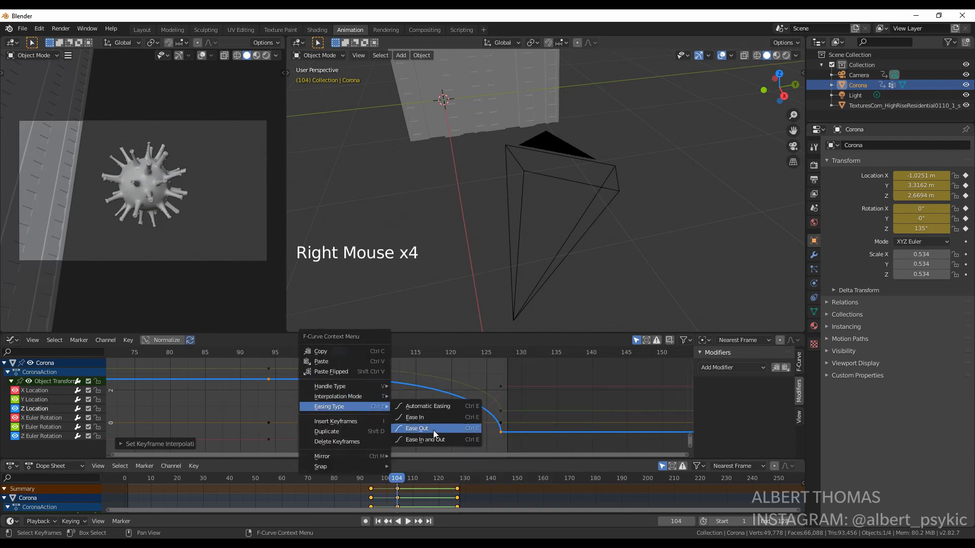
left_click(417, 428)
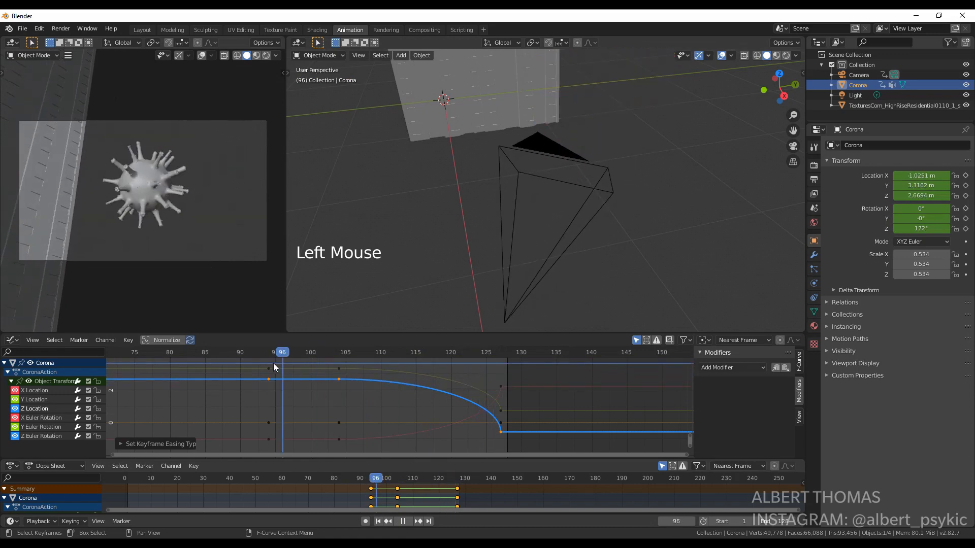
Play back the approach from earlier frames to review the eased rush toward the camera.
key("space")
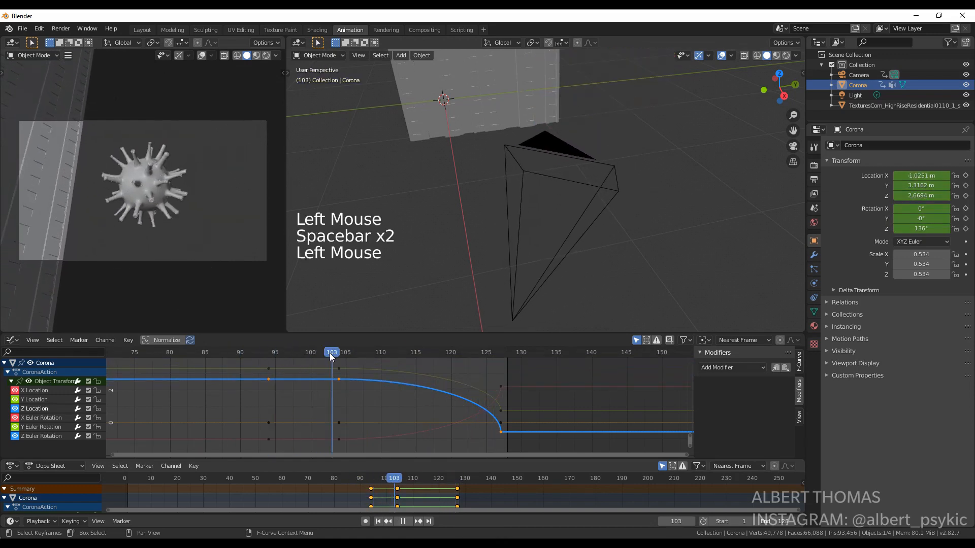
left_click(499, 353)
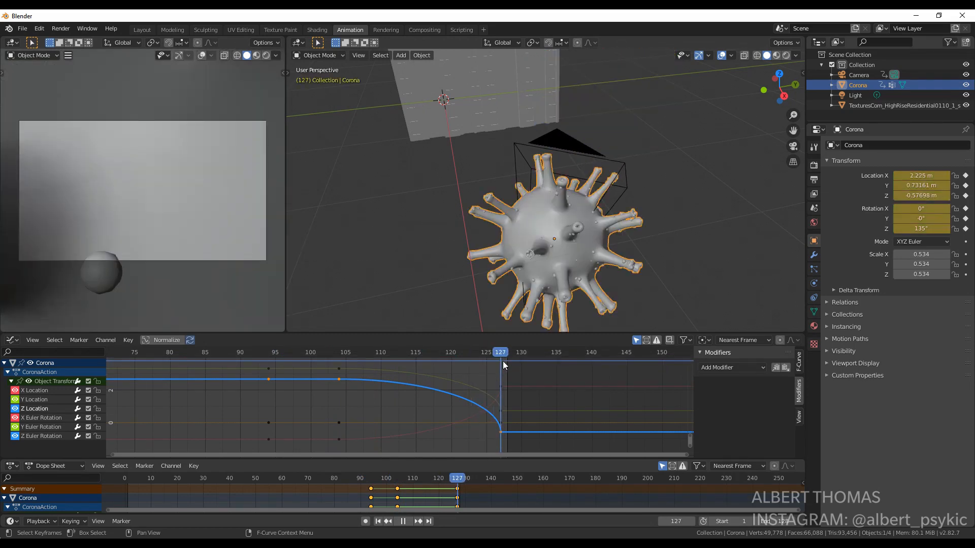
key("space")
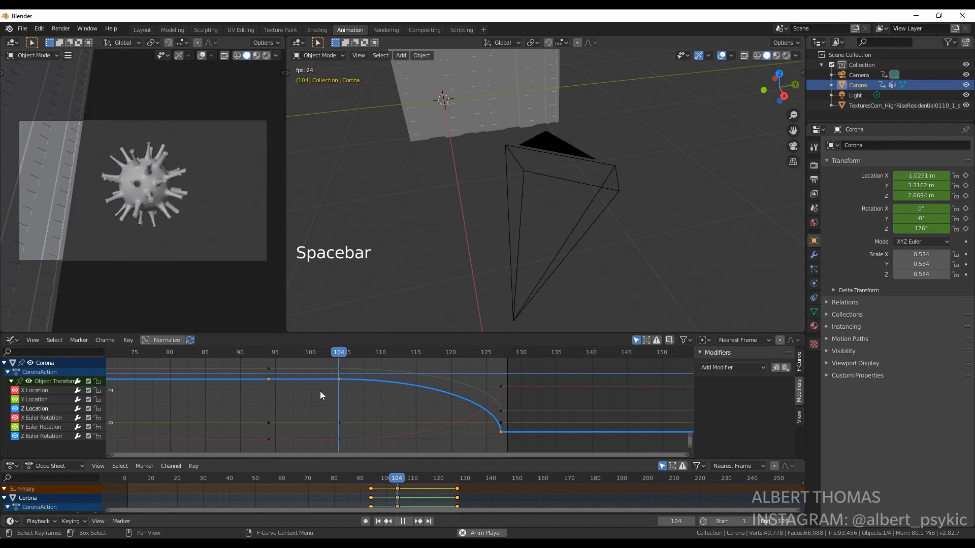
left_click(290, 352)
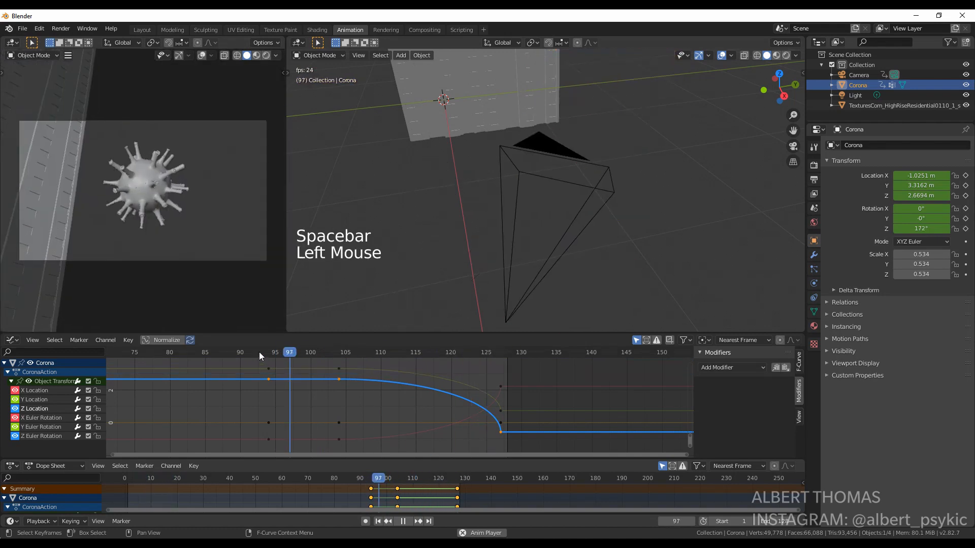
scroll("down", 3)
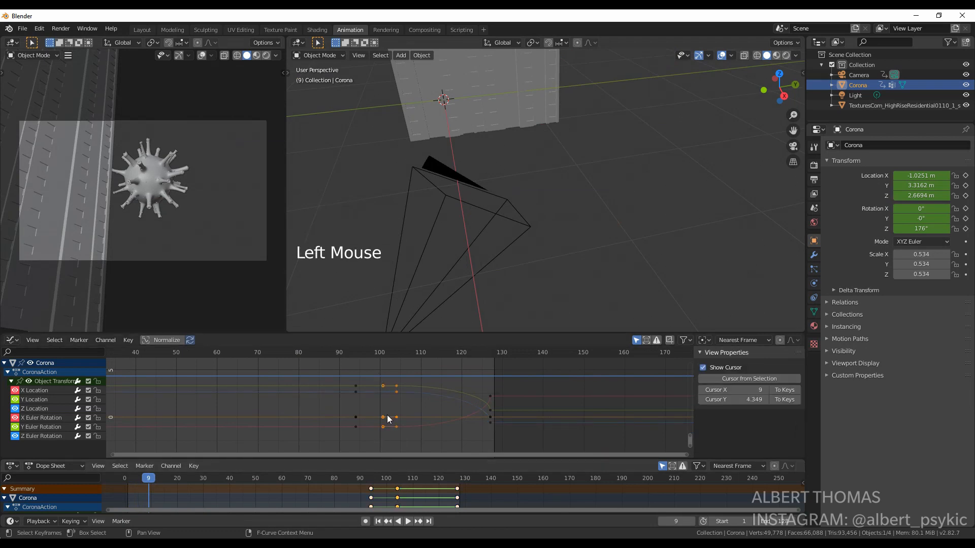
Duplicate the virus's rotation keyframes to around frames 80 and 105 and review playback.
key("shift+d")
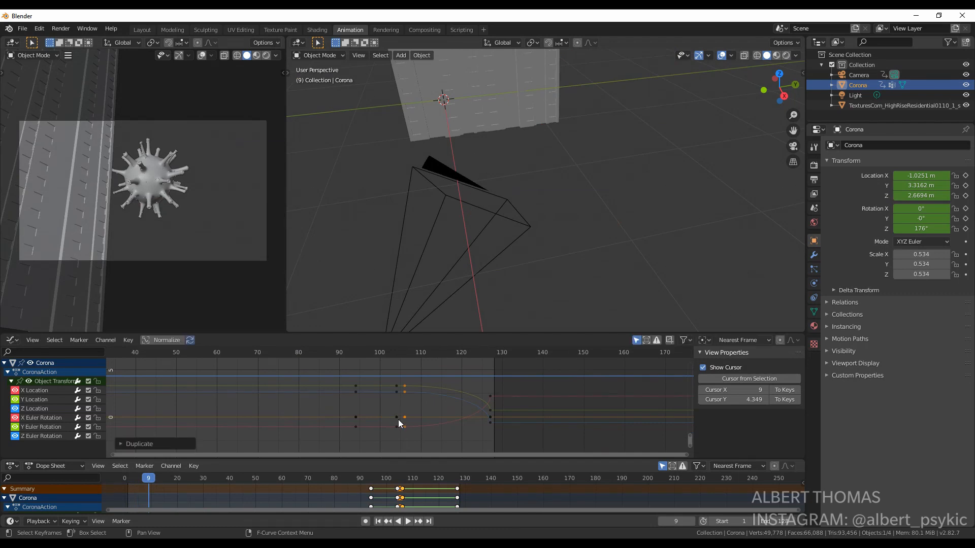
key("space")
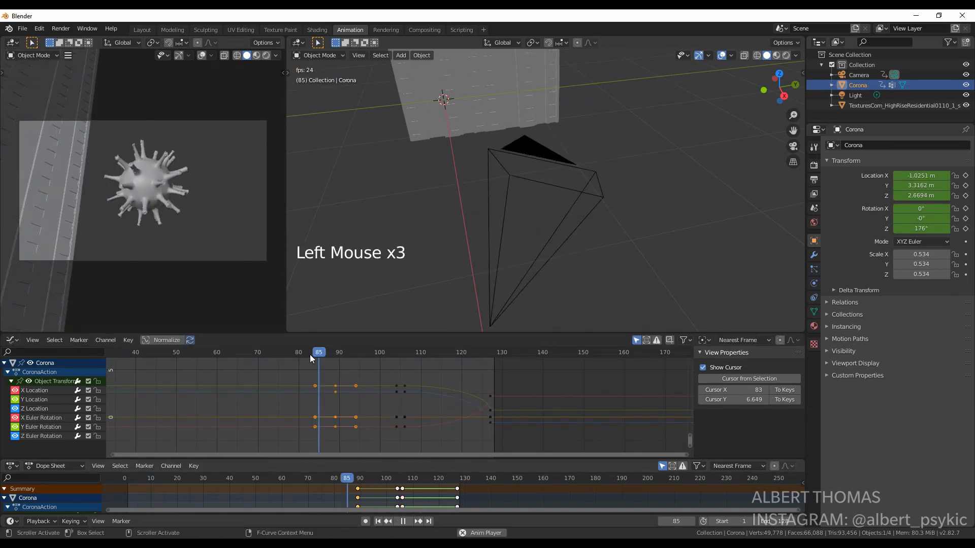
key("space")
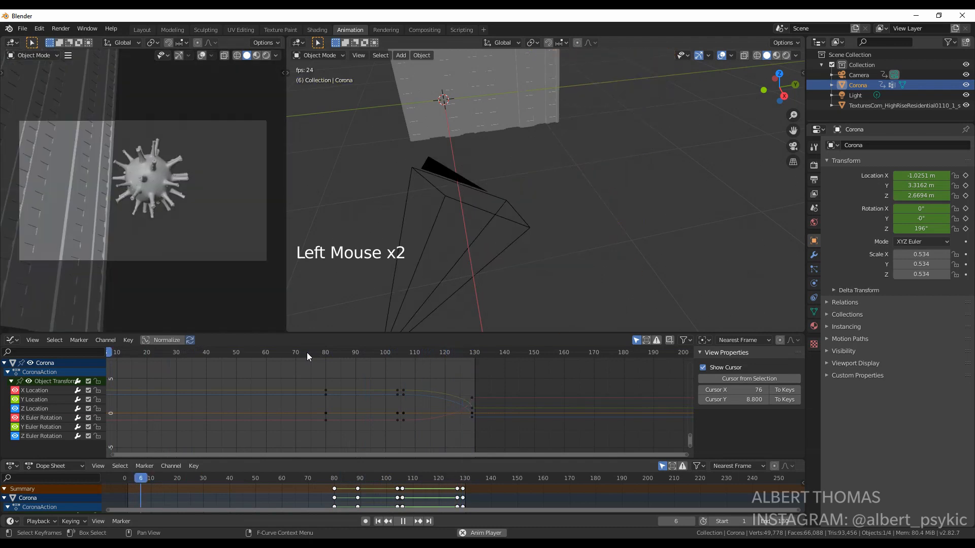
left_click(450, 352)
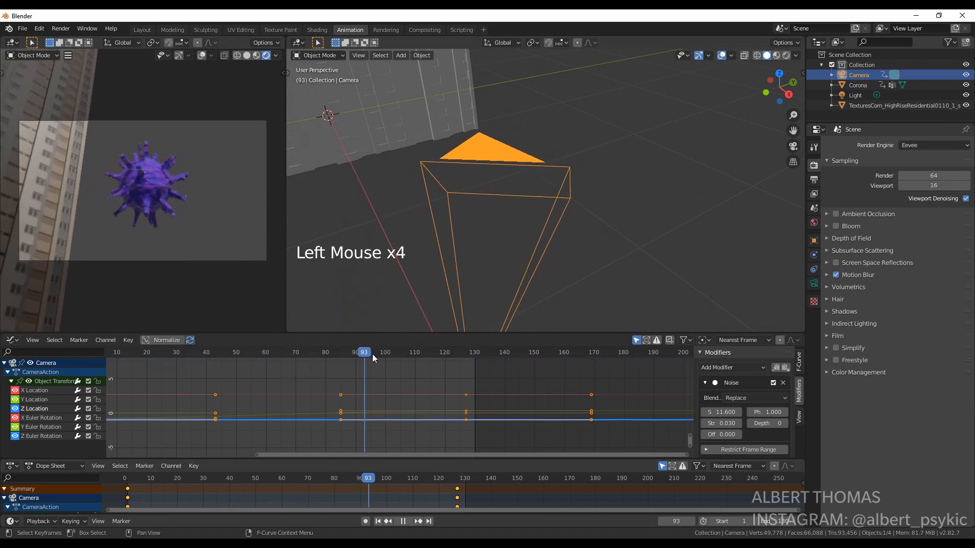
Key the camera's location and rotation at frame 124 and fit its curves in the Graph Editor.
left_click(450, 353)
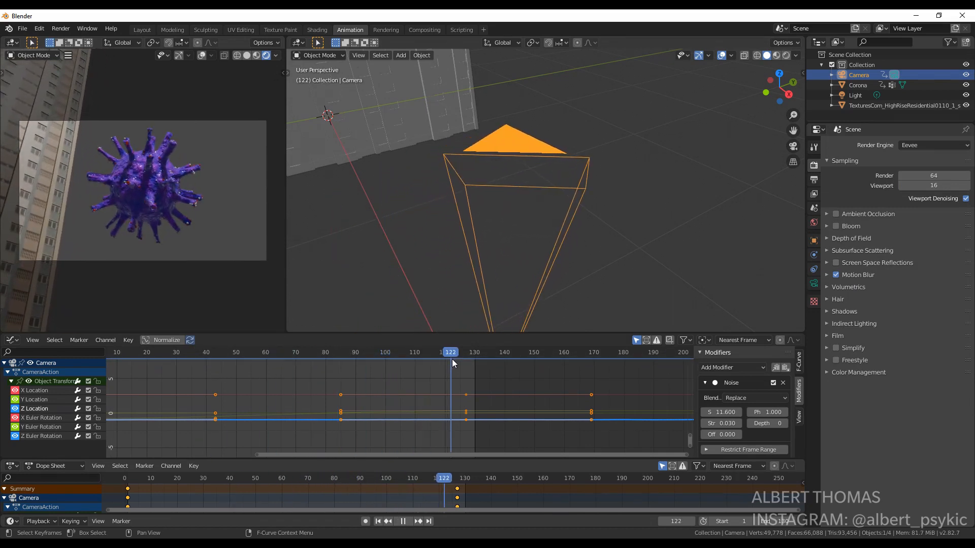
scroll("down", 3)
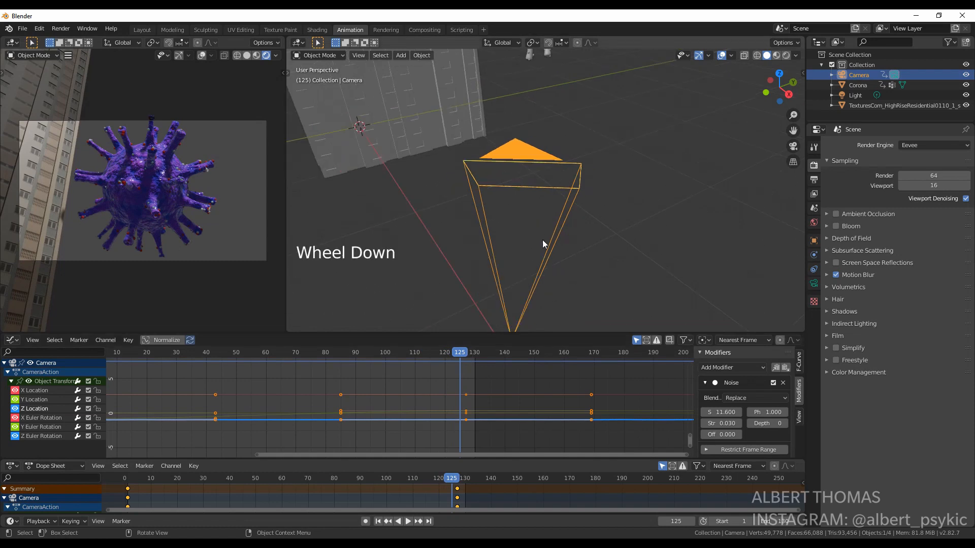
key("i")
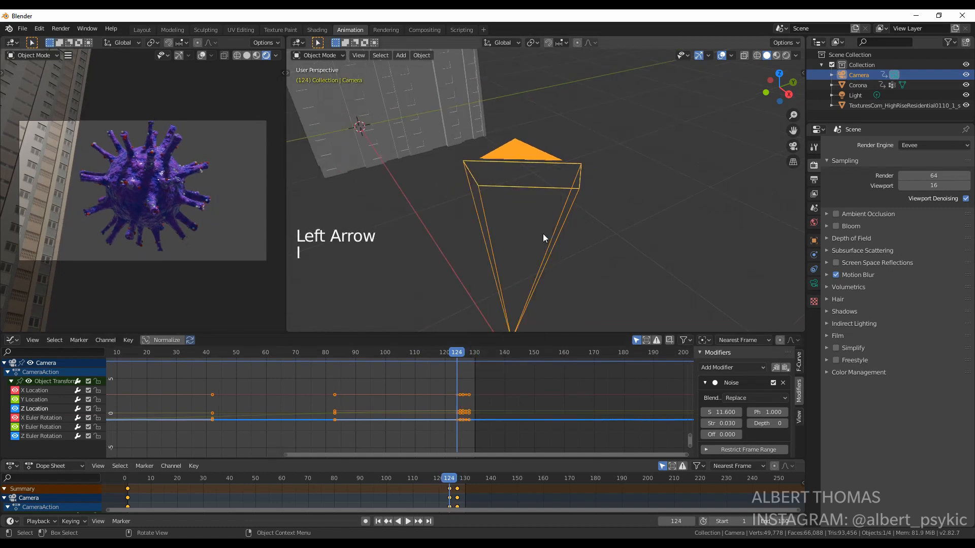
key("ctrl+z")
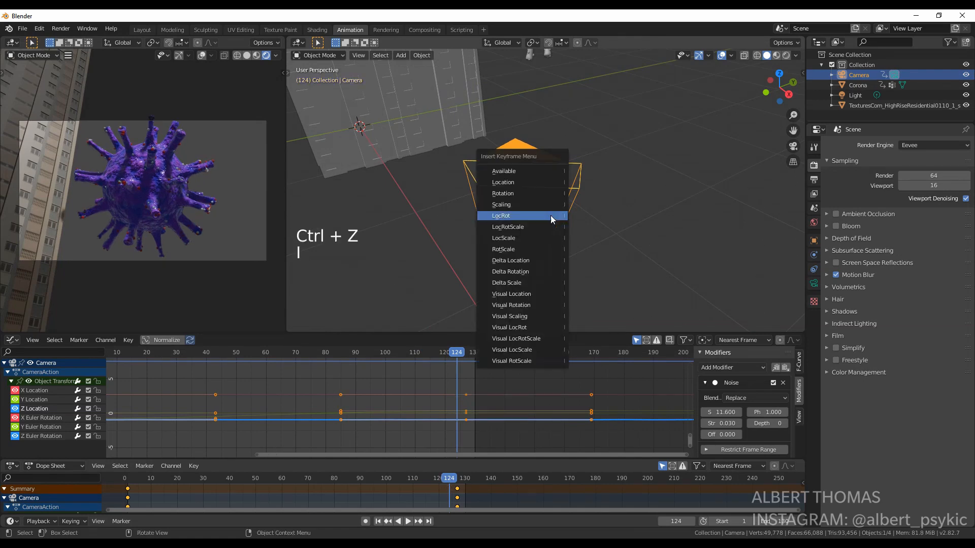
left_click(501, 216)
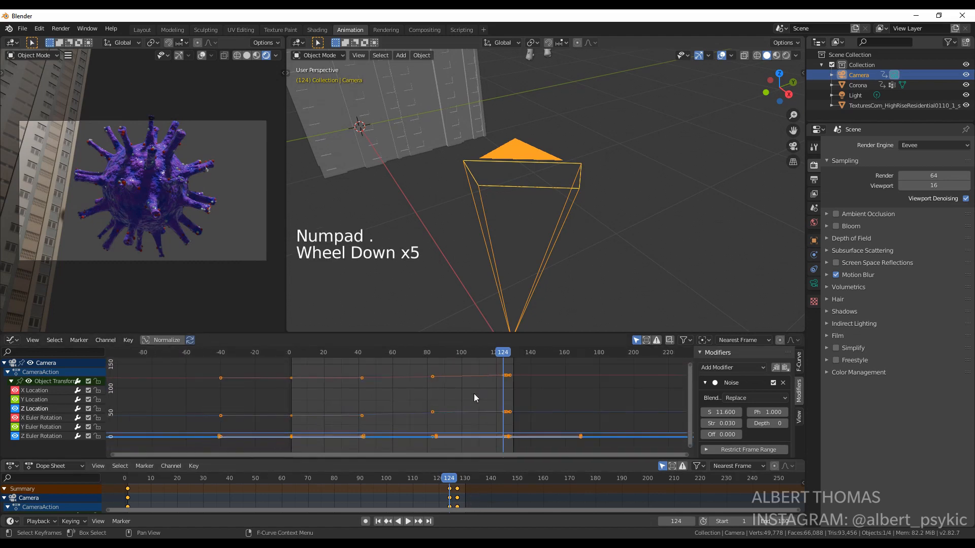
key("a")
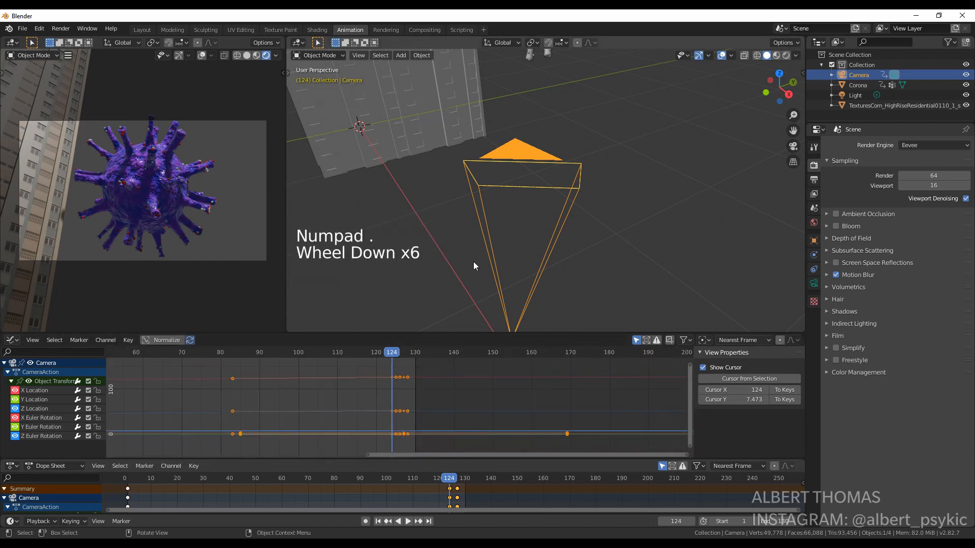
Step to frames 126–129, rotate the camera toward the passing virus, key each rotation and play back.
key("Right")
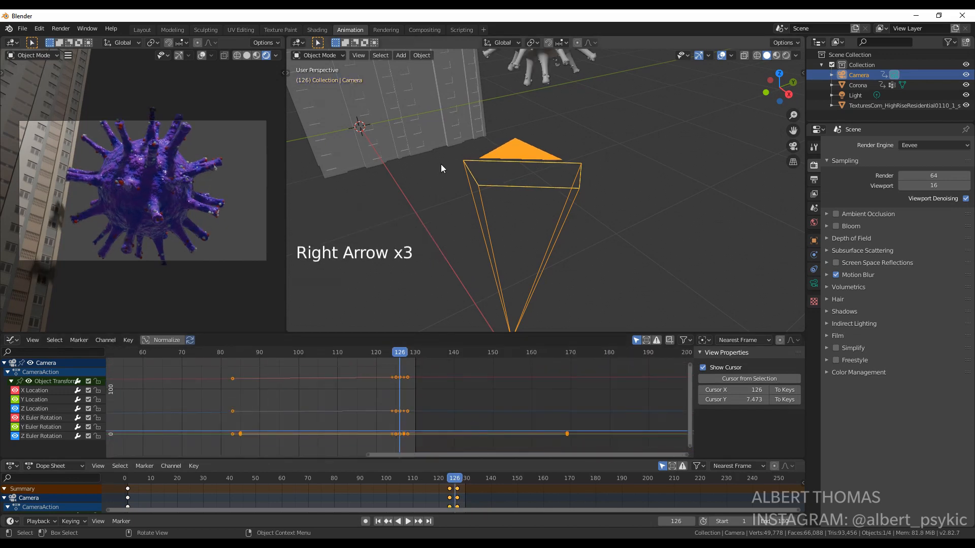
key("r")
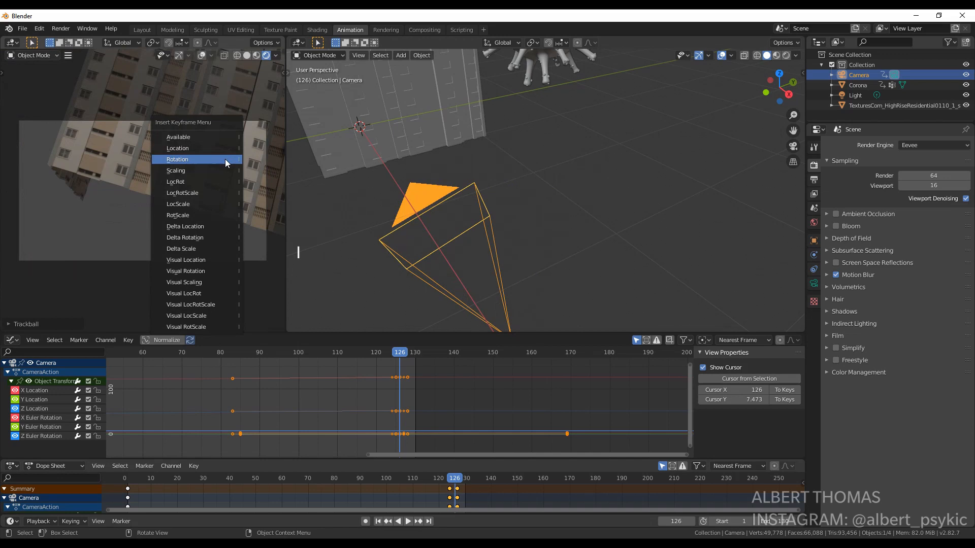
left_click(177, 160)
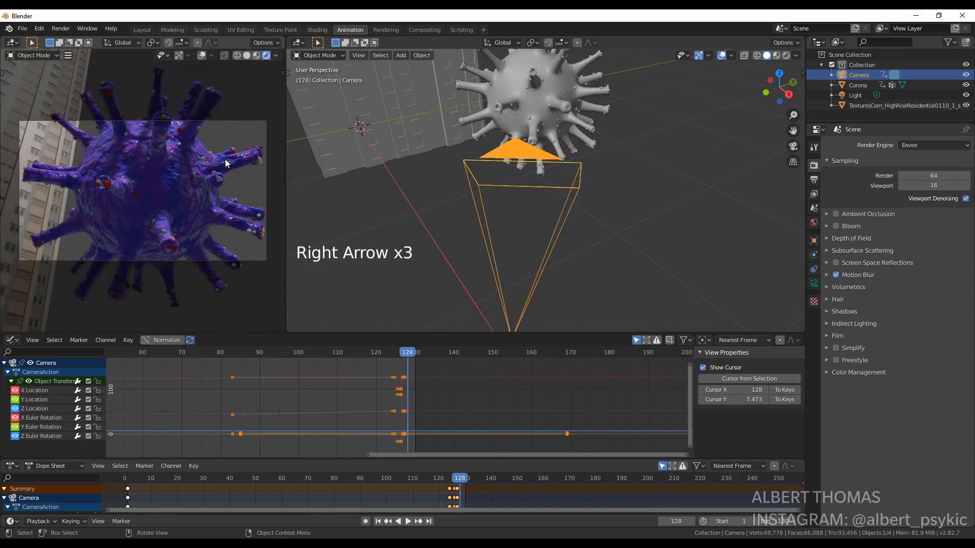
key("Right")
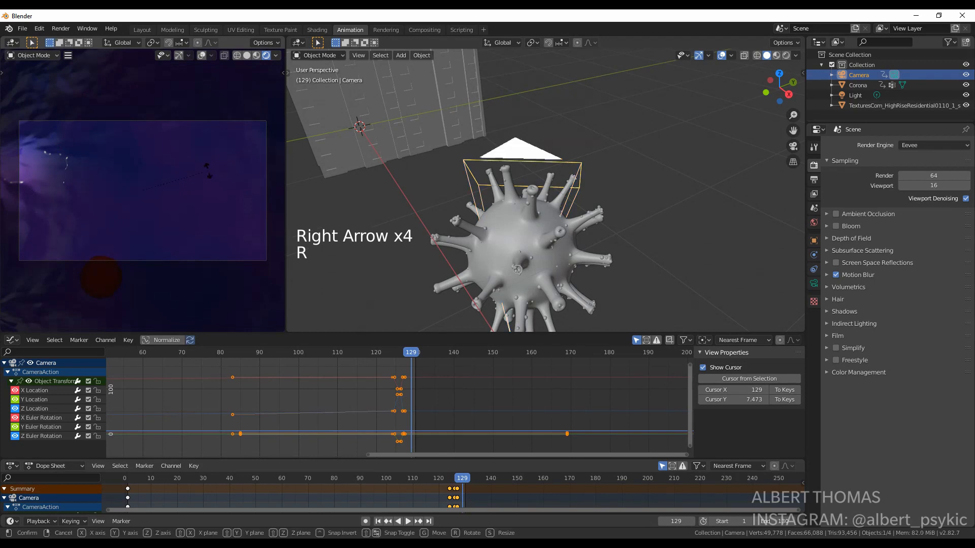
key("r")
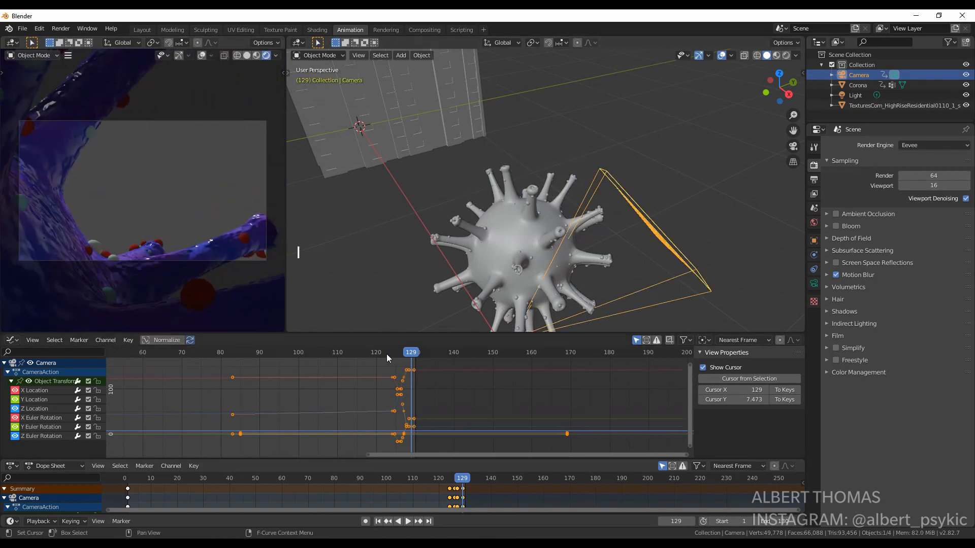
key("space")
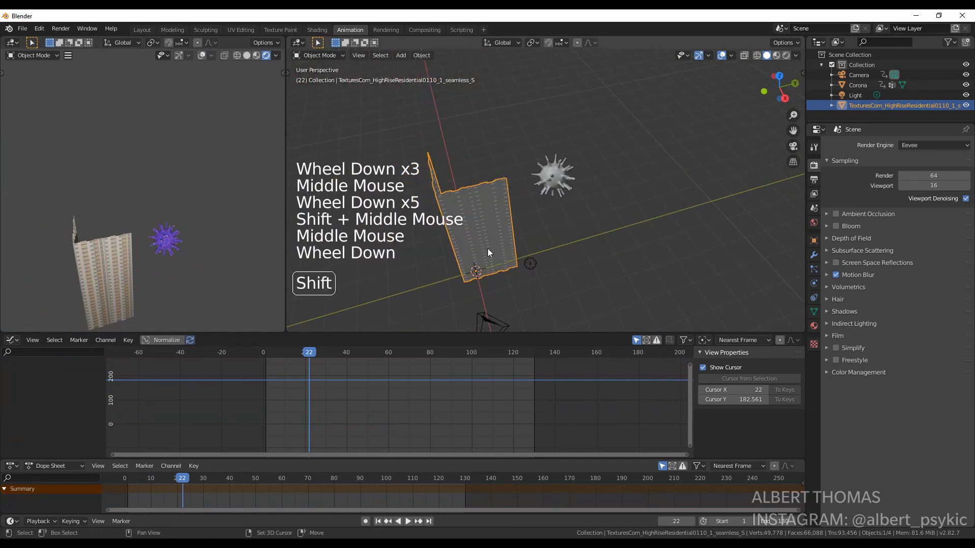
Duplicate the high-rise building twice around the camera and place two extra virus copies.
key("shift+d")
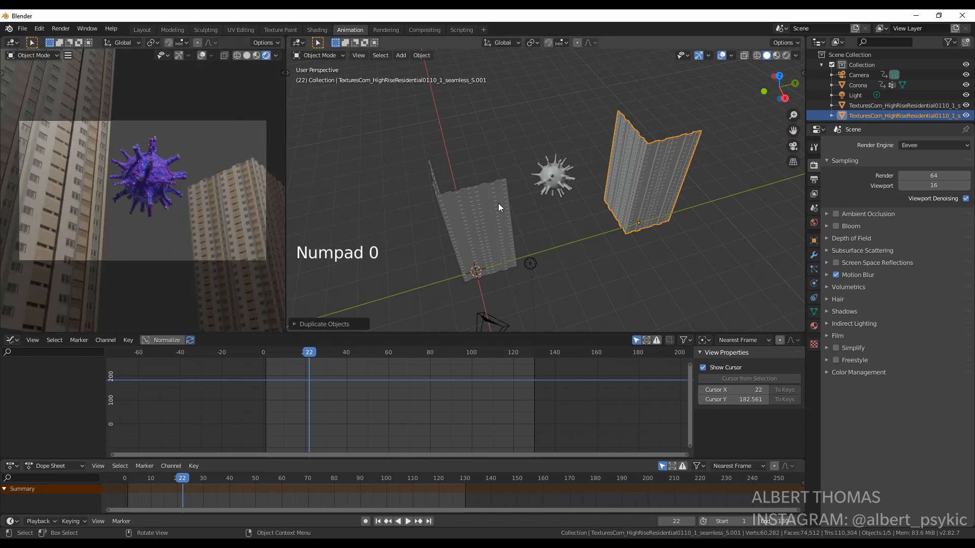
key("g")
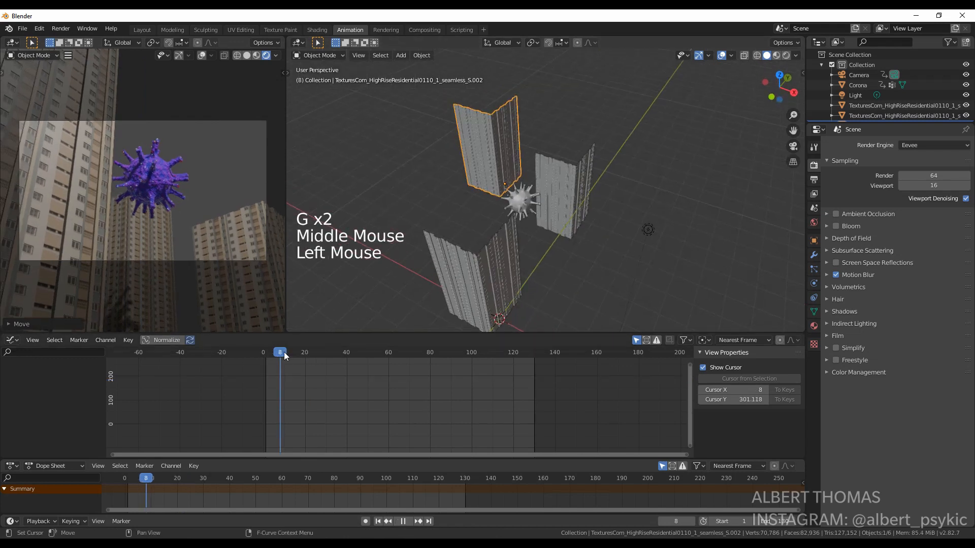
left_click(493, 352)
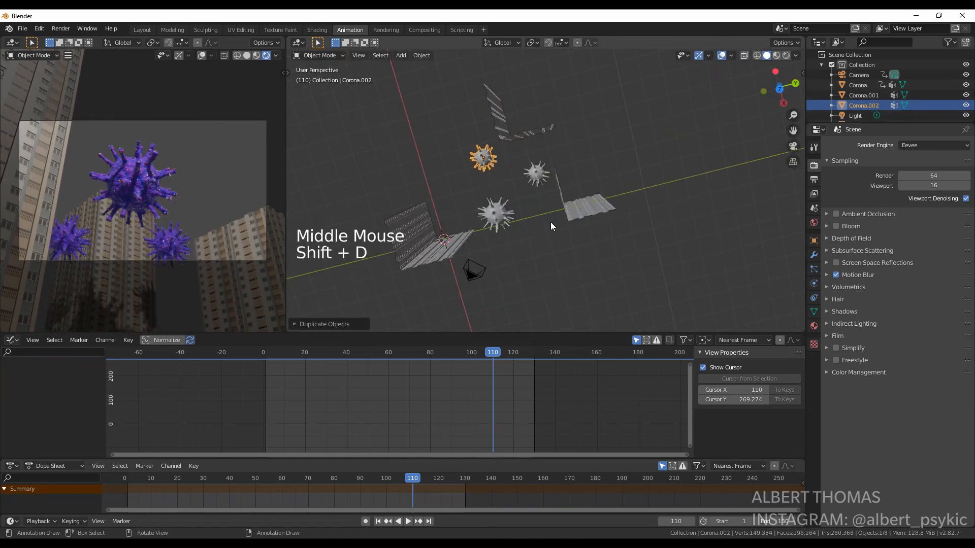
left_click(406, 520)
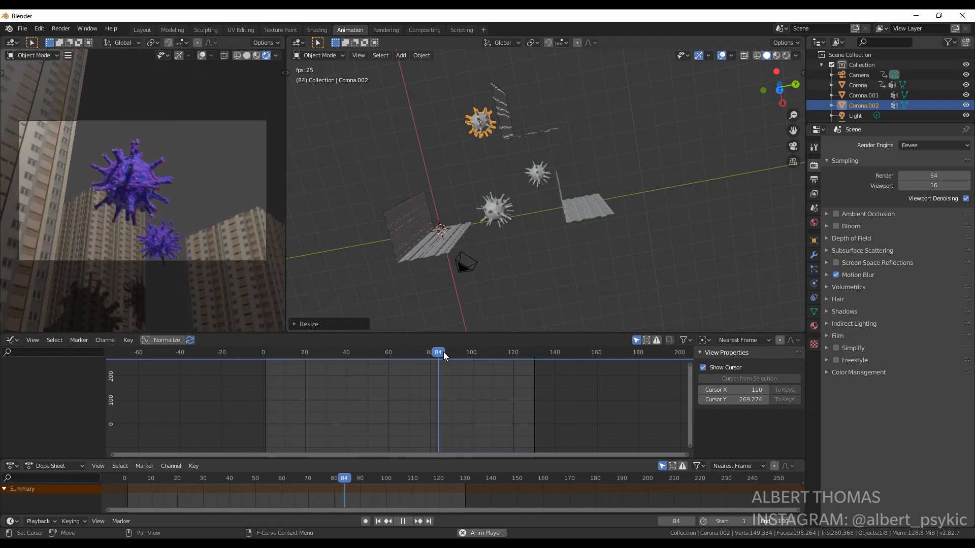
Reposition the sun at strength 8.65 and set the world colour to an Environment Texture.
key("g")
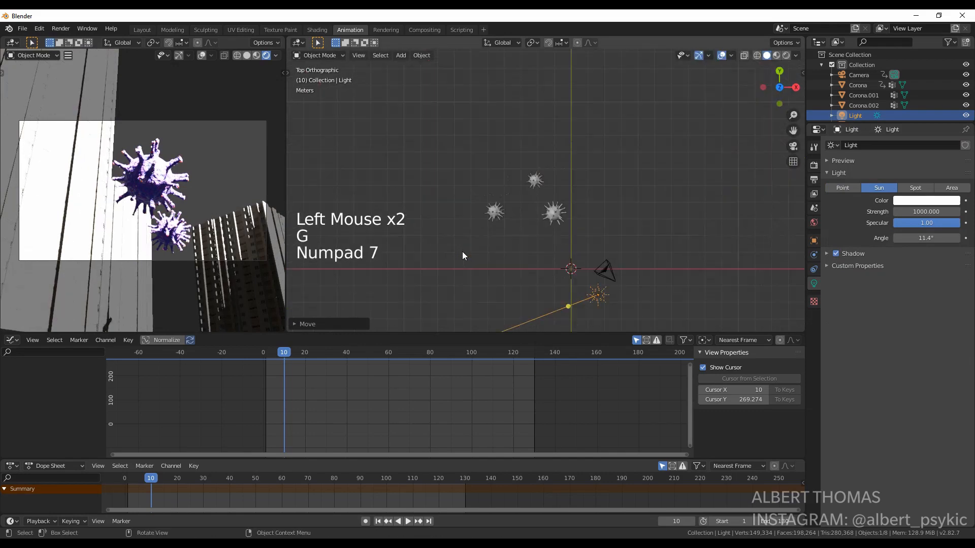
key("r")
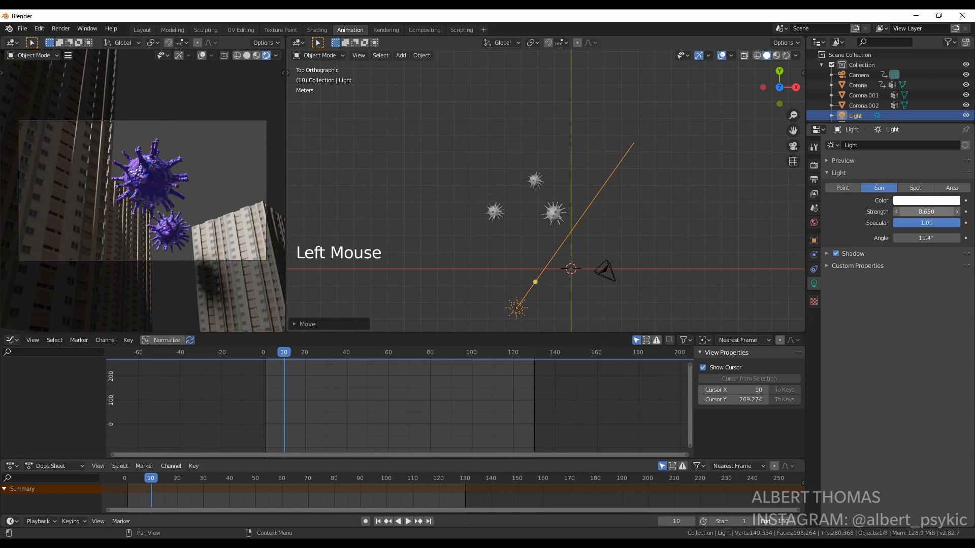
scroll("up", 3)
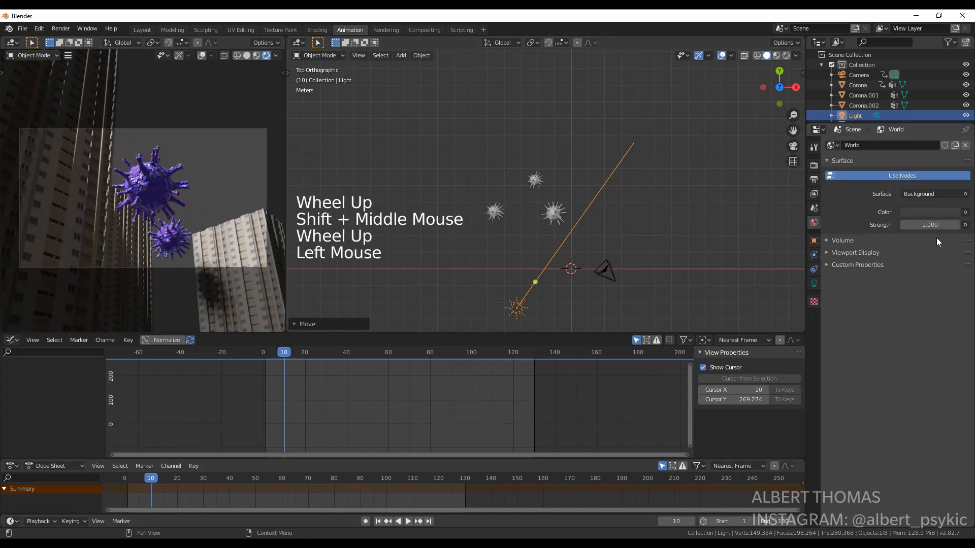
left_click(959, 225)
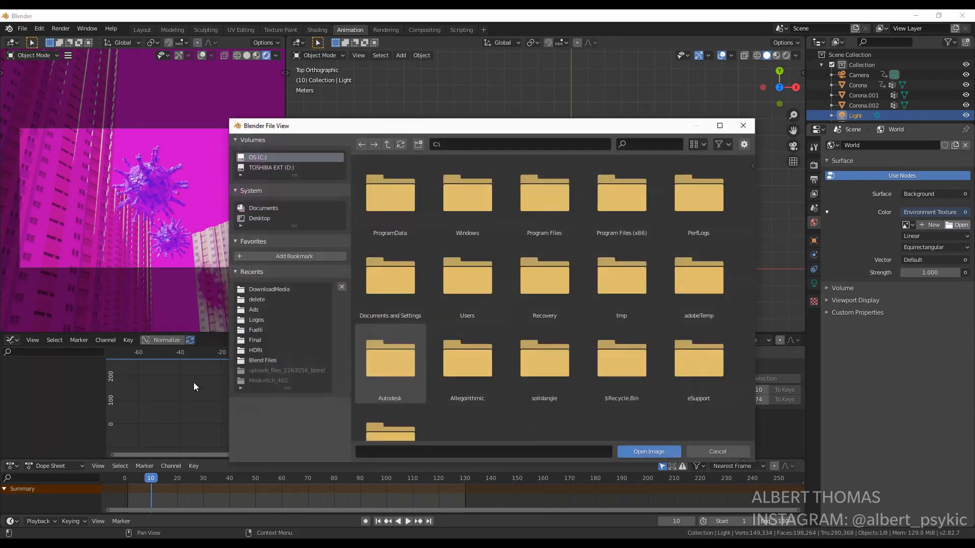
Load the 4K HDRI as the environment image and set world strength to 0.2.
left_click(256, 350)
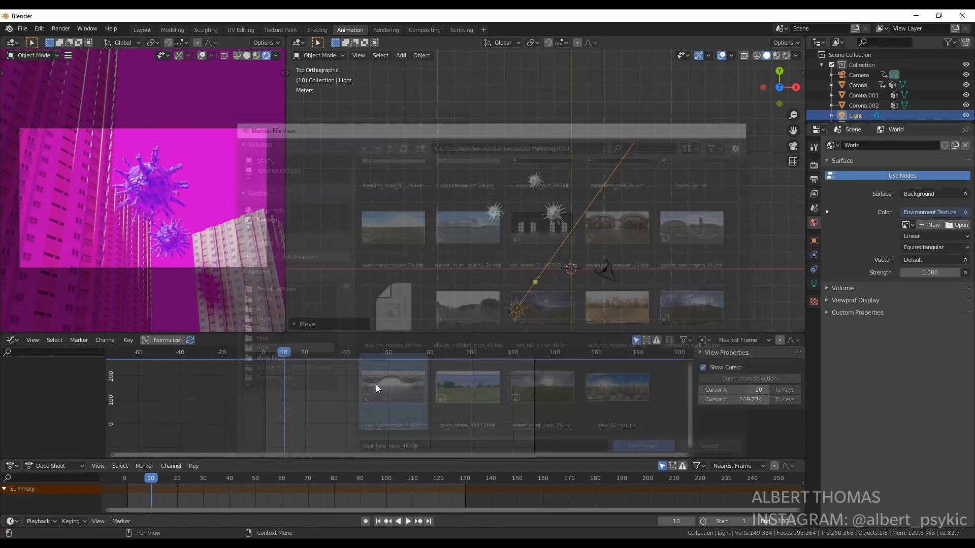
left_click(644, 446)
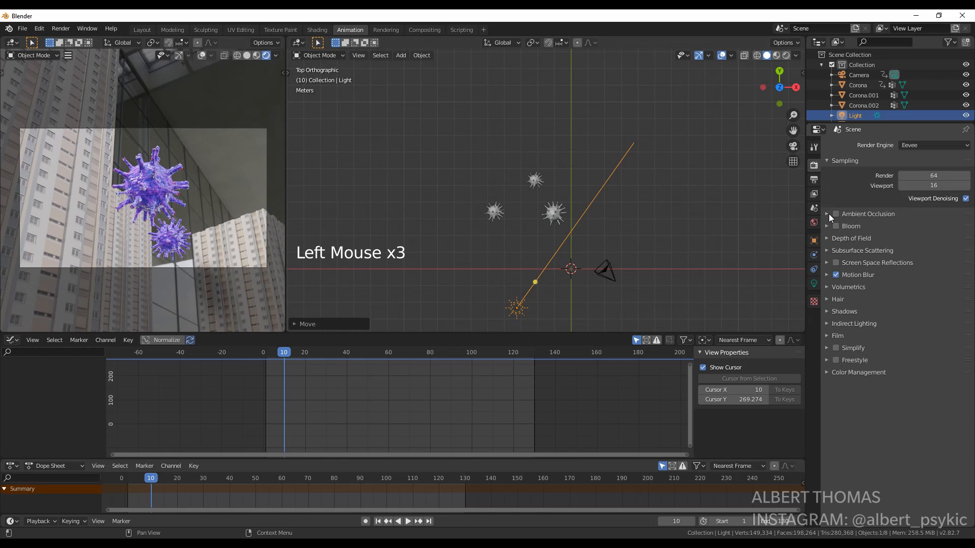
left_click(838, 335)
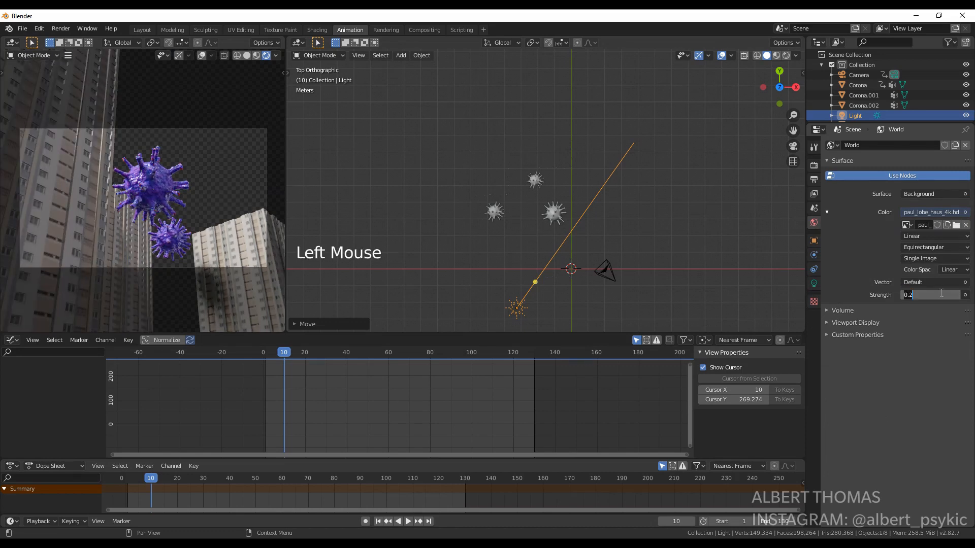
double_click(926, 294)
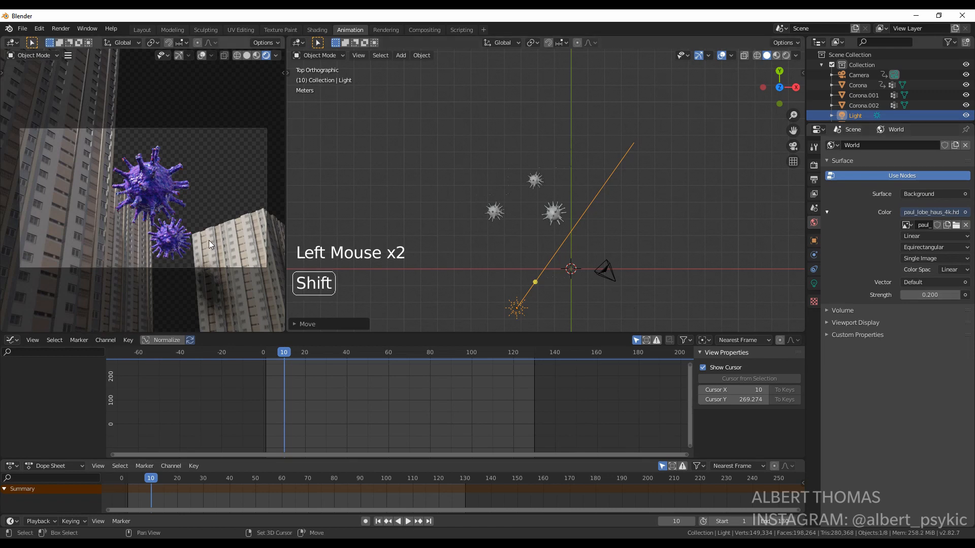
Play the animation to review the HDRI-lit scene.
key("space")
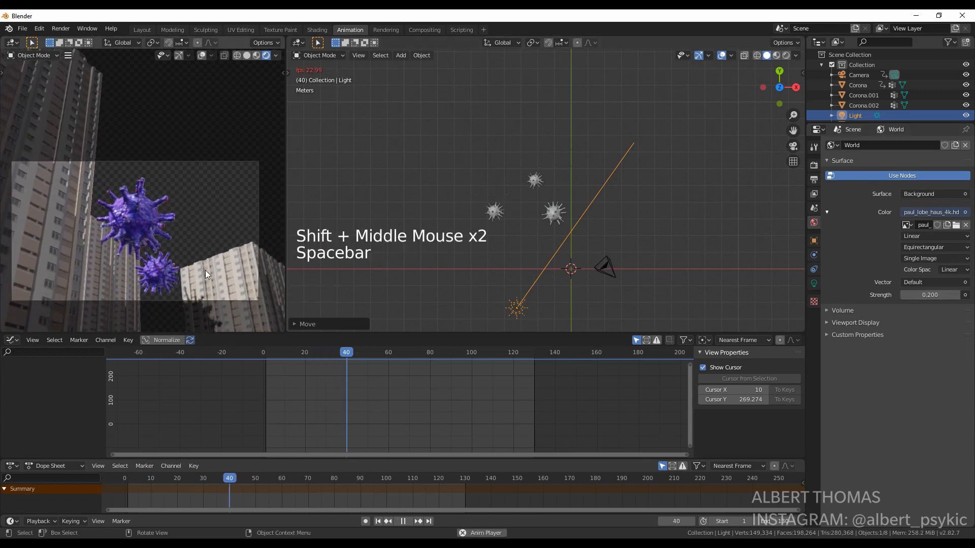
key("space")
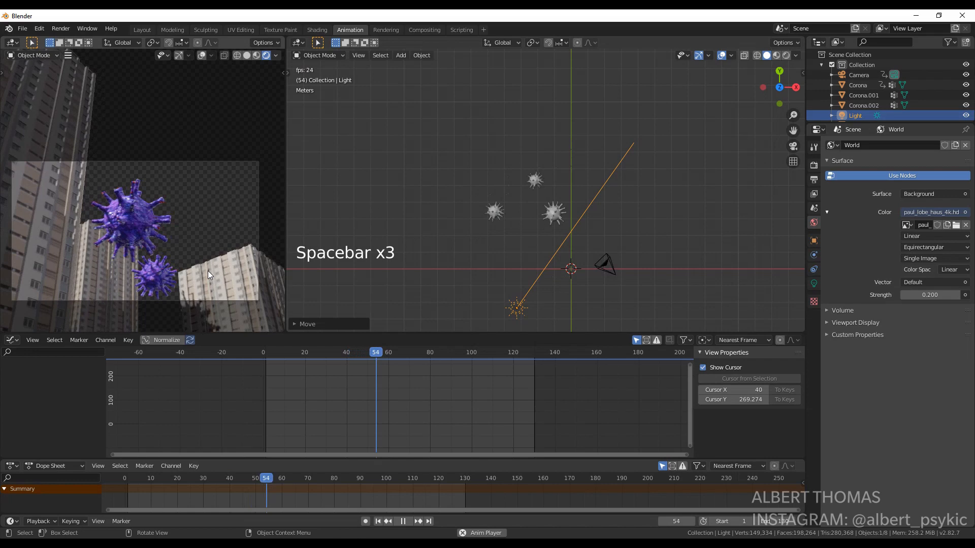
key("space")
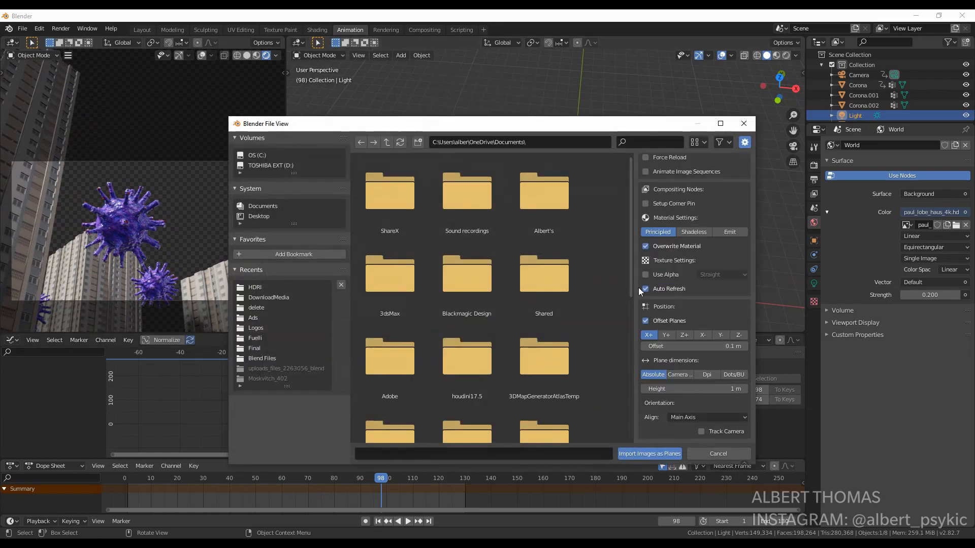
Import the blue cloud-sky image from DownloadMedia as a plane.
double_click(268, 297)
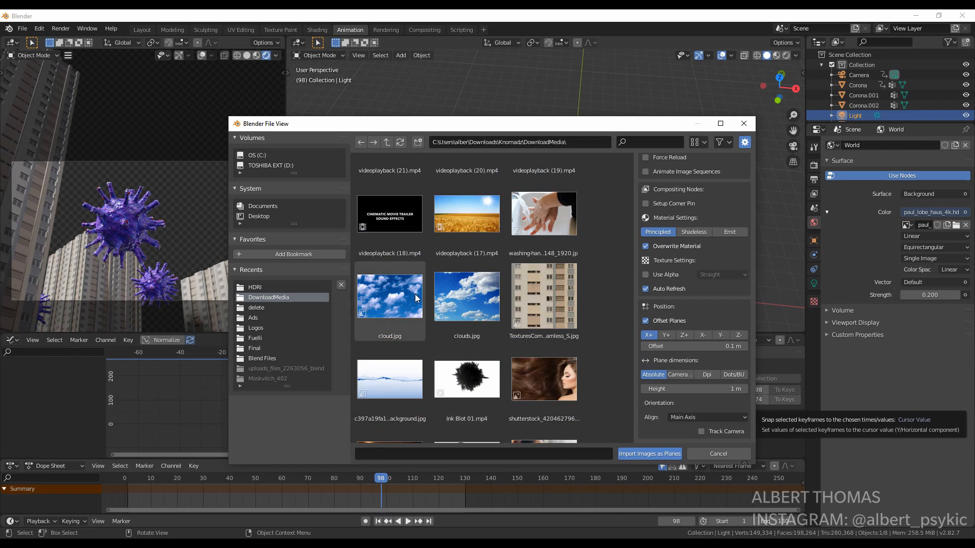
left_click(390, 296)
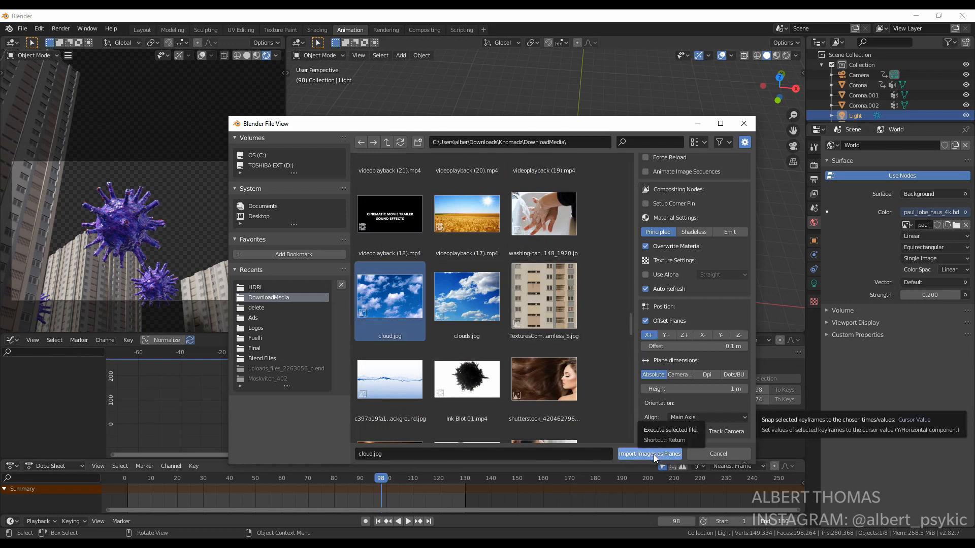
left_click(649, 452)
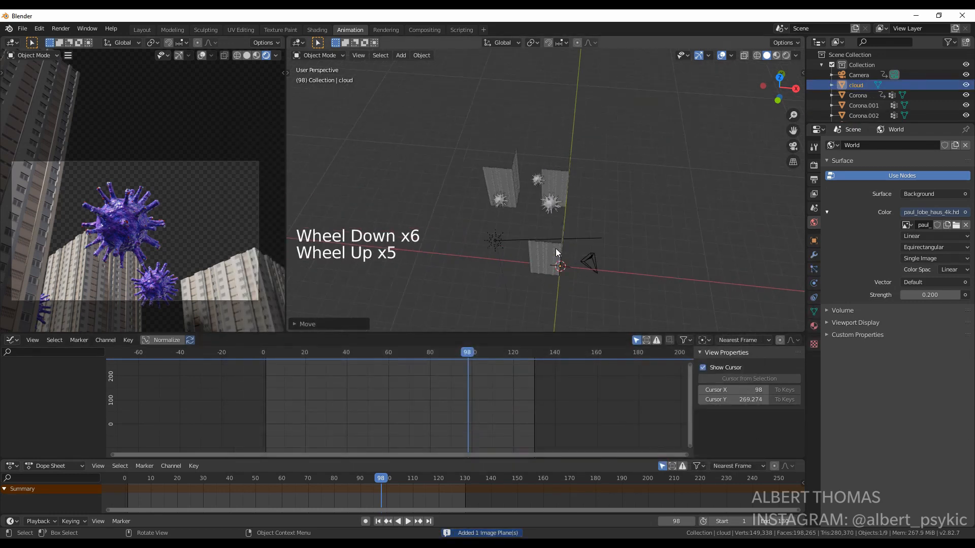
key("s")
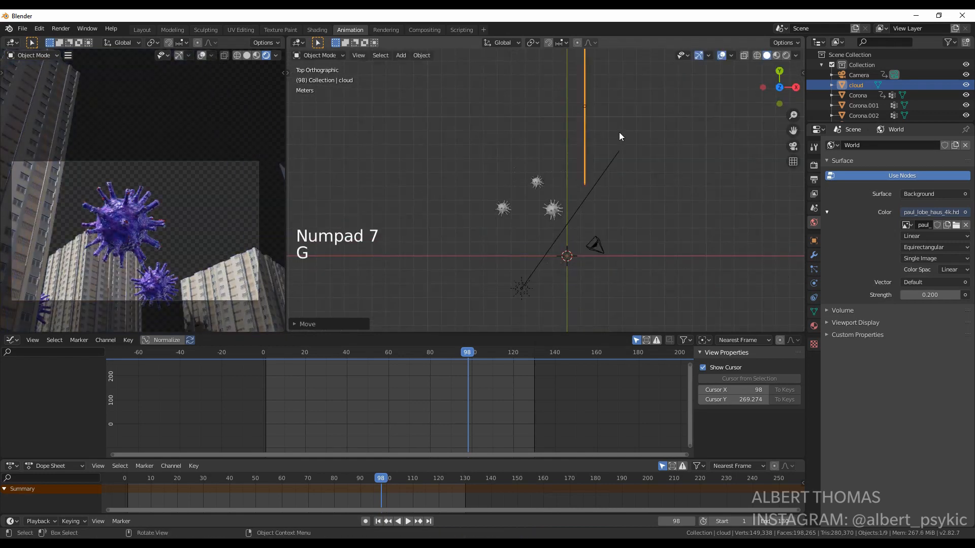
Rotate and move the cloud plane behind the buildings as a sky backdrop.
key("r")
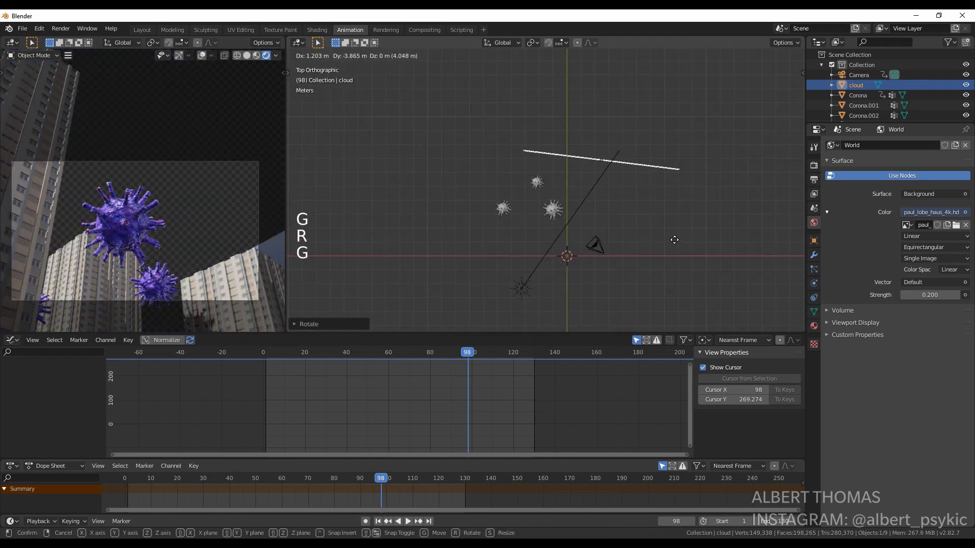
left_click(705, 259)
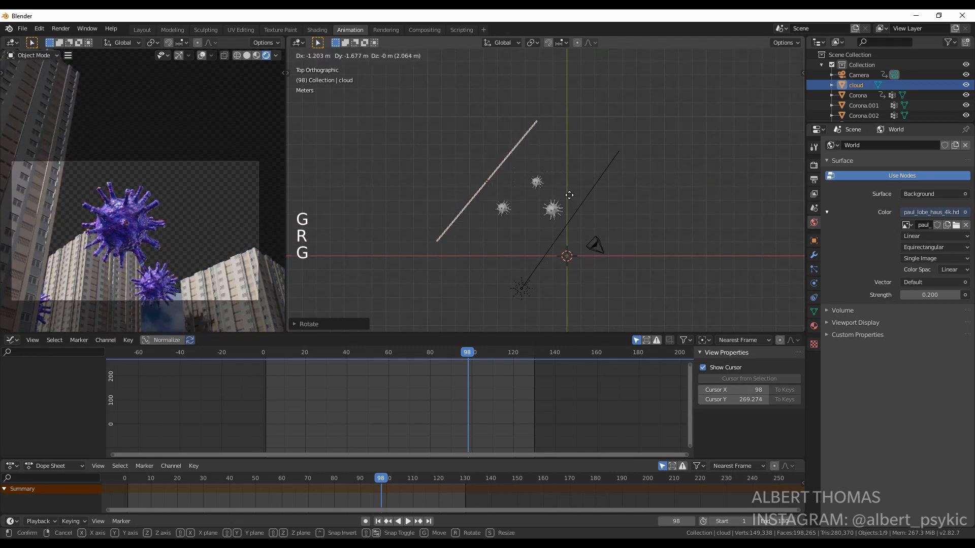
scroll("down", 3)
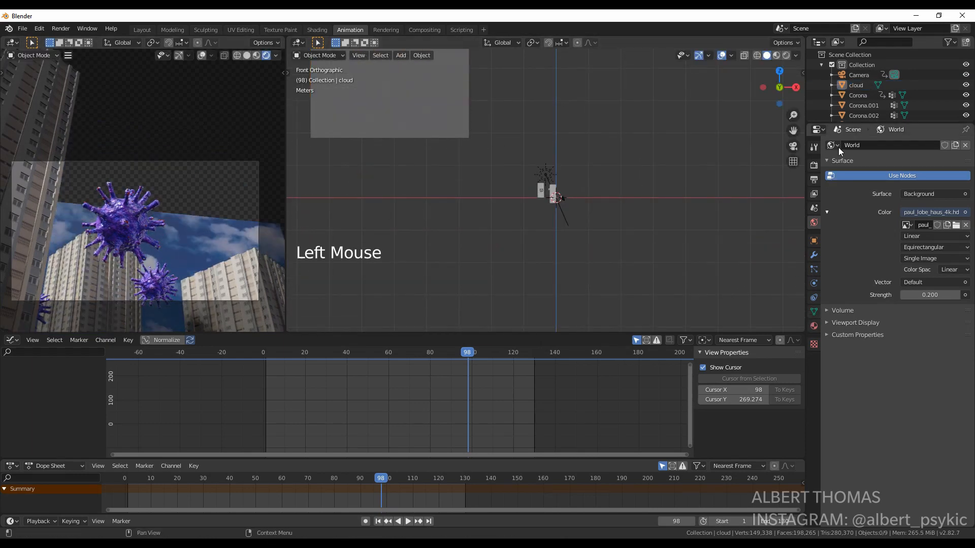
left_click(859, 75)
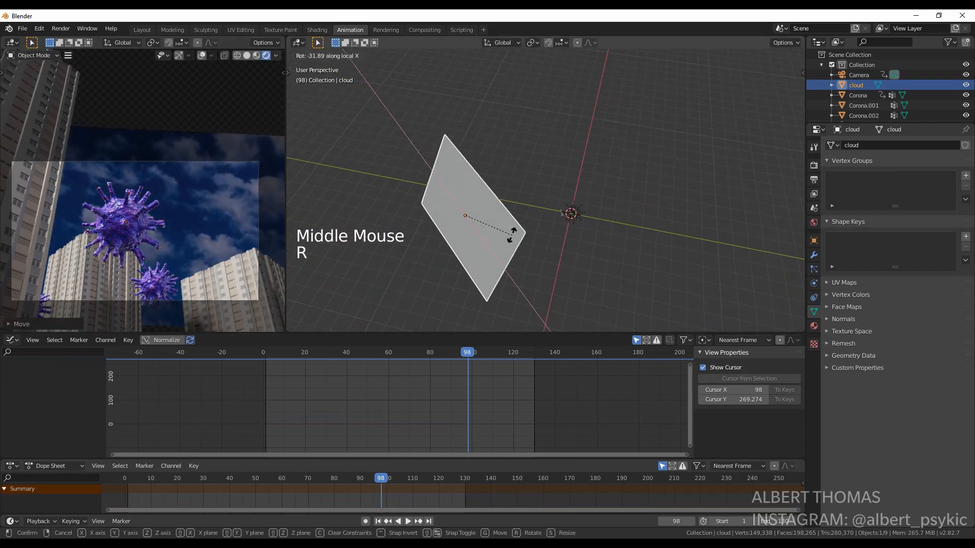
Give the cloud material an Emission shader at strength 2.0 through Hue Saturation Value (saturation 0.85, value 0.65).
left_click(317, 29)
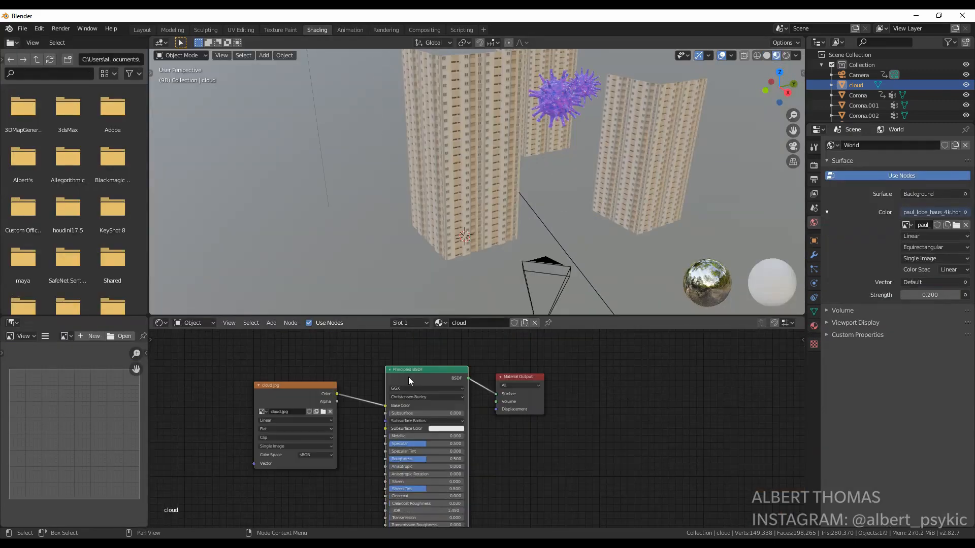
type("em")
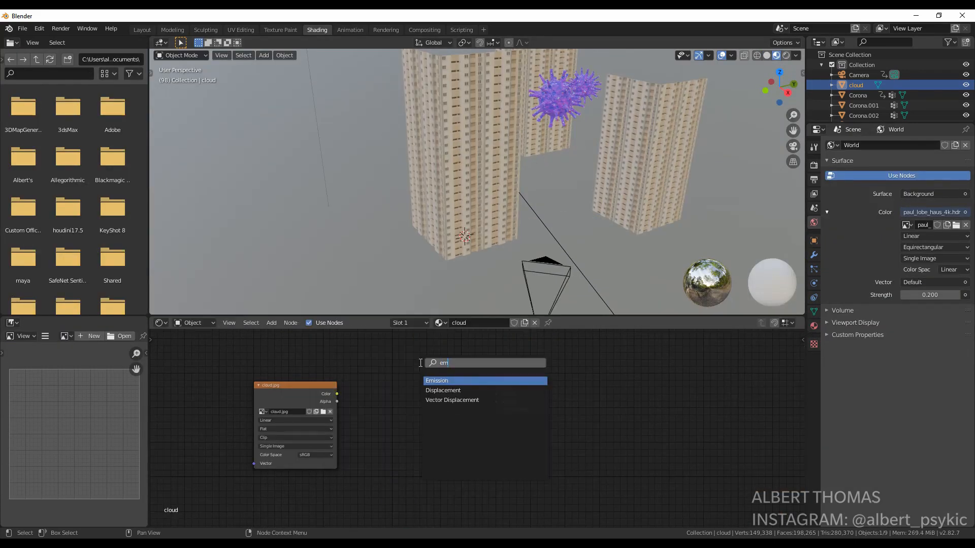
left_click(437, 381)
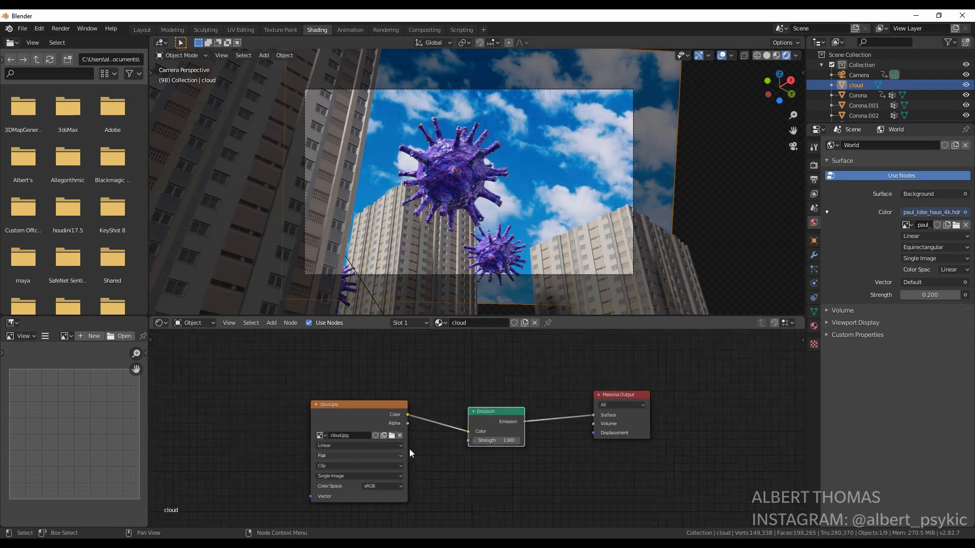
type("hu")
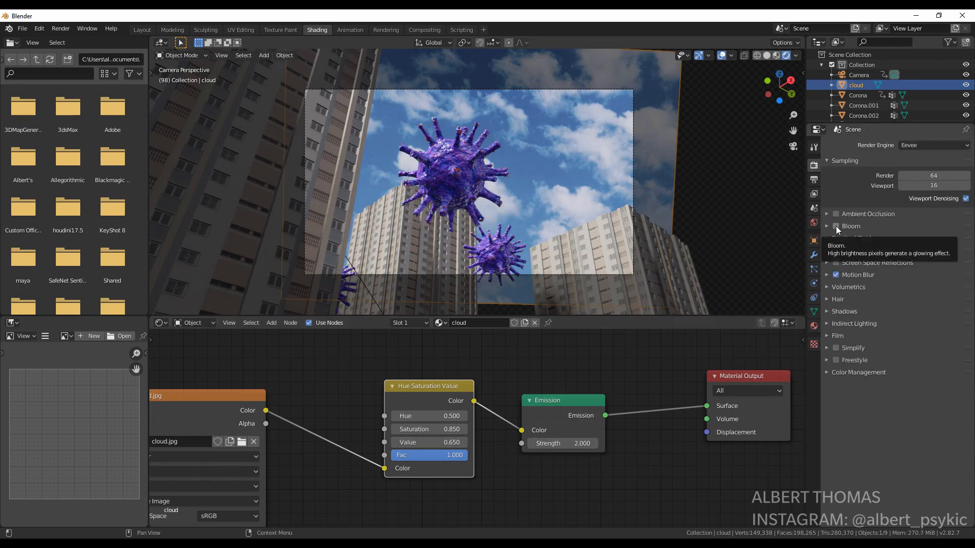
Enable Ambient Occlusion and Bloom in Eevee and contact shadows on the sun light.
left_click(836, 226)
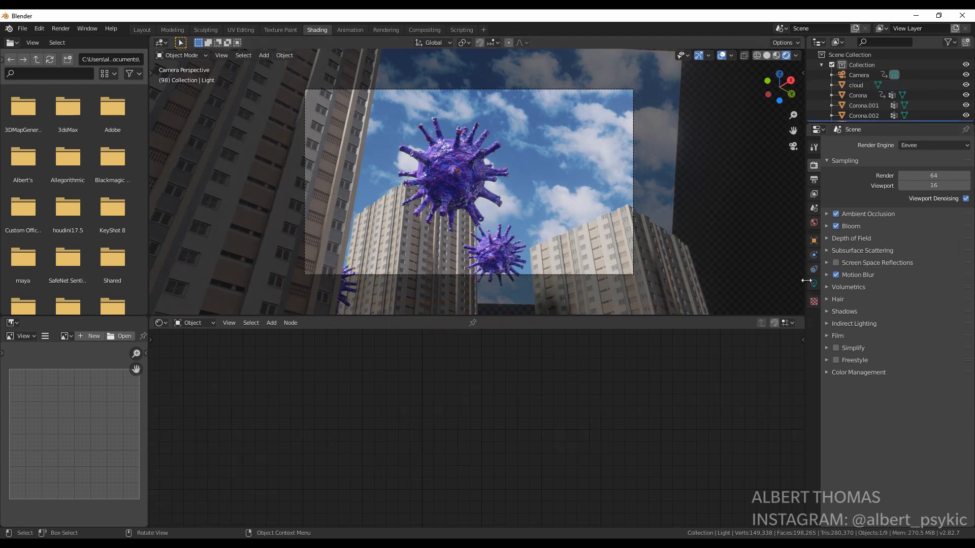
left_click(813, 283)
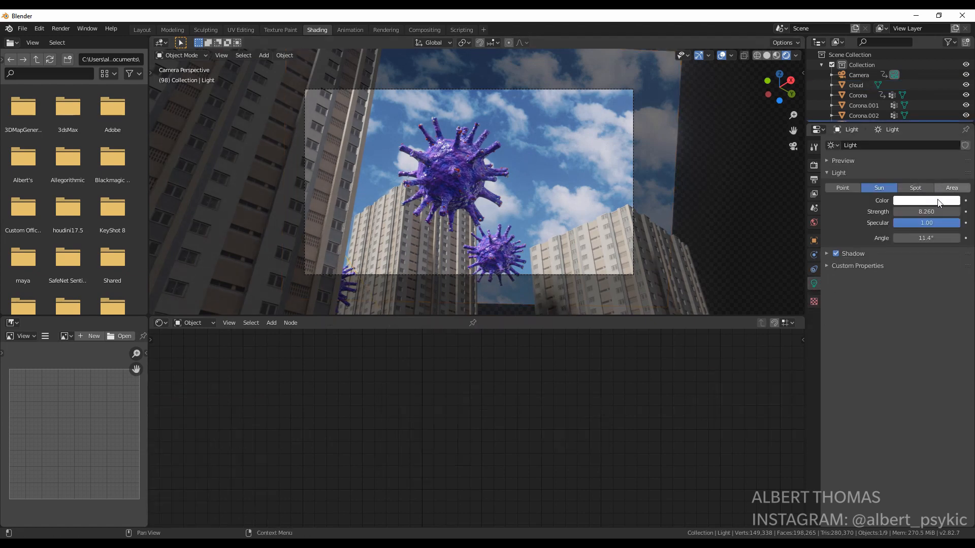
left_click(836, 253)
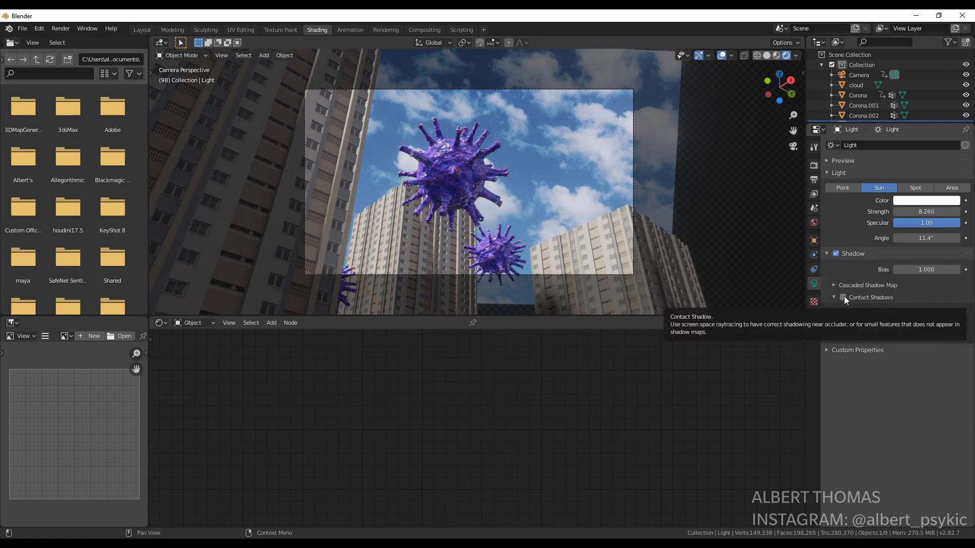
left_click(843, 298)
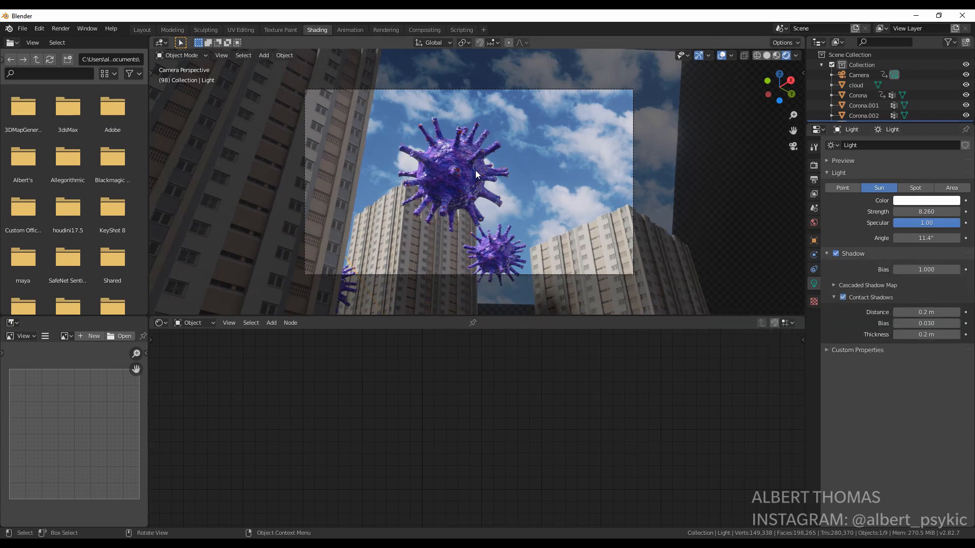
left_click(349, 30)
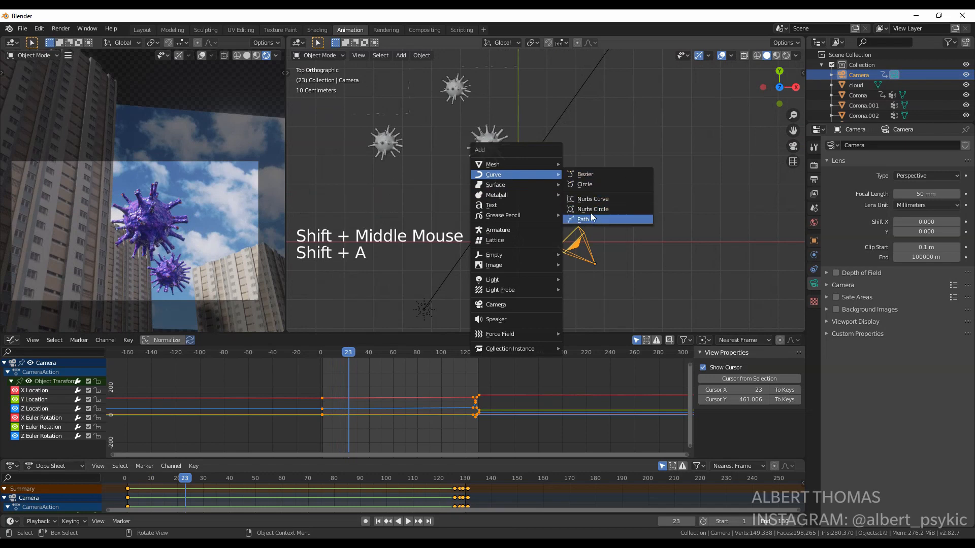
Add a Bezier curve and shape its points into a wire spanning the two buildings.
left_click(585, 173)
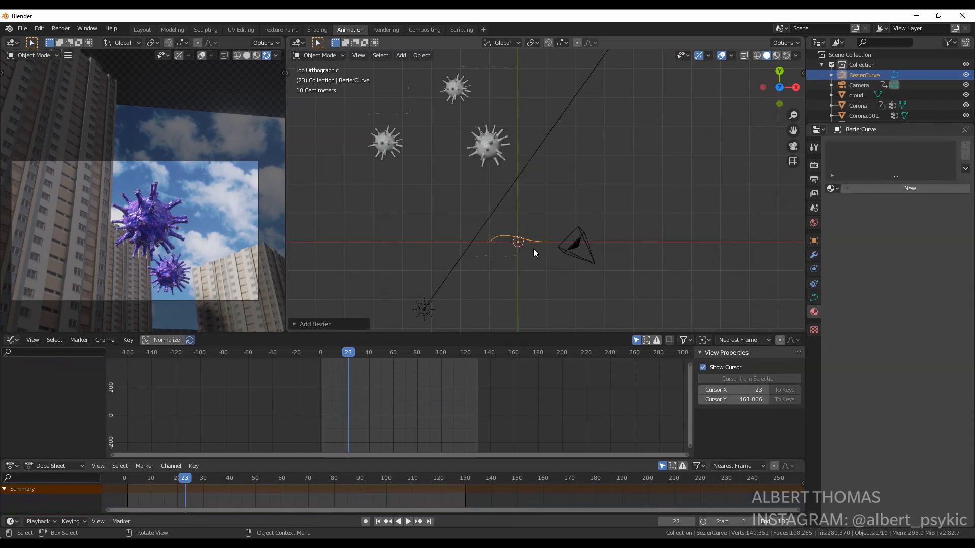
key("Tab")
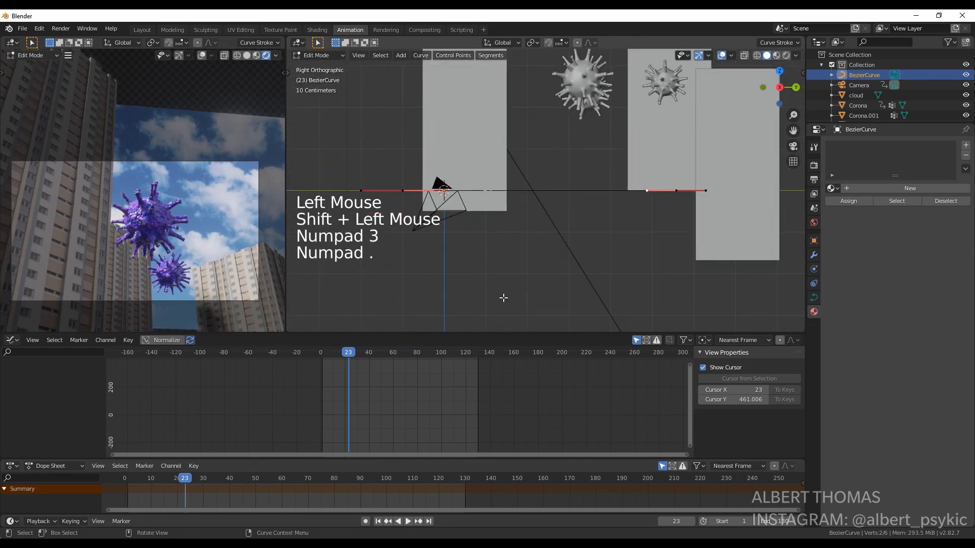
key("g")
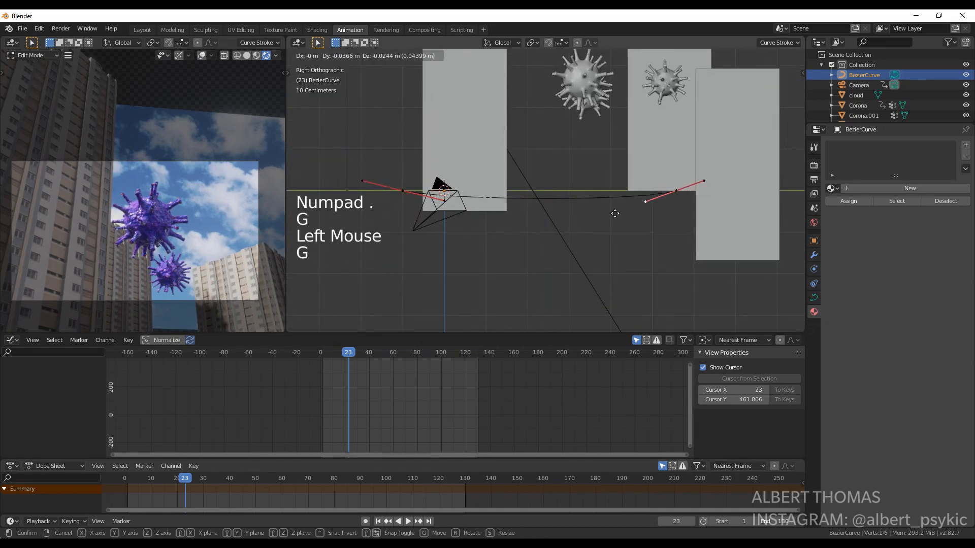
key("Tab")
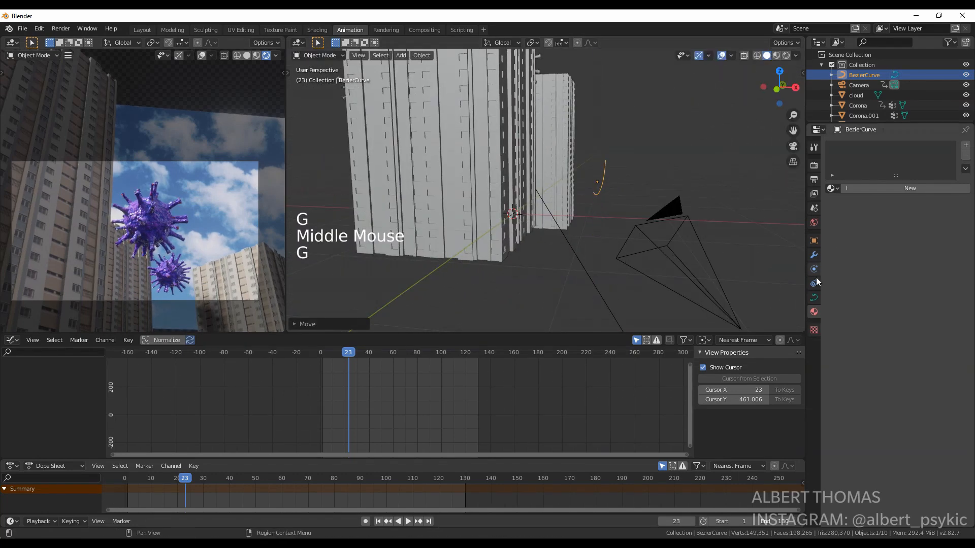
Give the wire curve bevel depth and a black material.
left_click(813, 268)
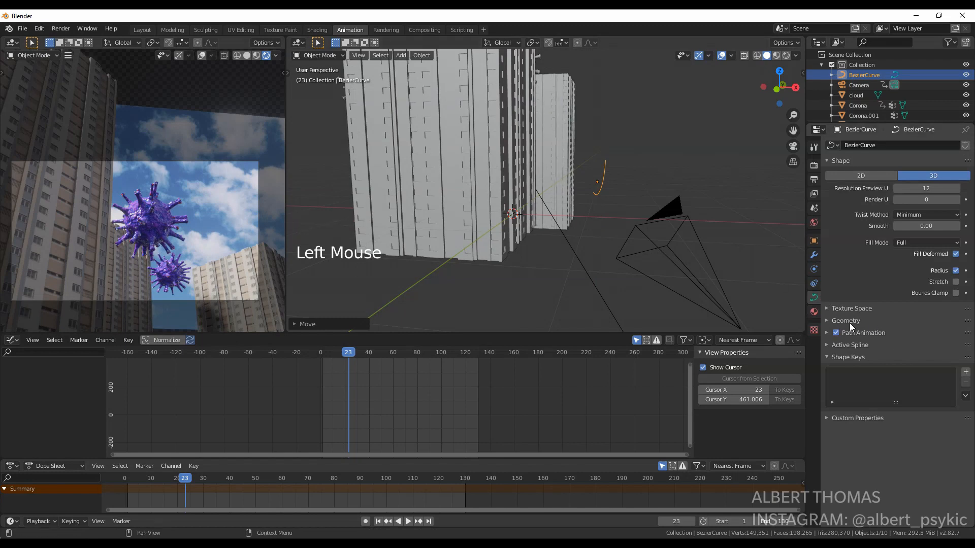
left_click(846, 320)
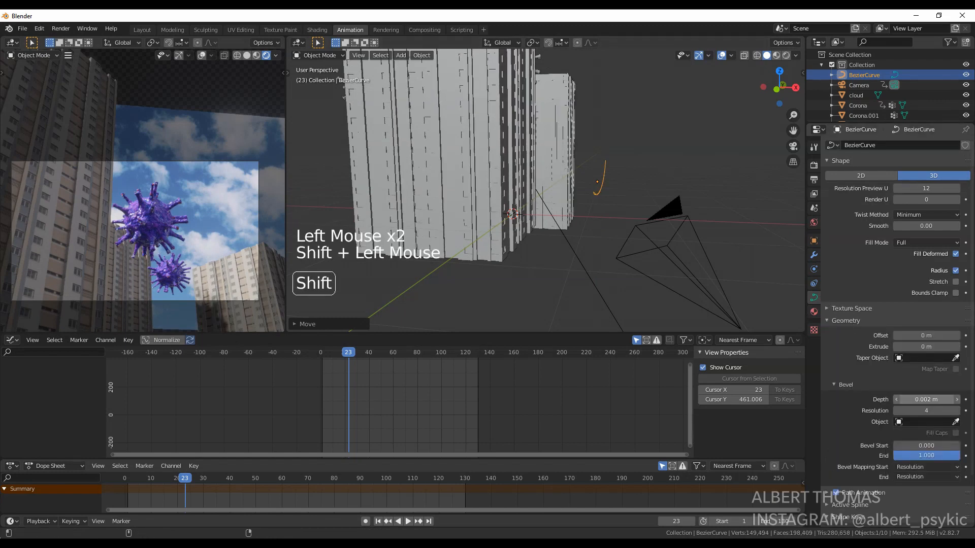
scroll("up", 3)
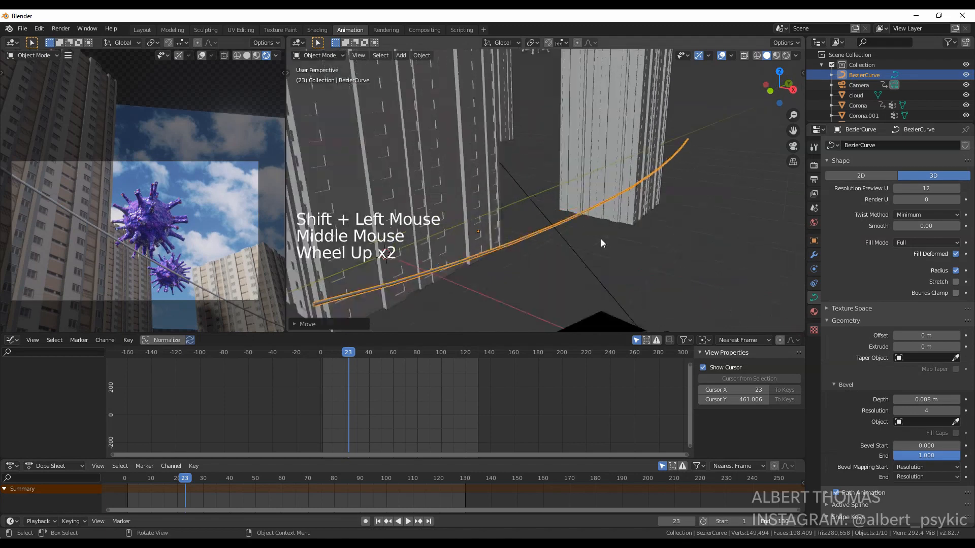
scroll("up", 3)
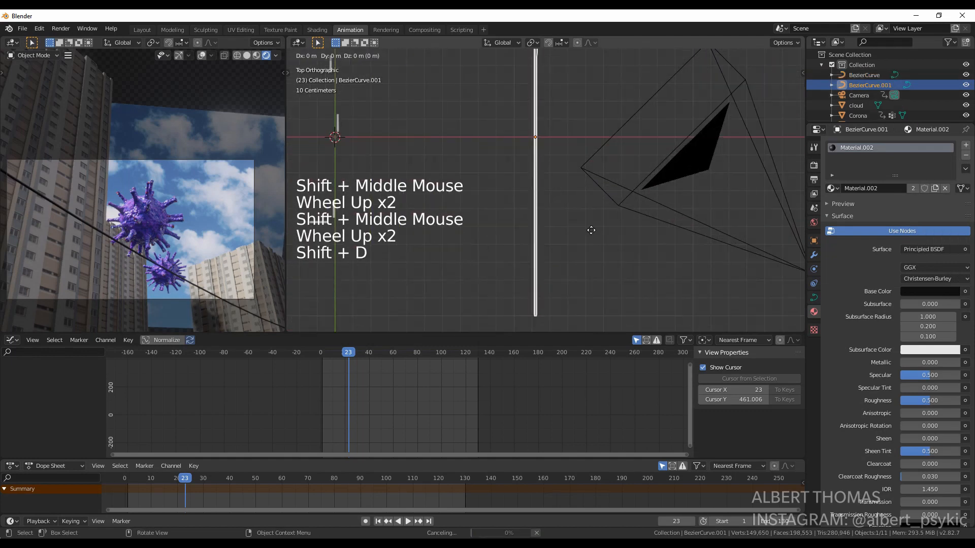
Duplicate the wire twice into three parallel cables with adjusted bevel thickness and play back.
key("r")
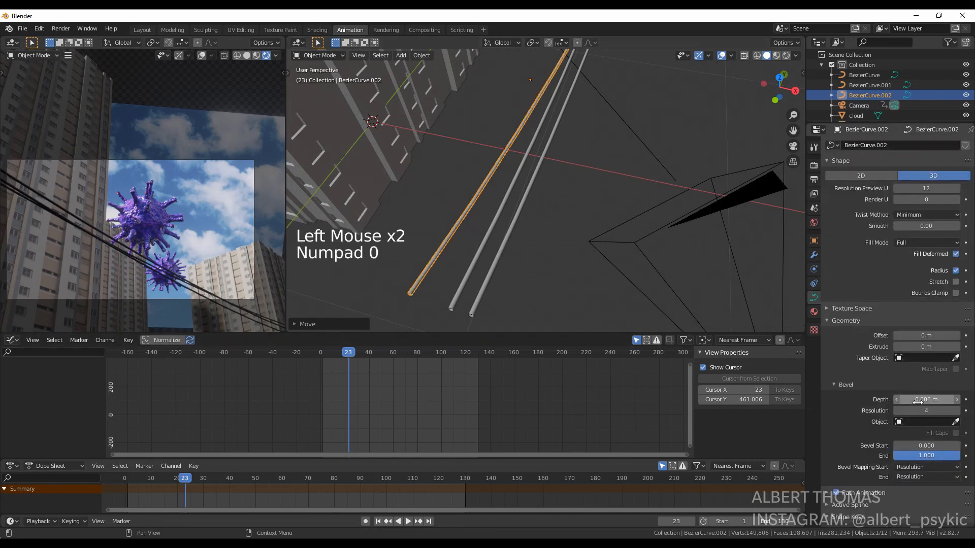
left_click(870, 84)
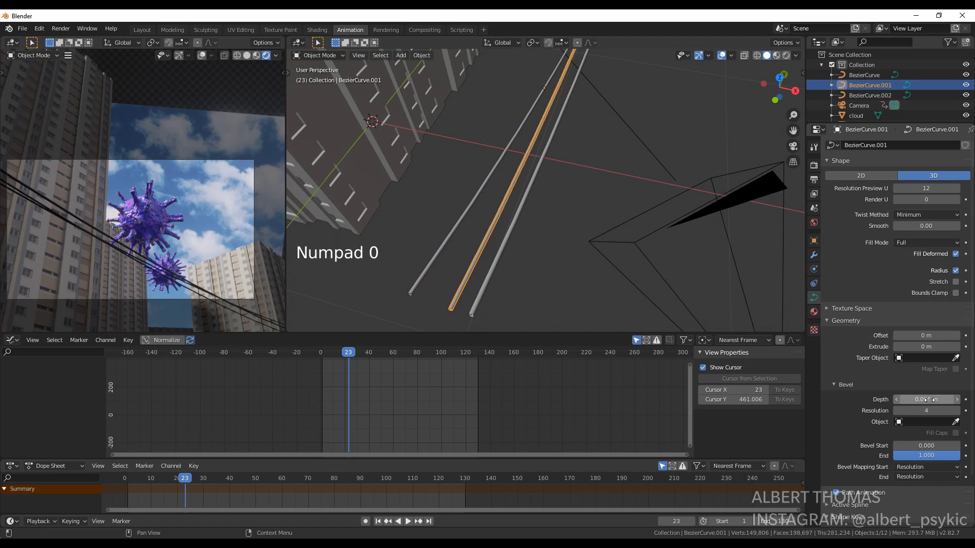
key("space")
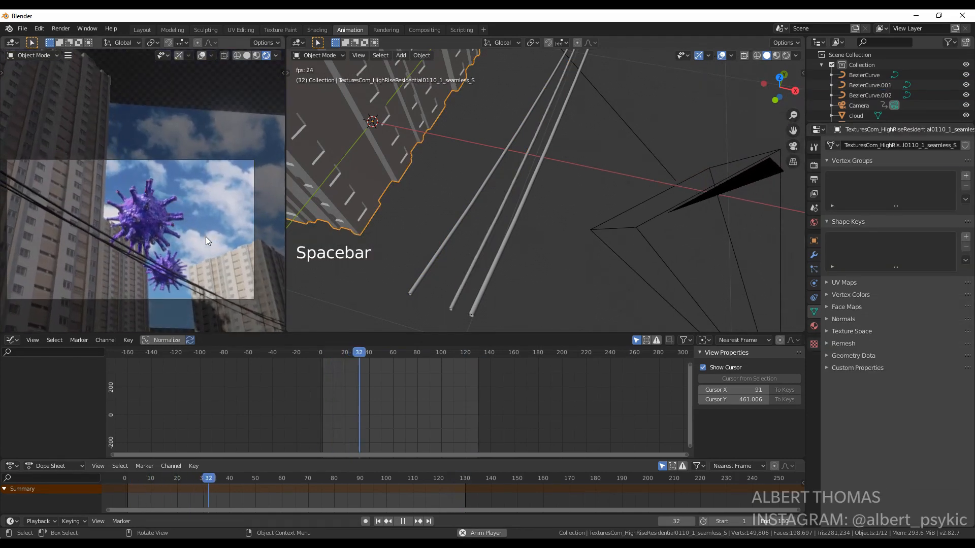
Move the three BezierCurve wires about 0.1 m down along Z and play back the animation.
key("g")
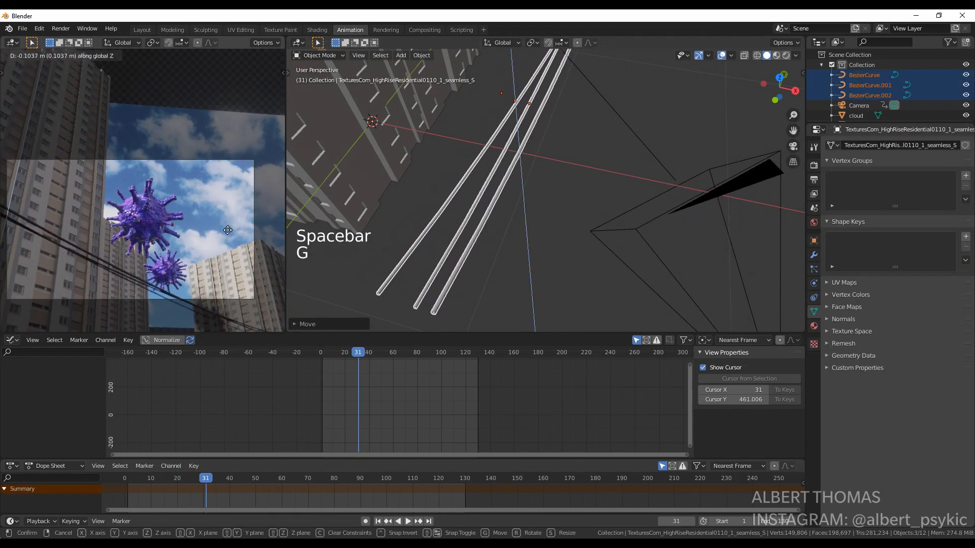
key("space")
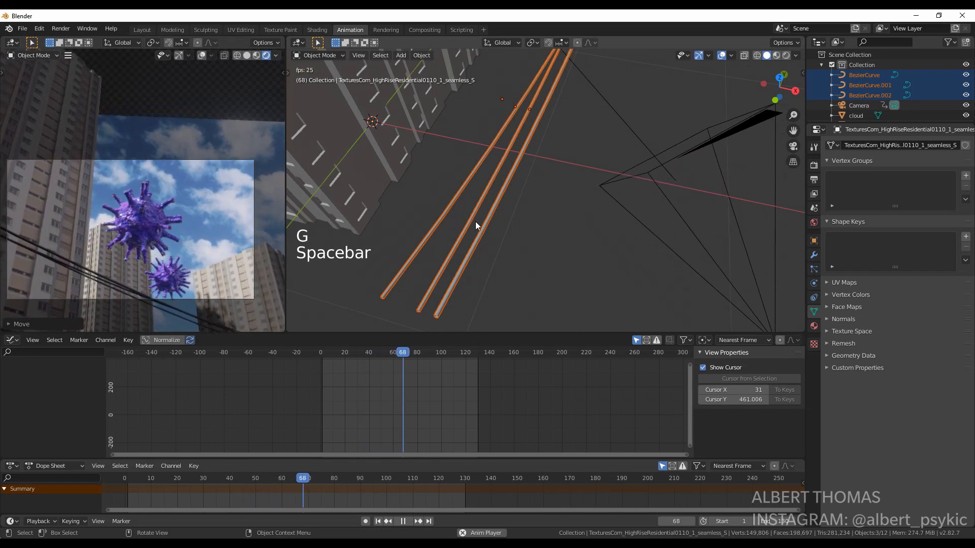